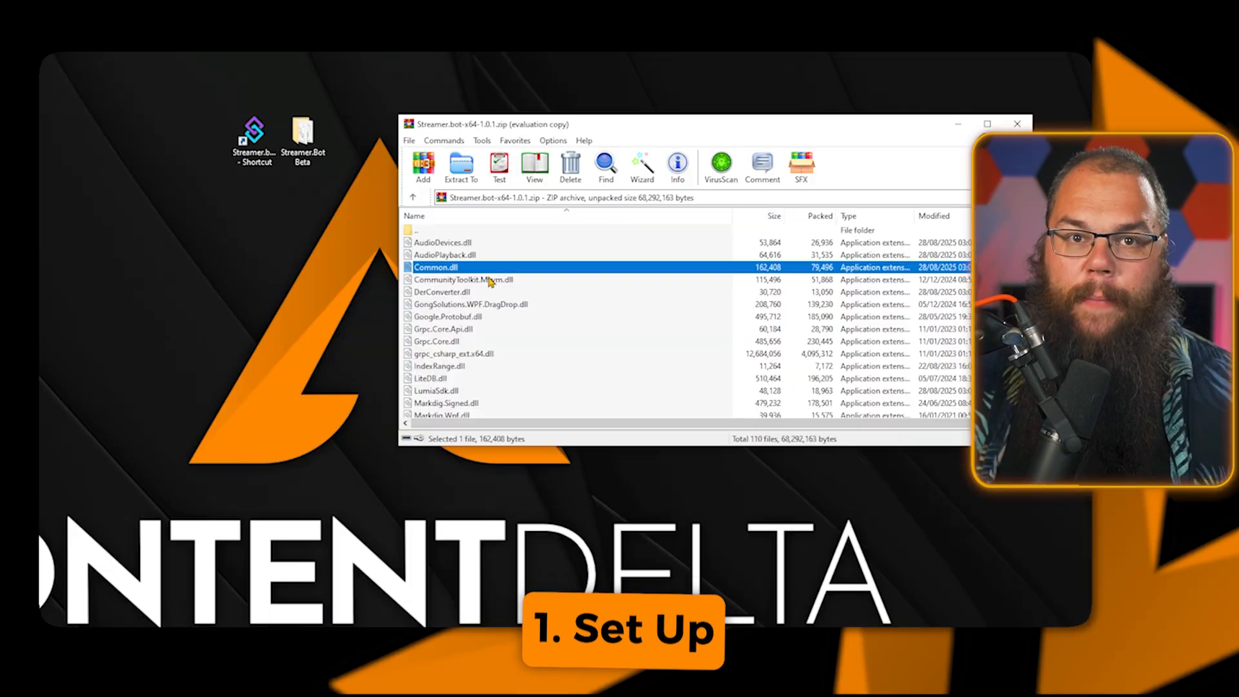
Select all files in Streamer.bot-x64-1.0.1.zip in WinRAR for extraction.
key("ctrl+a")
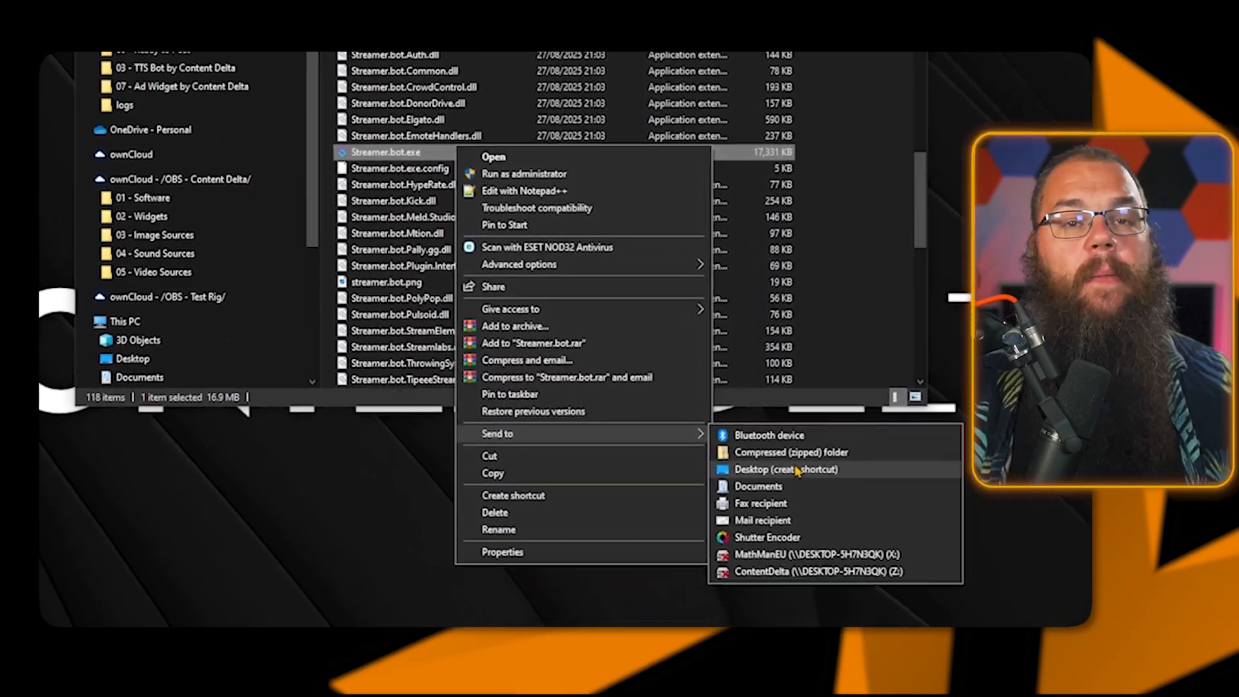
Send Streamer.bot.exe to the desktop as a shortcut.
left_click(493, 156)
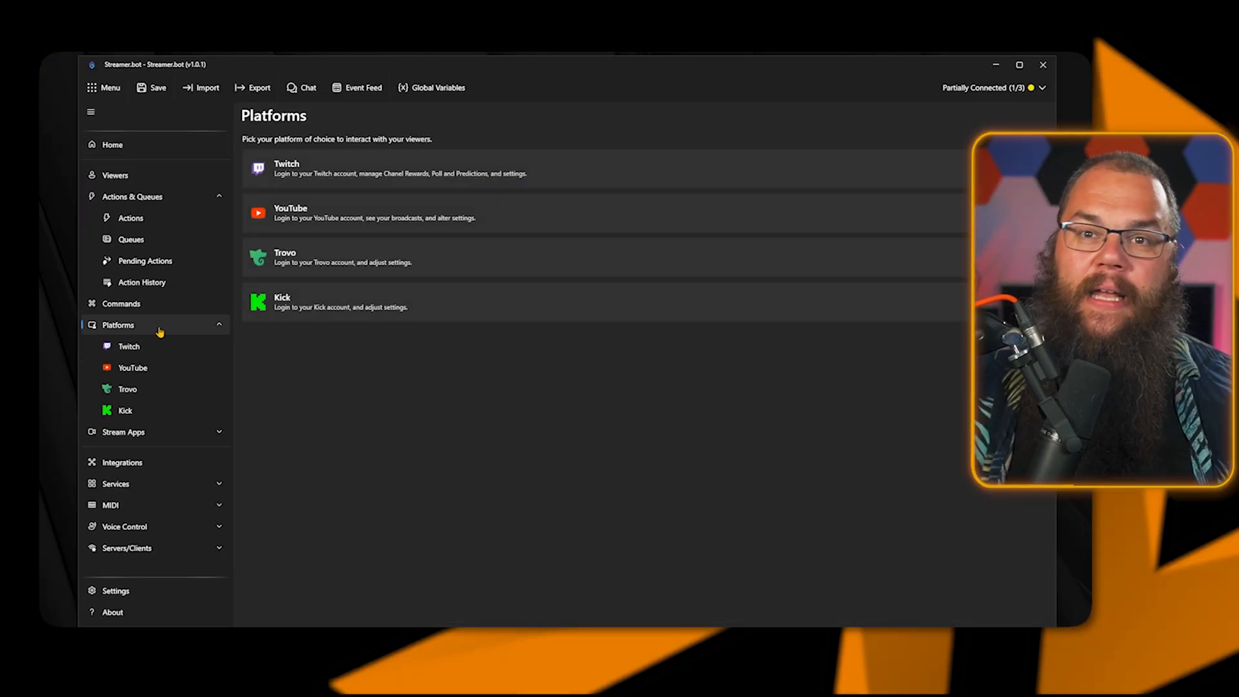
Review the Twitch settings with ContentDelta logged in, then view the YouTube page.
left_click(128, 346)
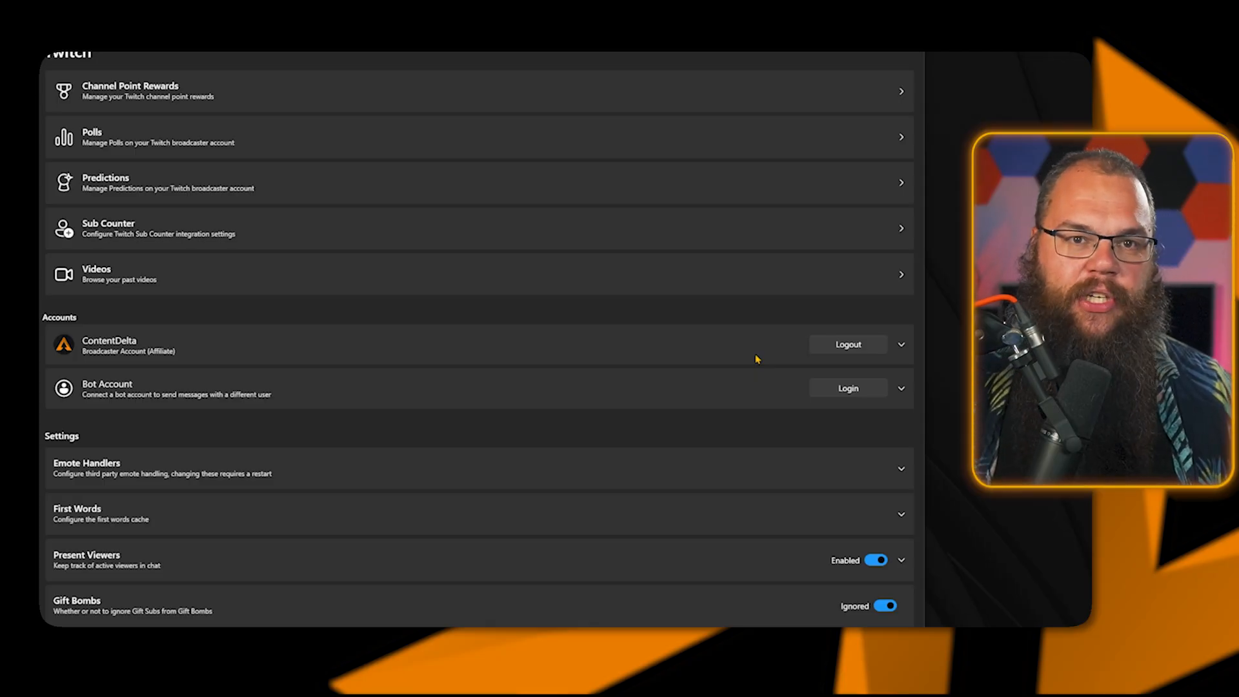
left_click(131, 367)
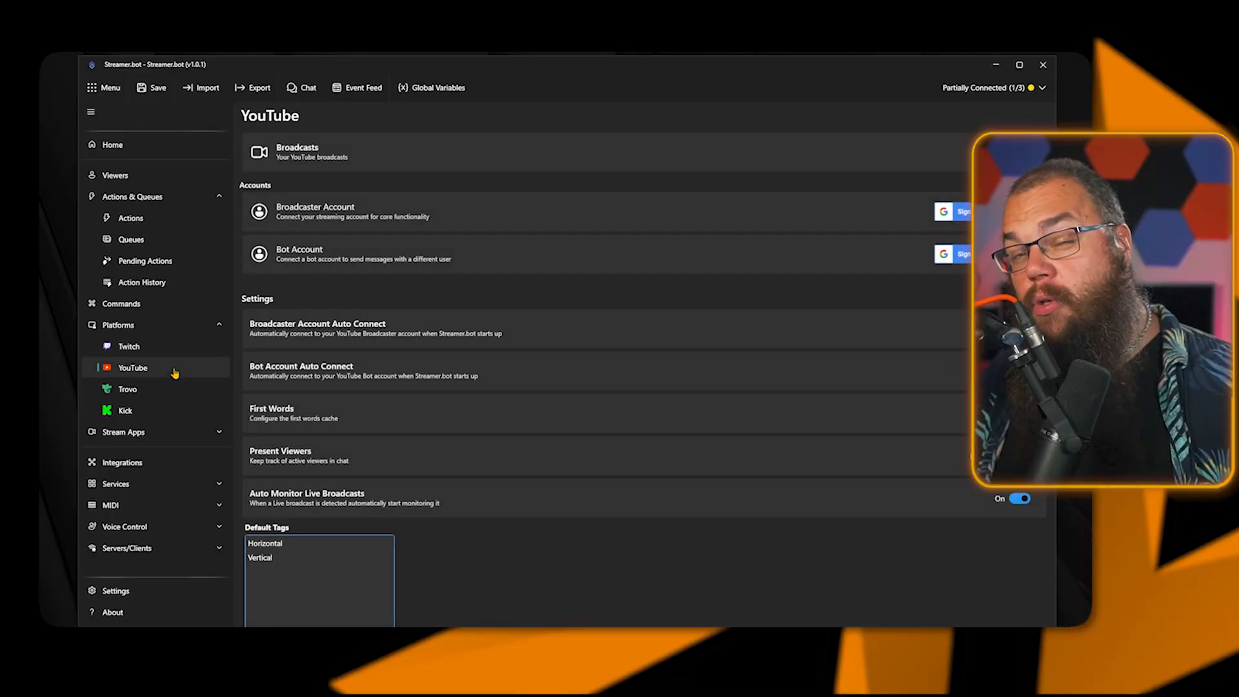
Agree to YouTube's terms and sign in the broadcaster account with Google.
left_click(957, 211)
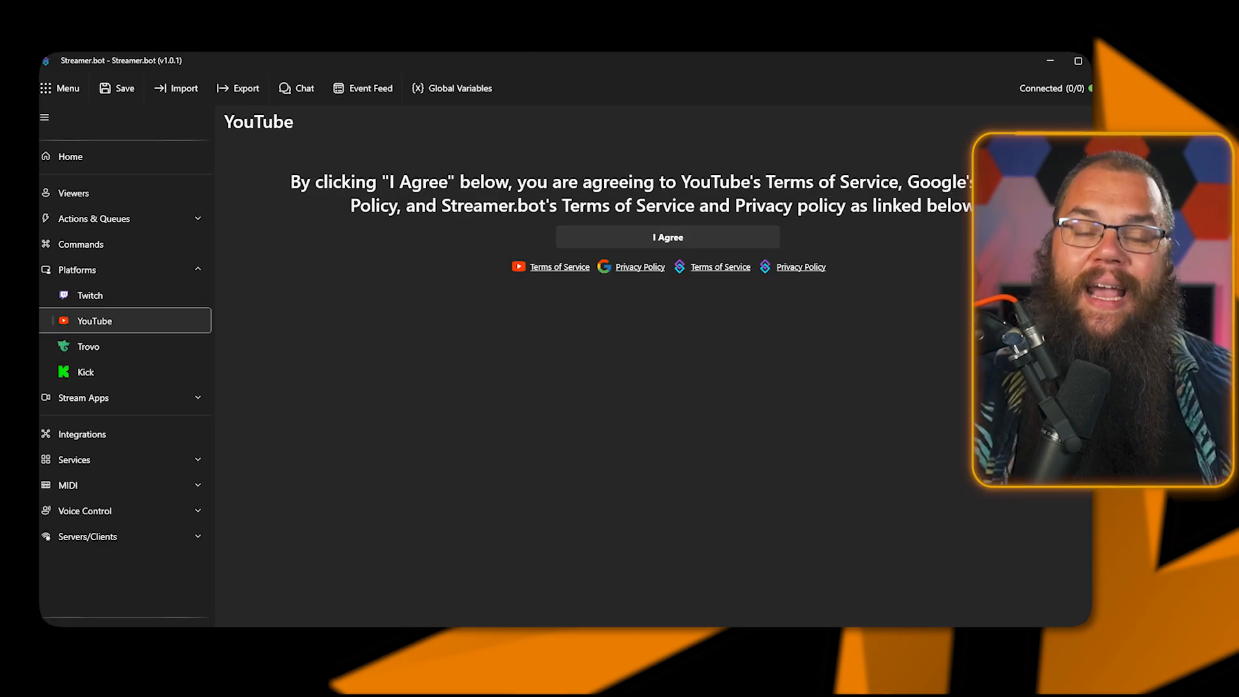
left_click(666, 236)
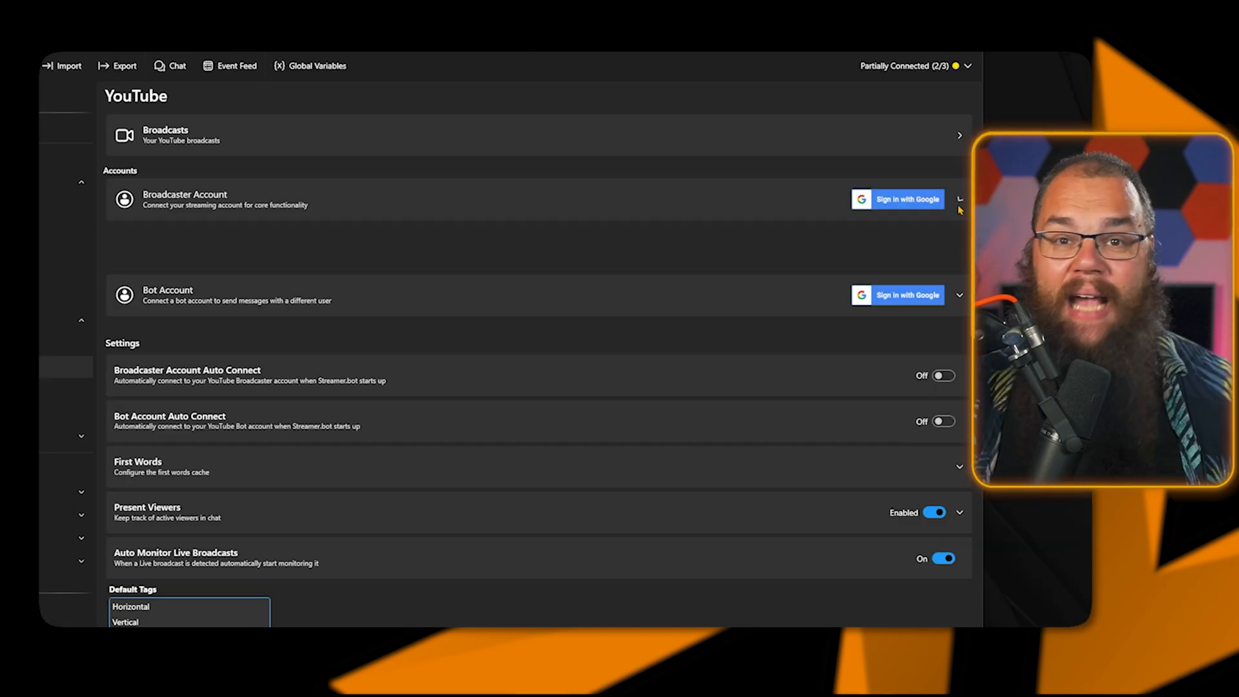
left_click(960, 198)
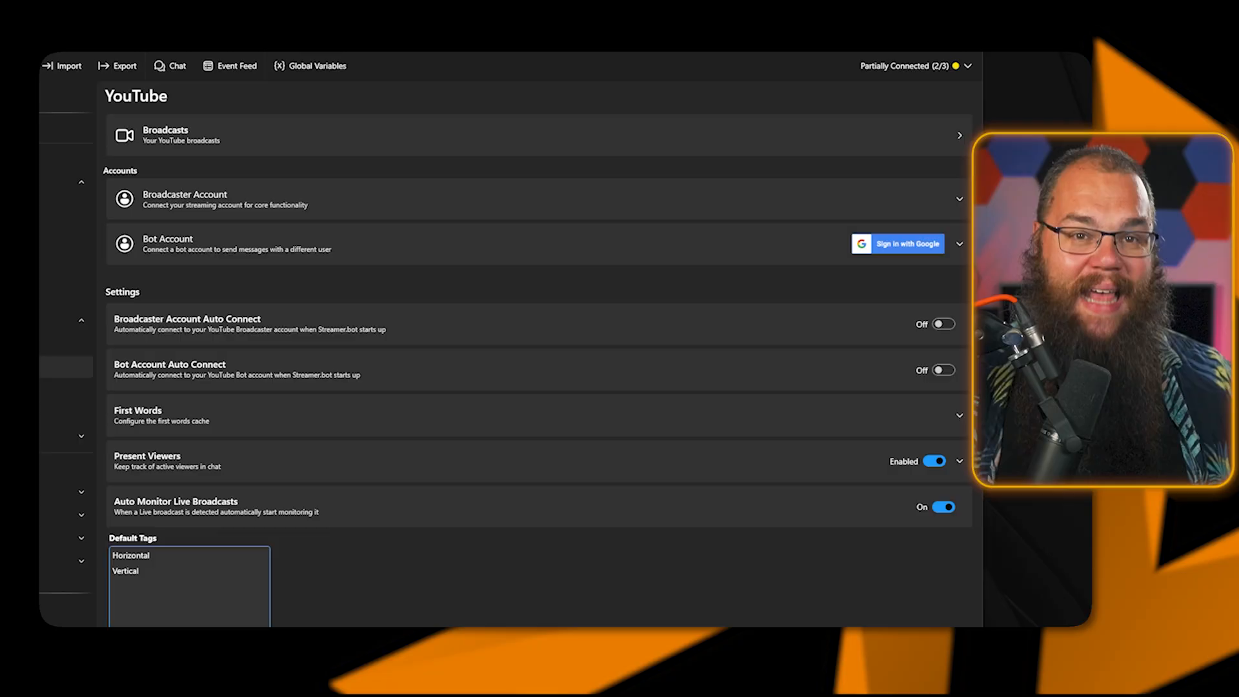
left_click(123, 453)
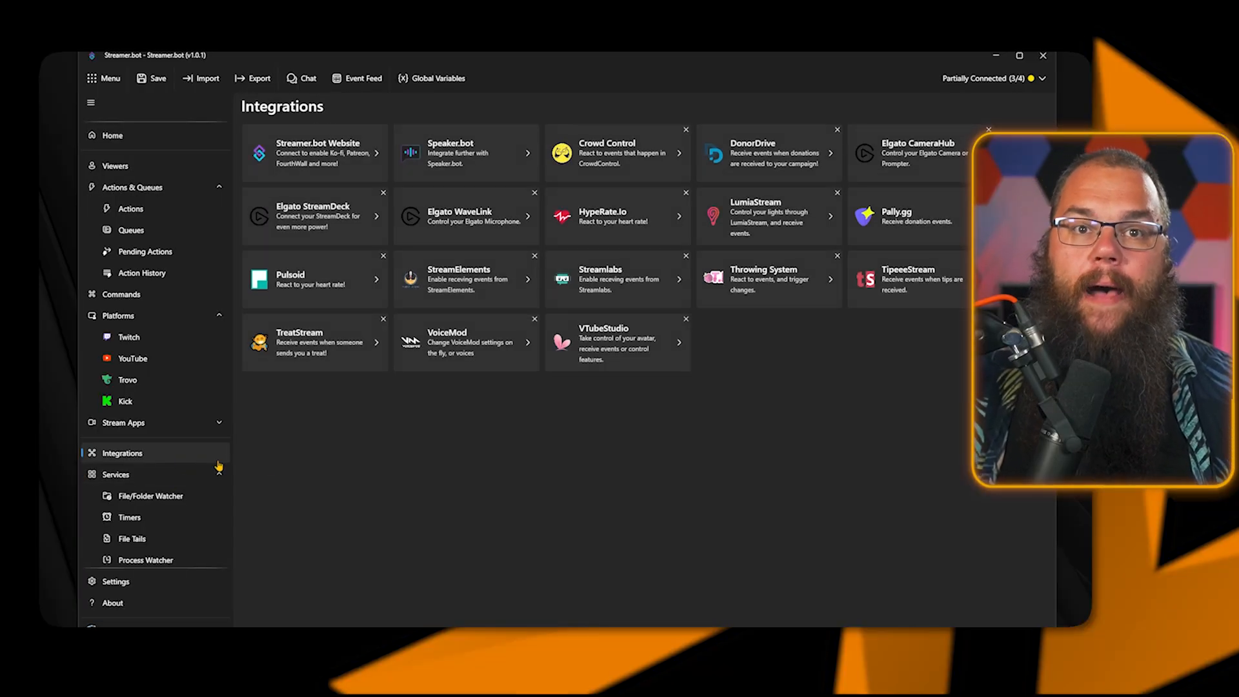
Log in through the sidebar's Streamer.bot Account popup.
left_click(316, 152)
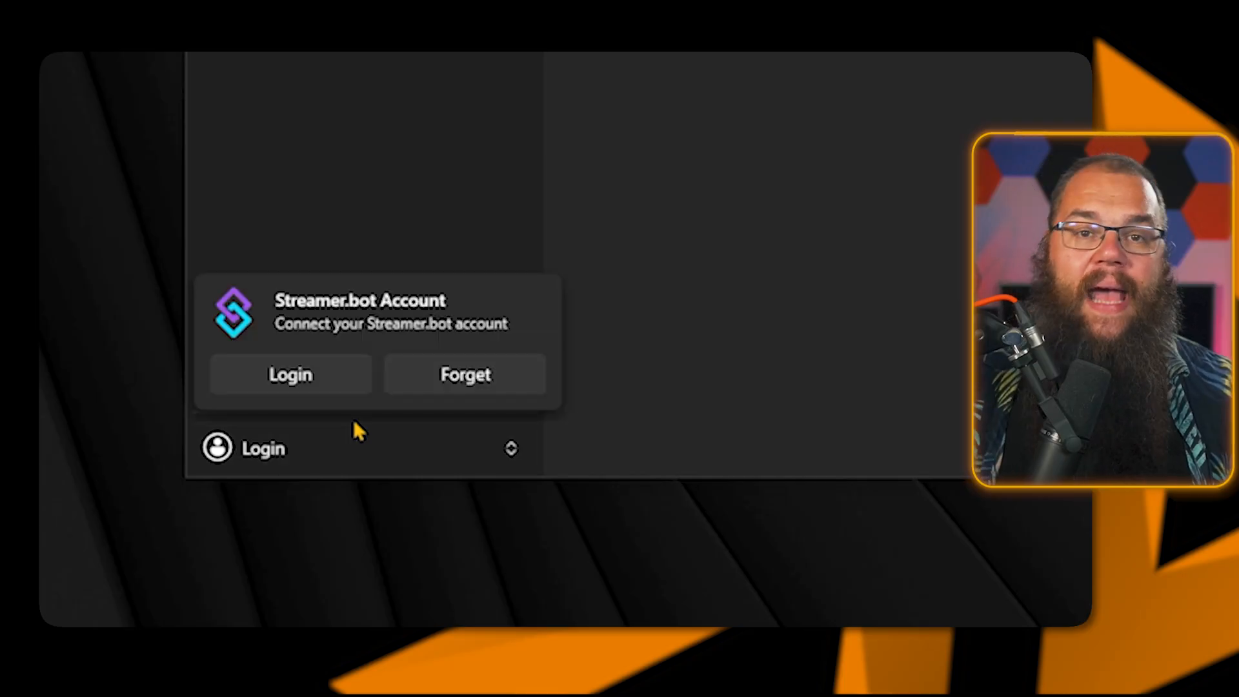
left_click(290, 374)
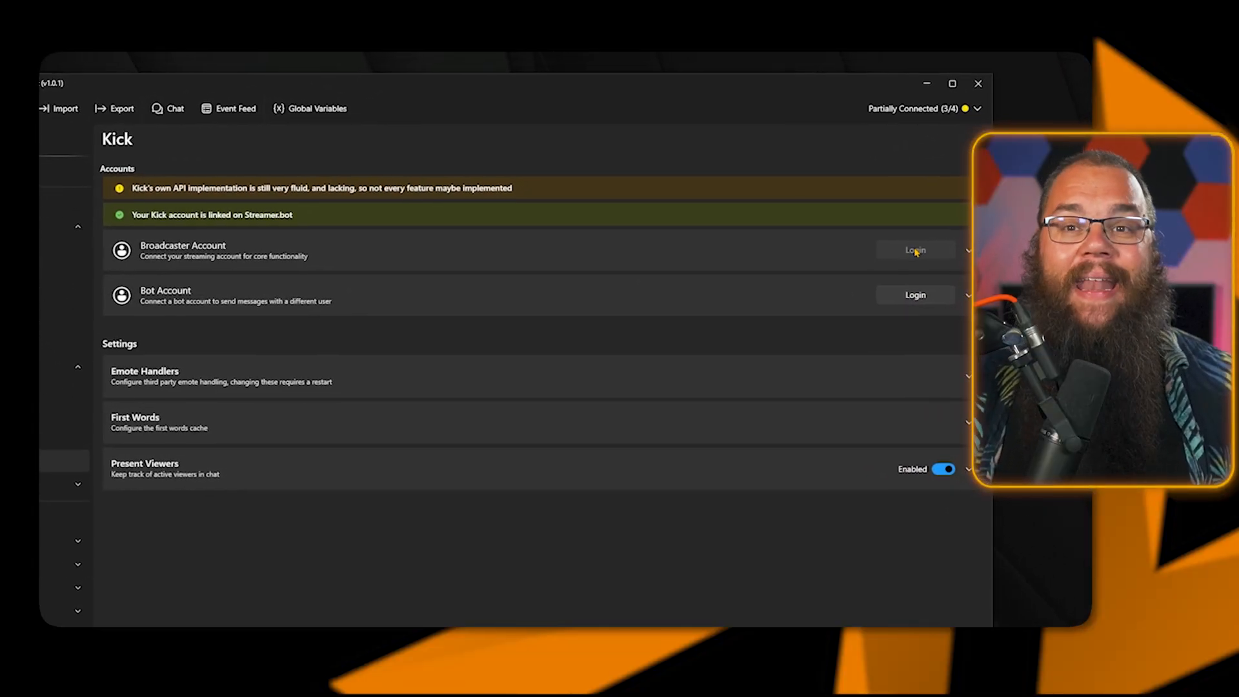
Log in the Kick broadcaster account from the Kick platform page.
left_click(915, 251)
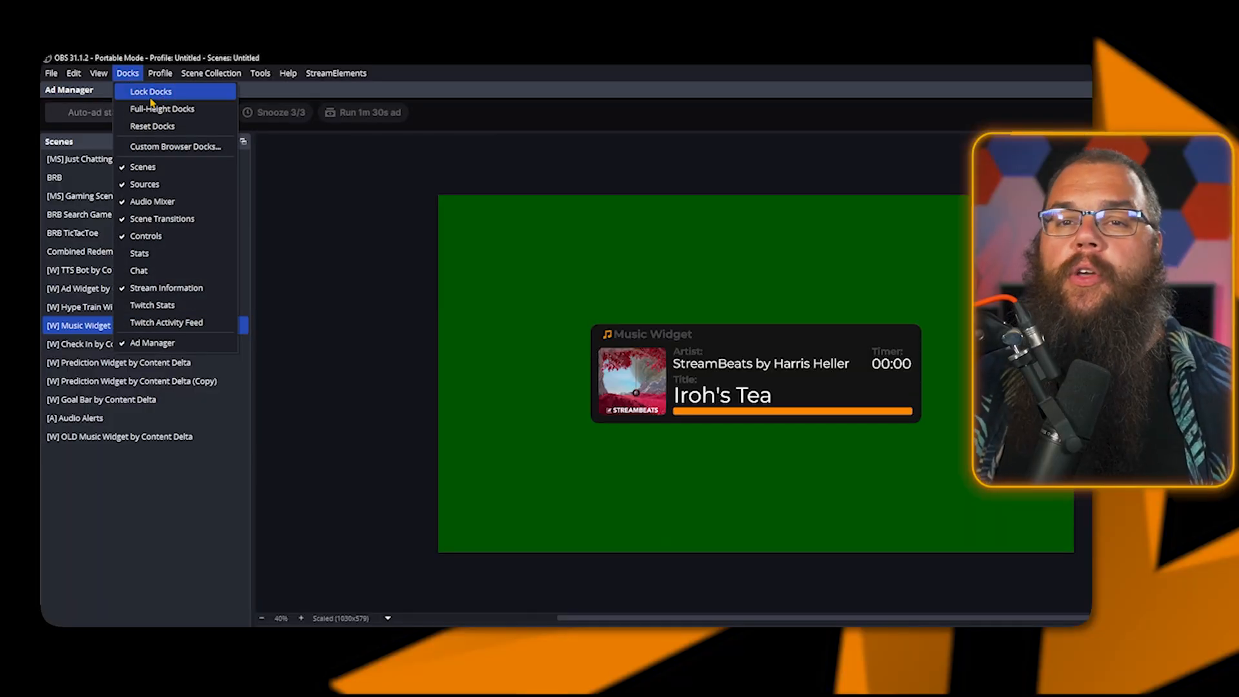
Open Custom Browser Docks from OBS Studio's Docks menu.
left_click(176, 147)
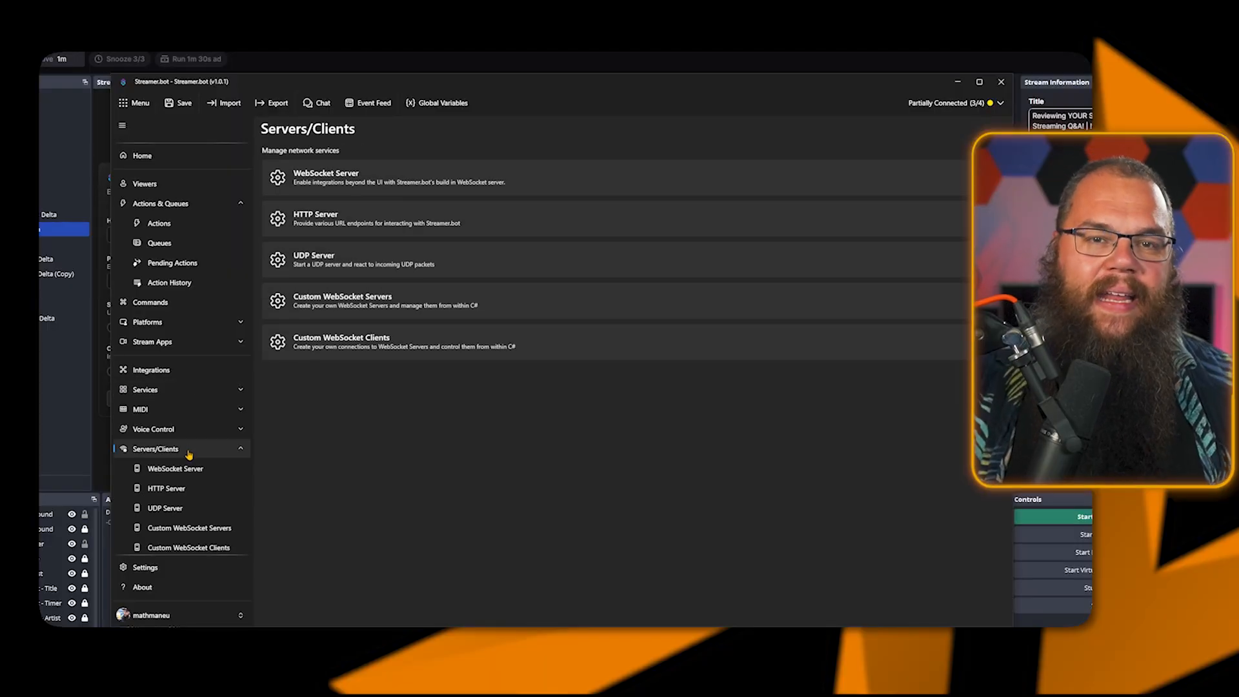
mouse_move(175, 468)
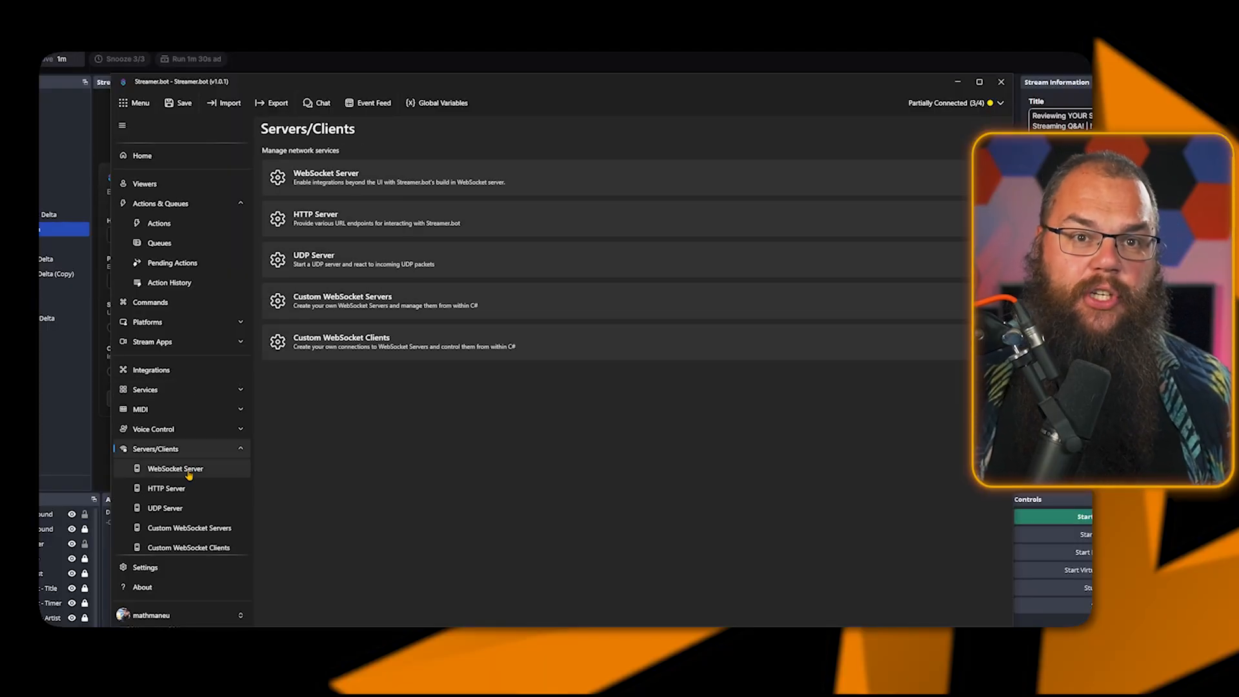
Turn on WebSocket server authentication with a password and start the server.
left_click(175, 468)
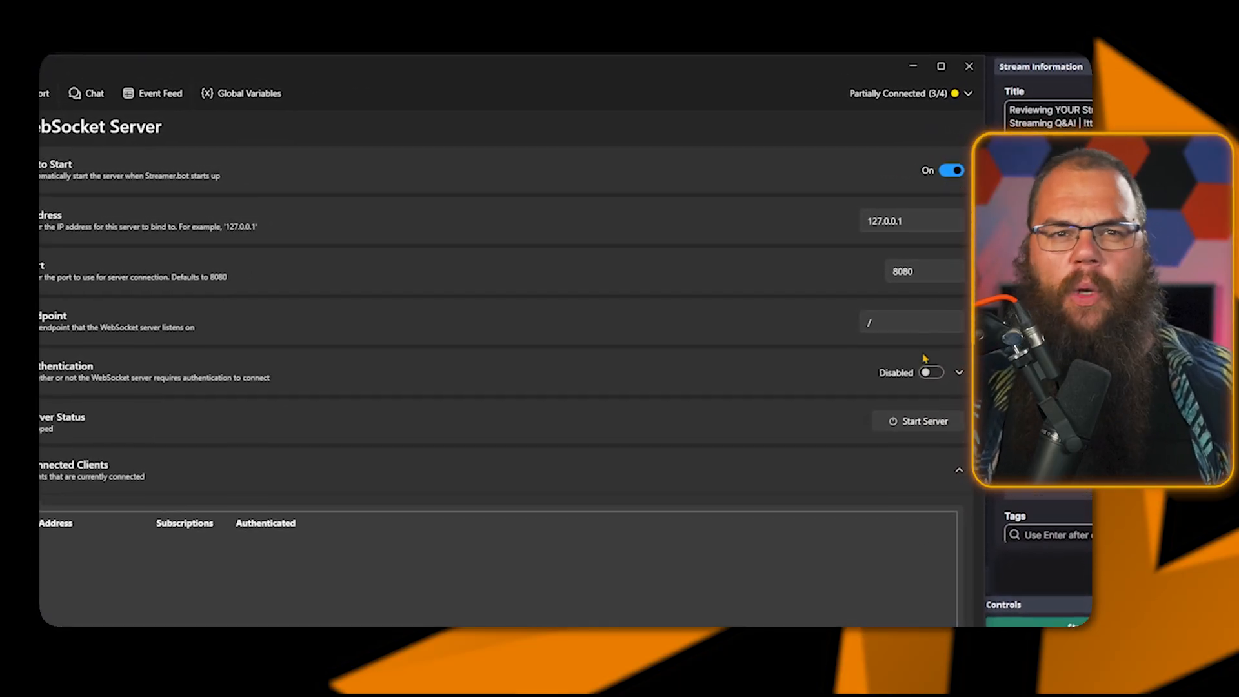
left_click(931, 373)
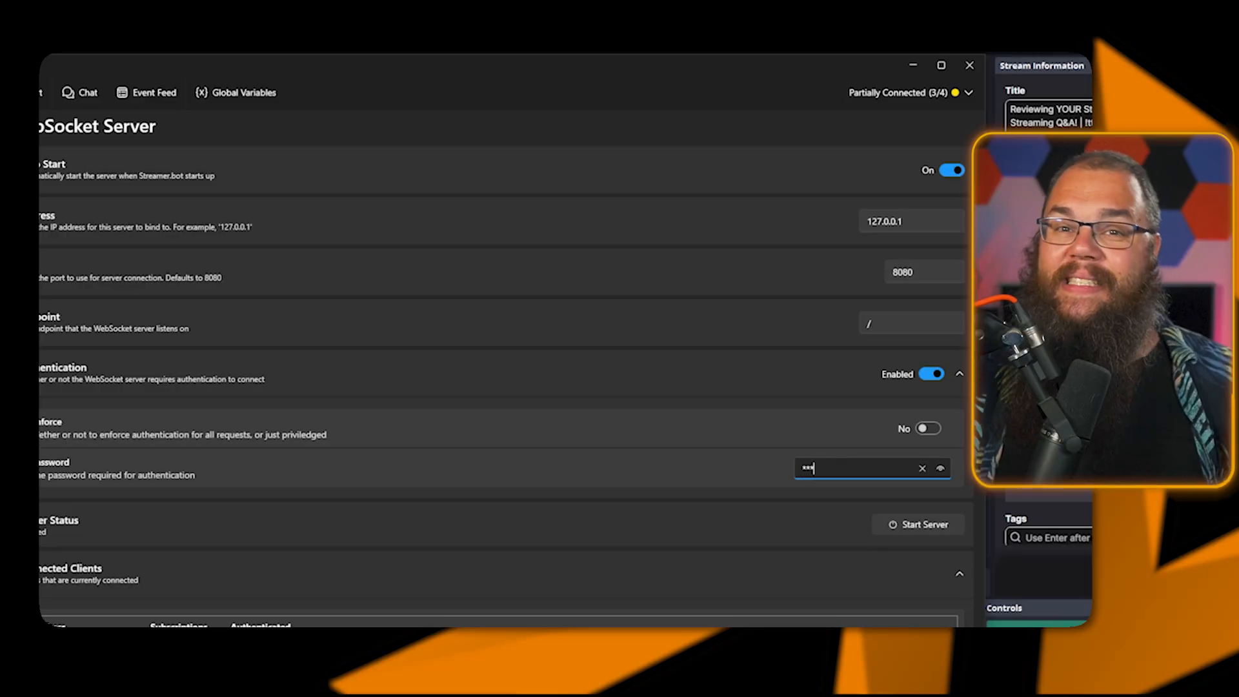
left_click(918, 524)
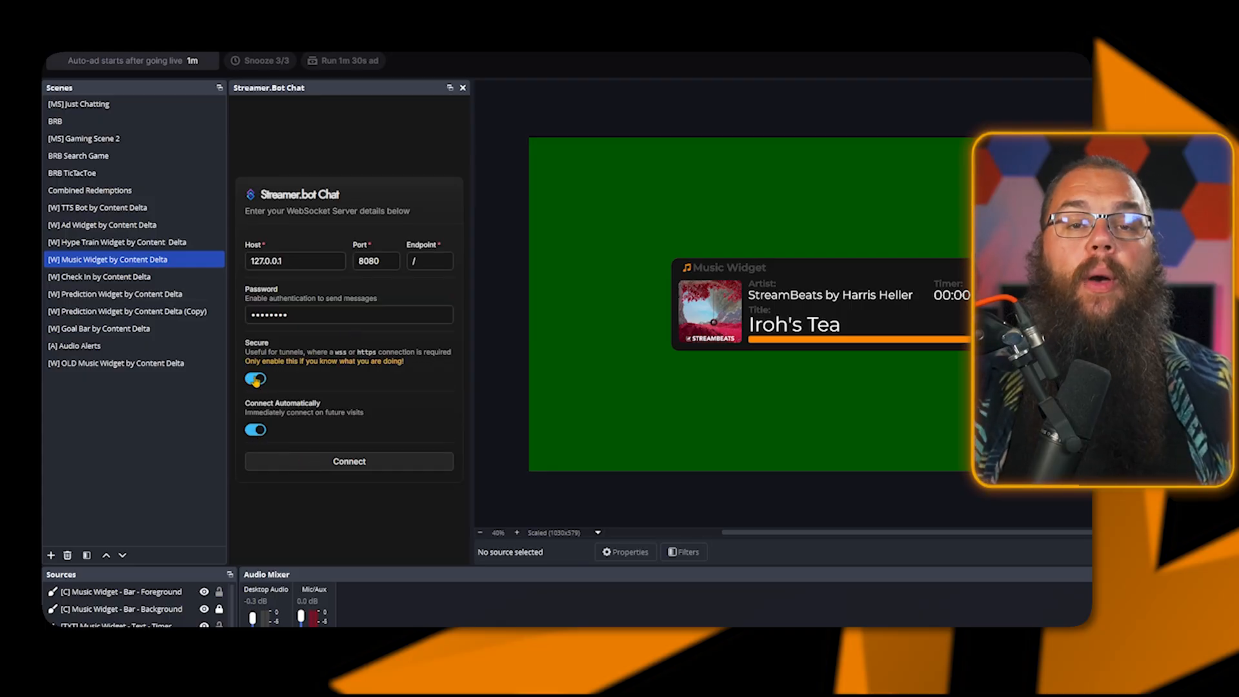
Connect the Streamer.bot Chat dock to 127.0.0.1 port 8080 using the password.
left_click(348, 461)
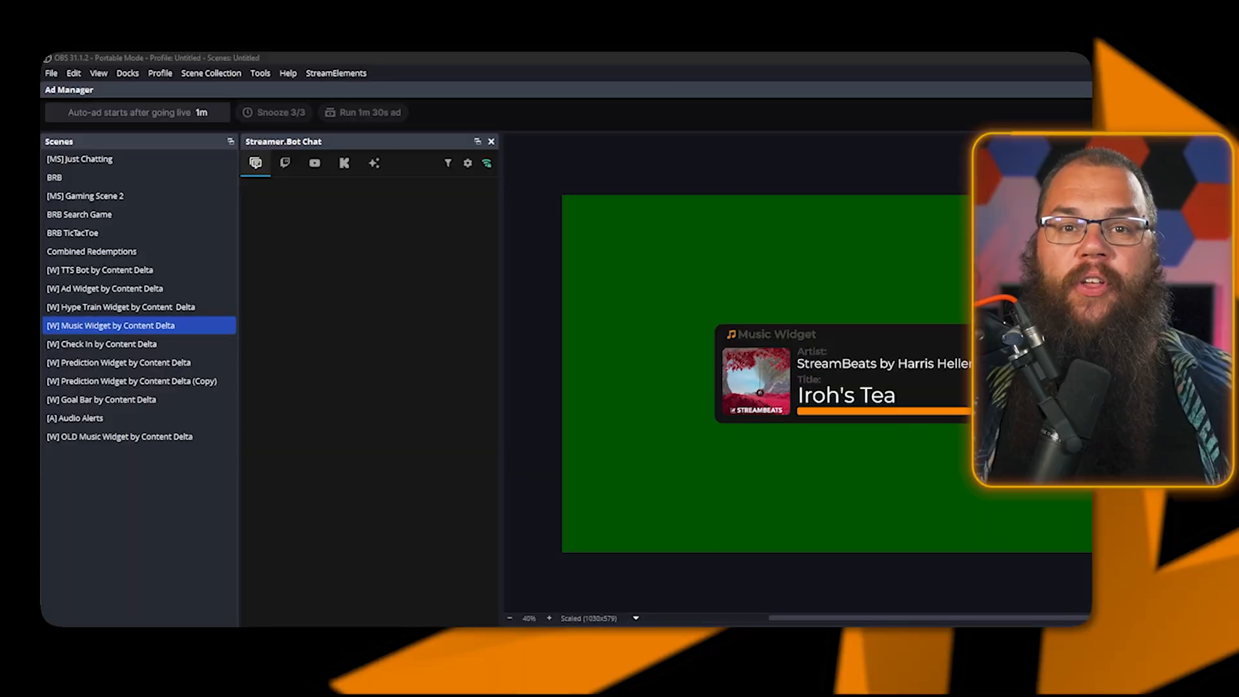
Show the connect info in OBS Studio's WebSocket Server Settings.
left_click(260, 73)
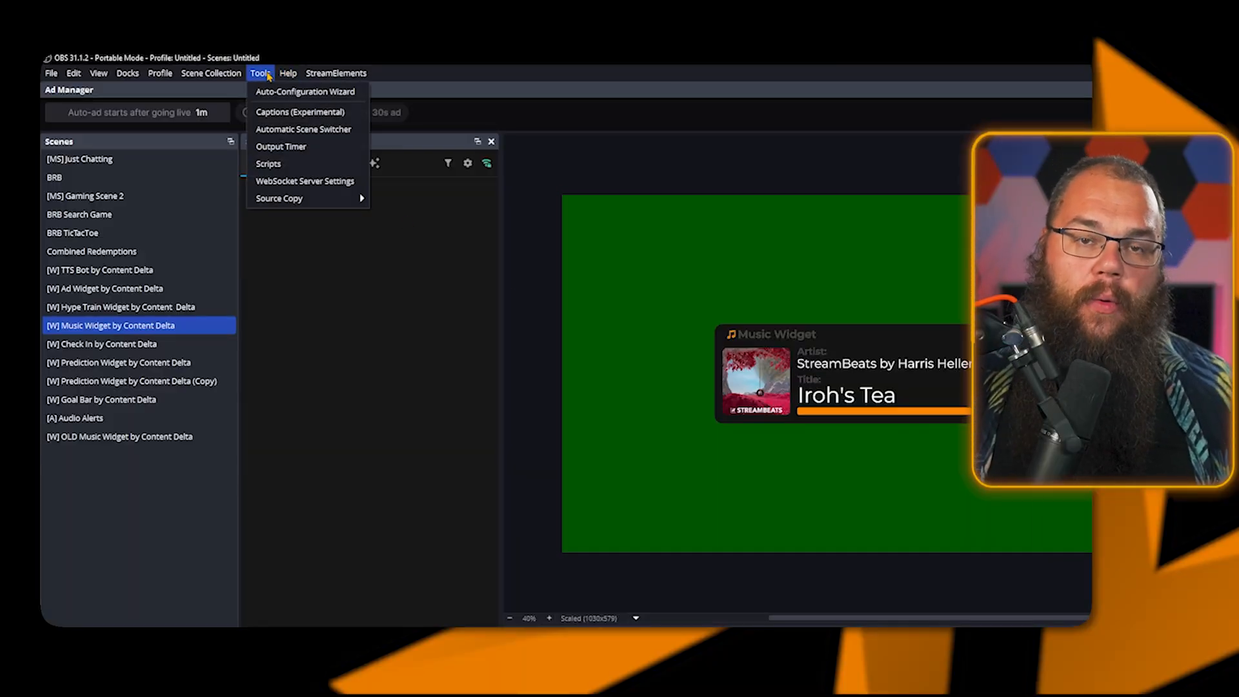
left_click(304, 181)
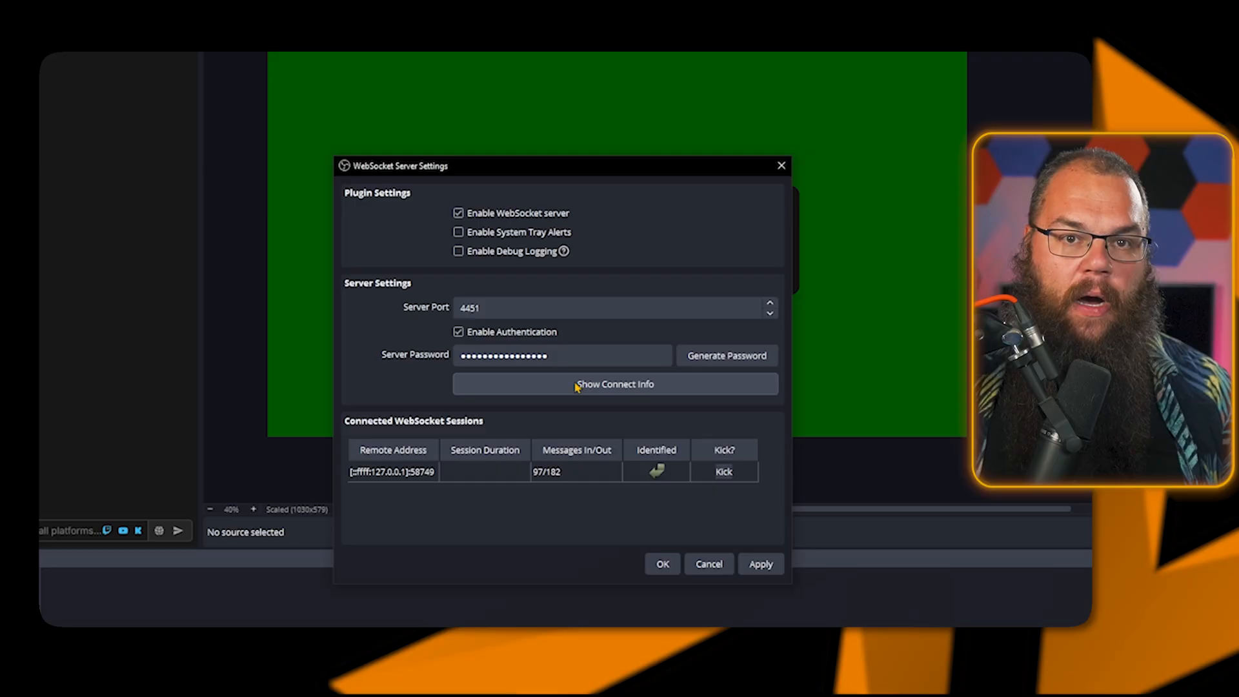
left_click(616, 384)
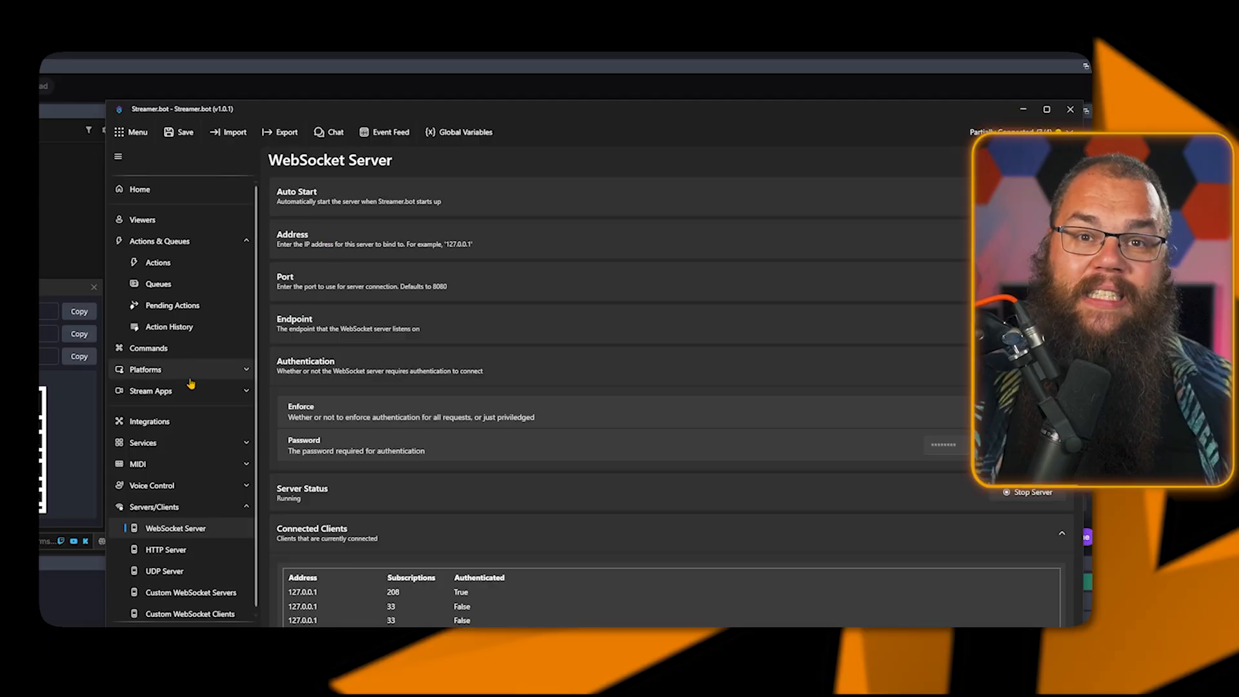
Add OBS connection 'OBS' at 192.168.0.192:4451 with auto-connect and auto-reconnect, then connect it.
left_click(150, 391)
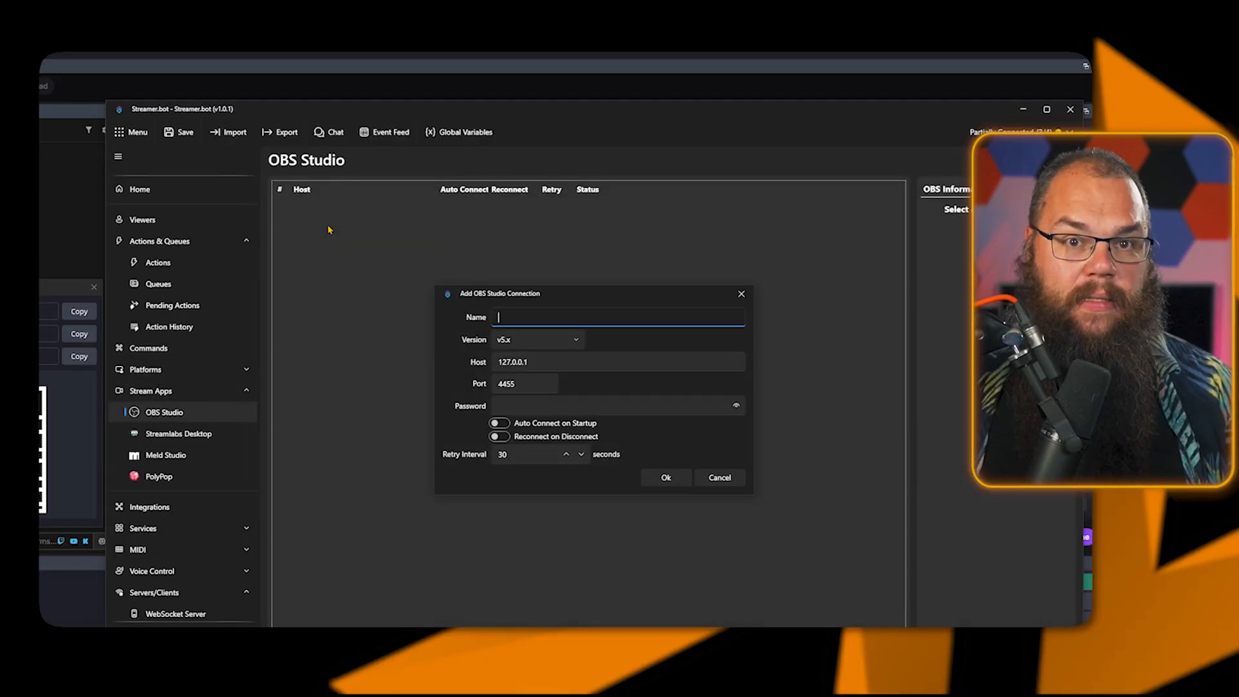
type("OBS")
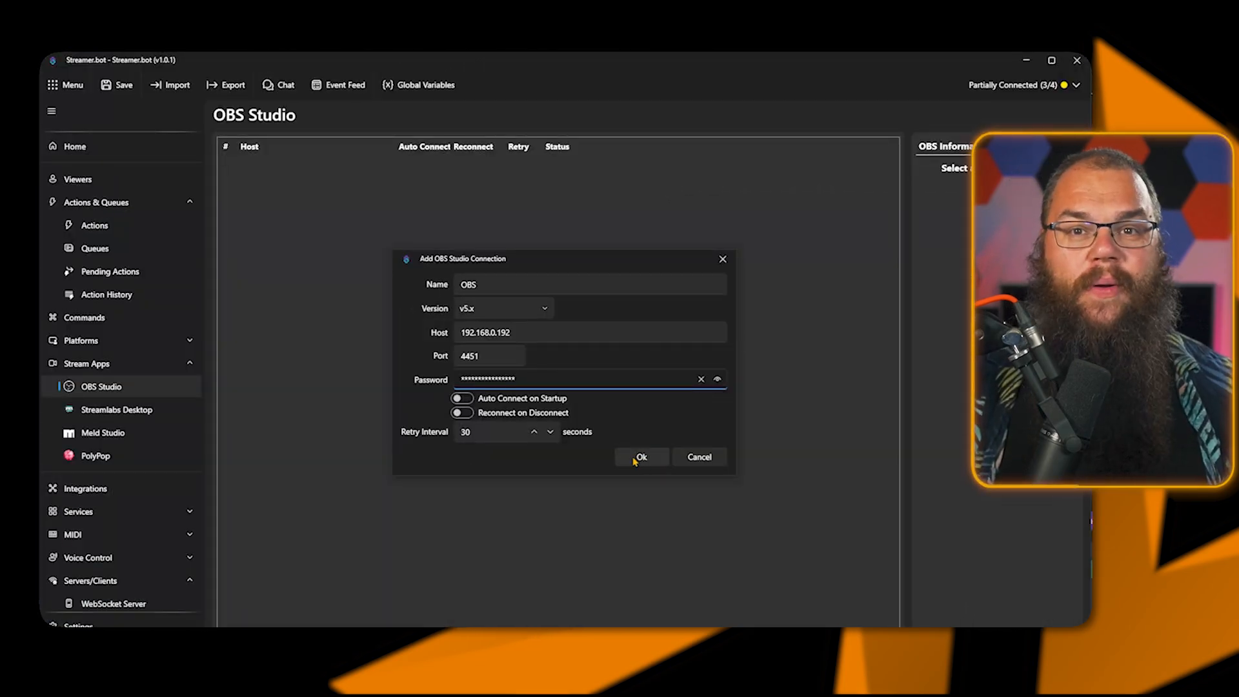
left_click(461, 398)
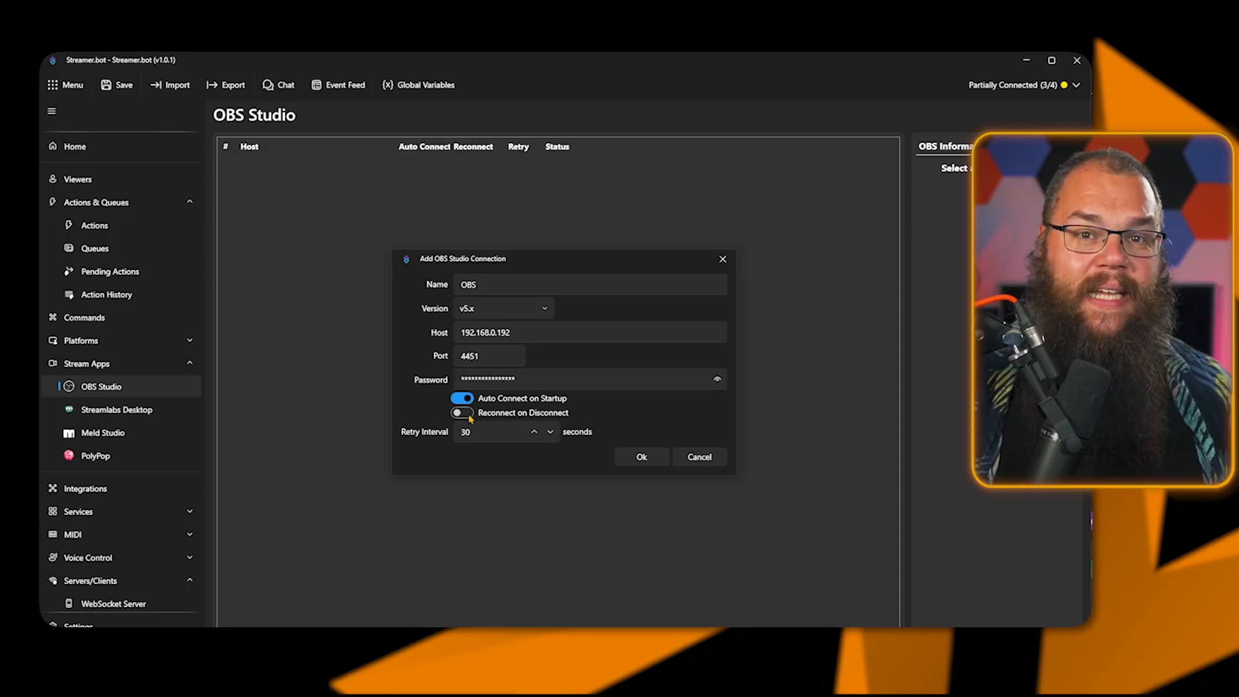
left_click(640, 457)
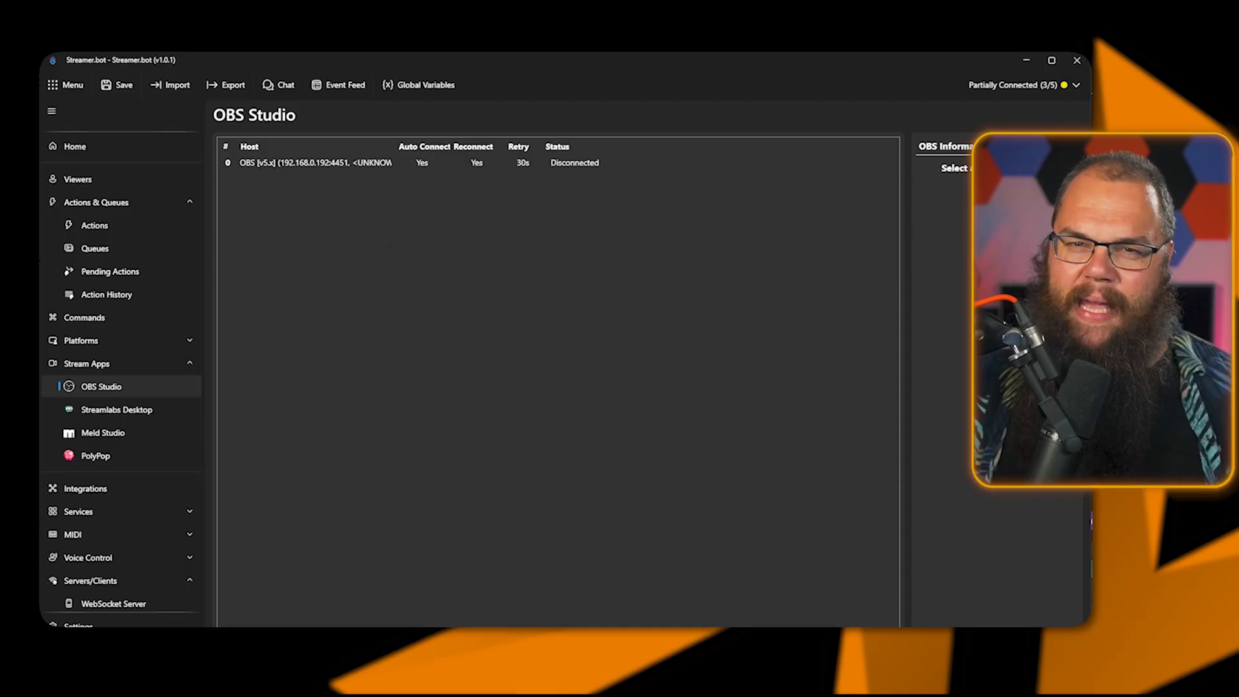
right_click(317, 163)
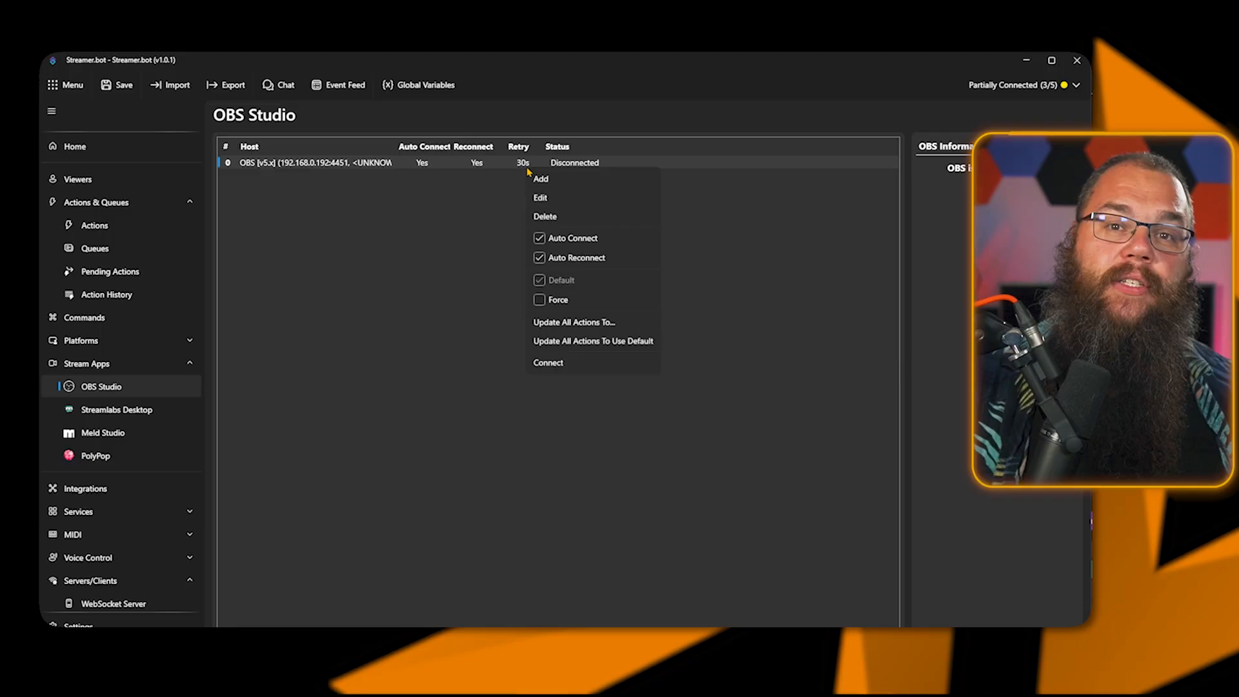
left_click(548, 362)
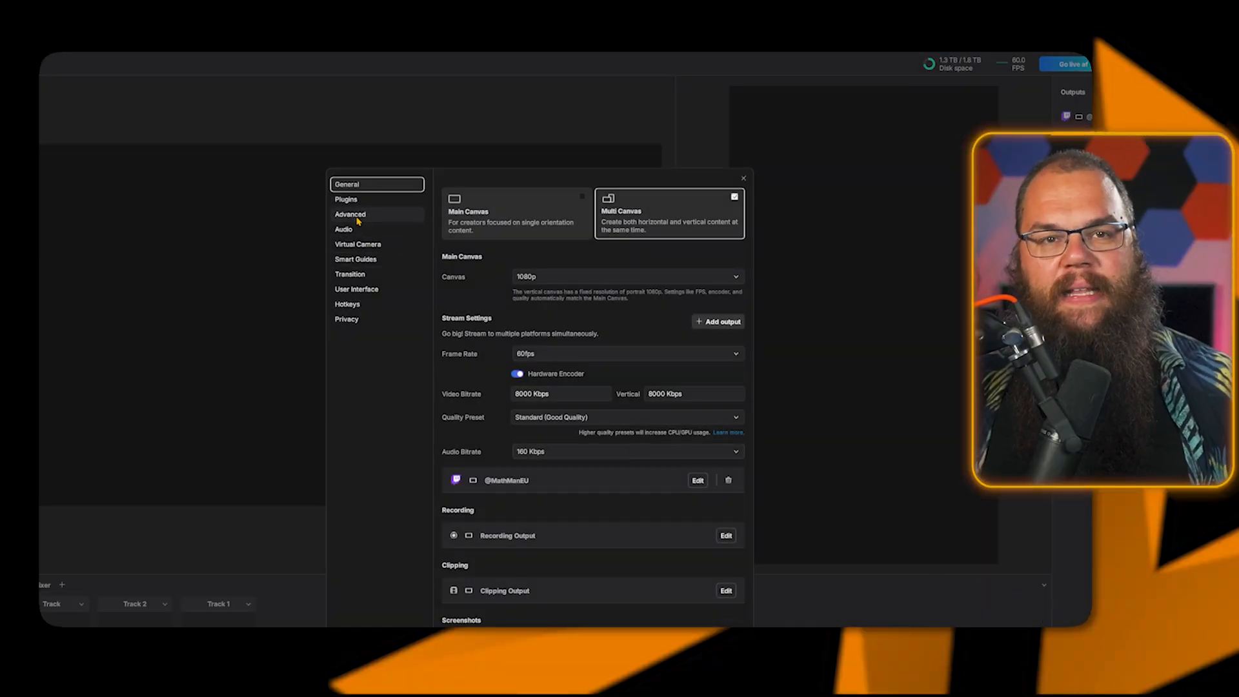
Show Meld Studio's Advanced settings with the WebSocket server remote connection option.
left_click(350, 215)
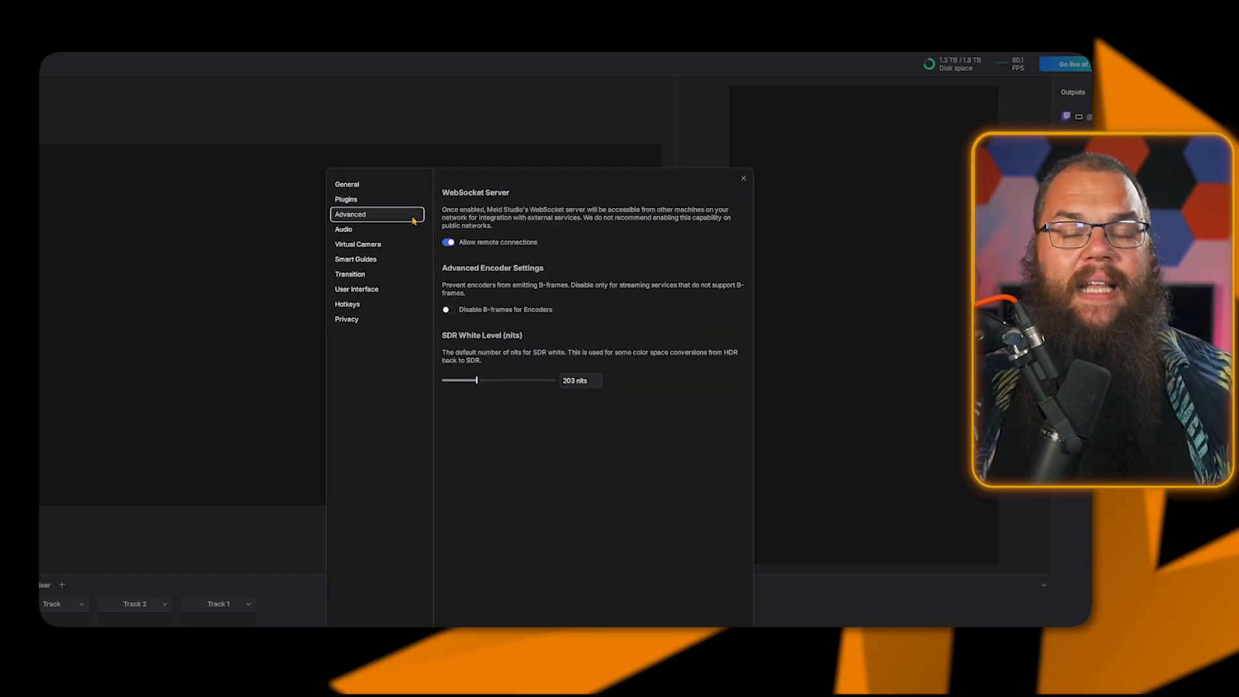
mouse_move(803, 261)
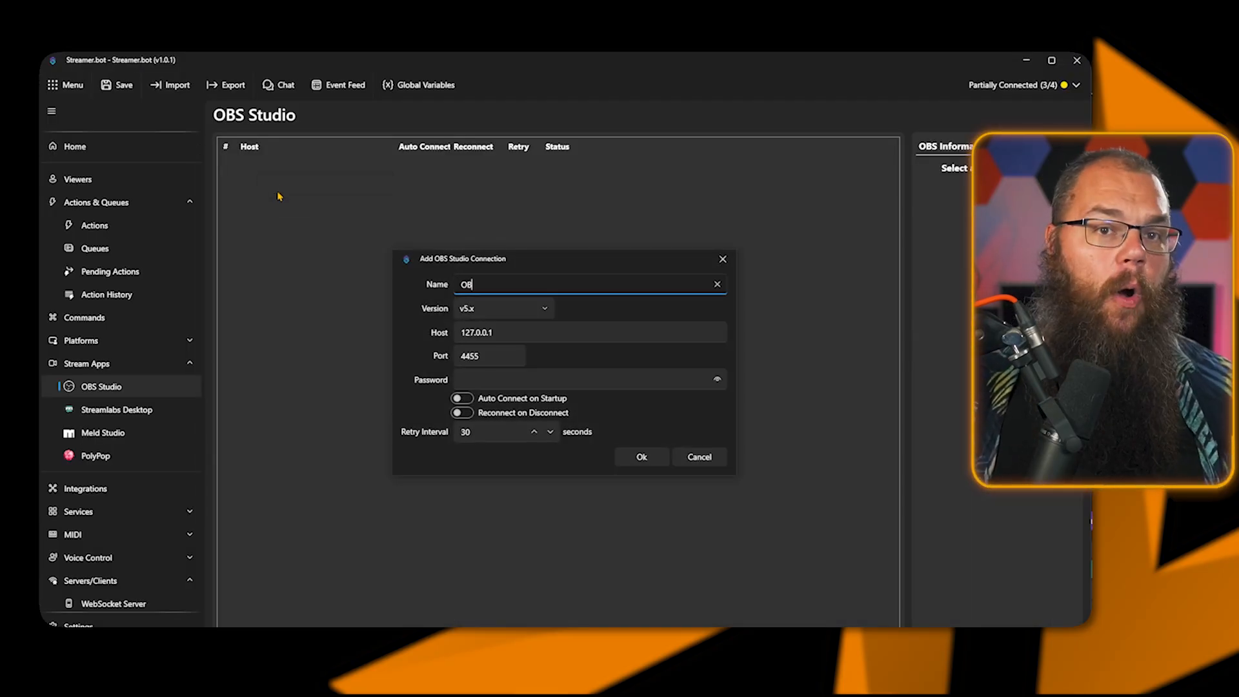
Enter 192.168.0.192 as the host for the new OBS Studio connection.
type("192.168.0.192")
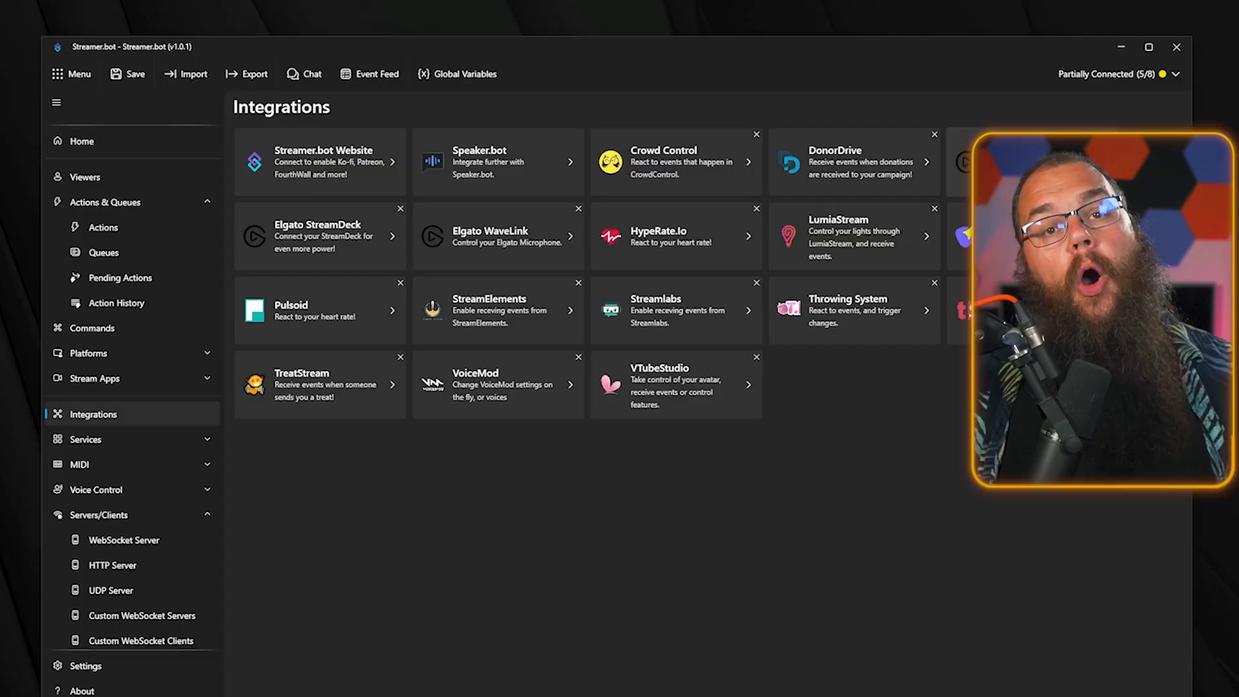
Open the Elgato StreamDeck tile's integration settings from the Integrations page.
left_click(320, 235)
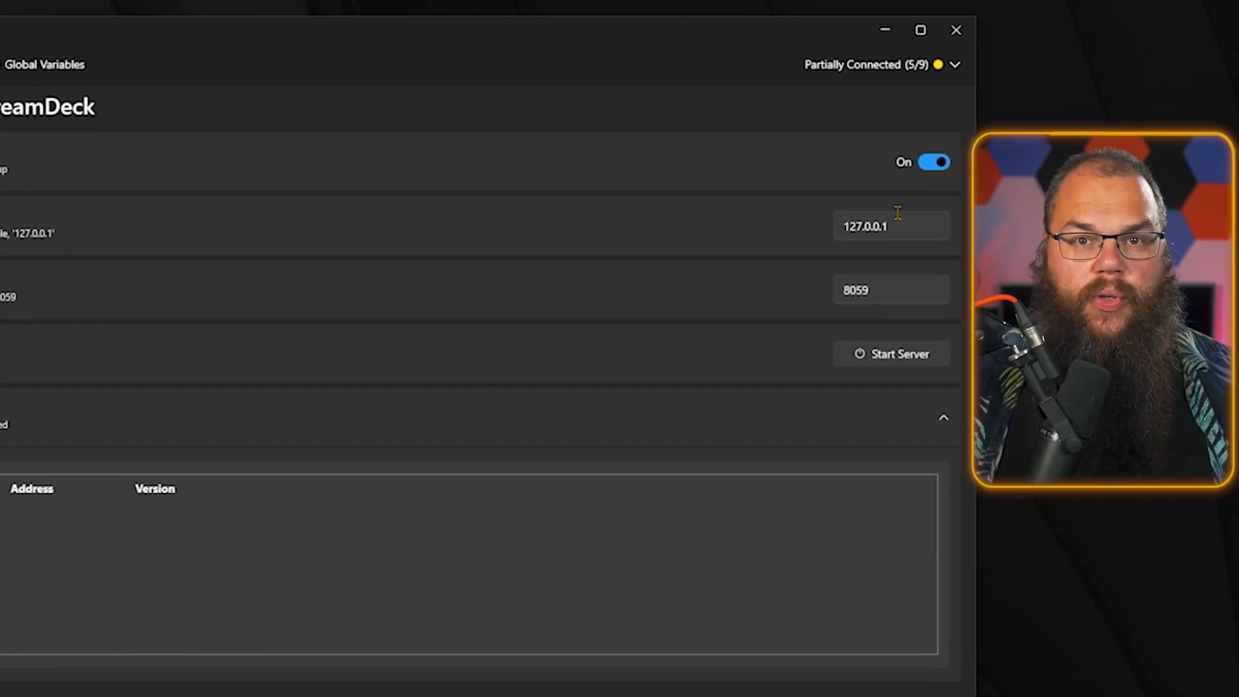
left_click(892, 353)
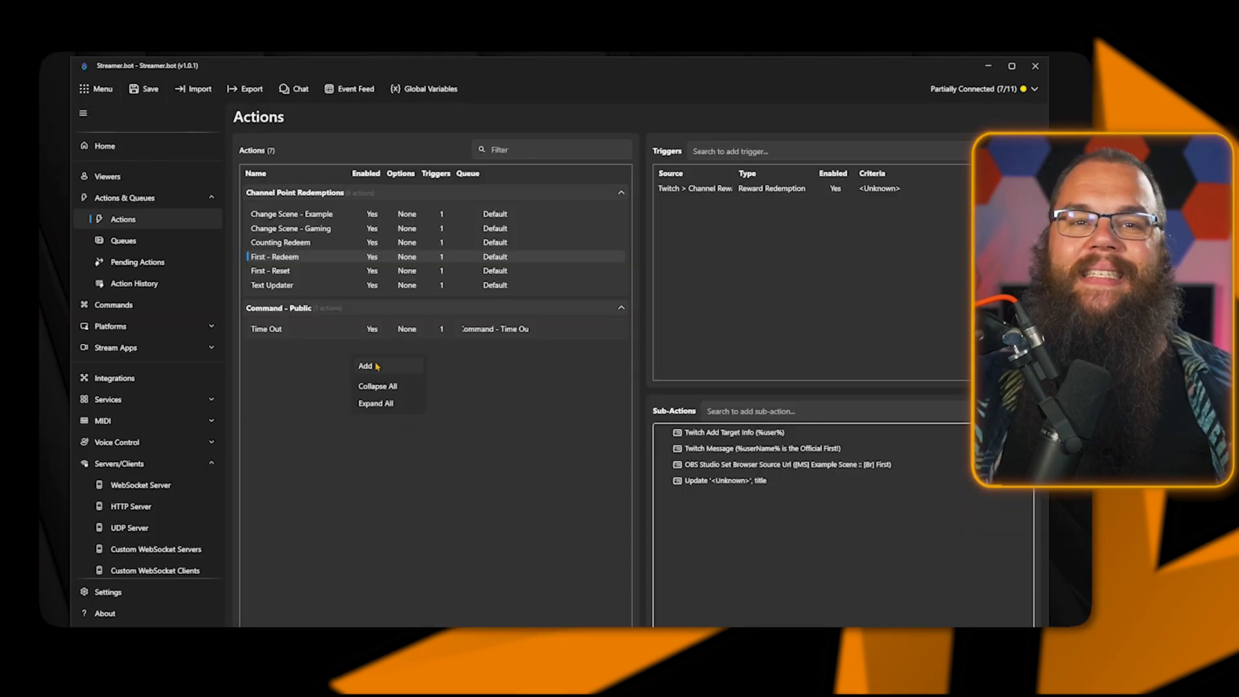
Create a ShoutOut action getting target user info from %input0% and messaging 'Check out...'.
left_click(364, 366)
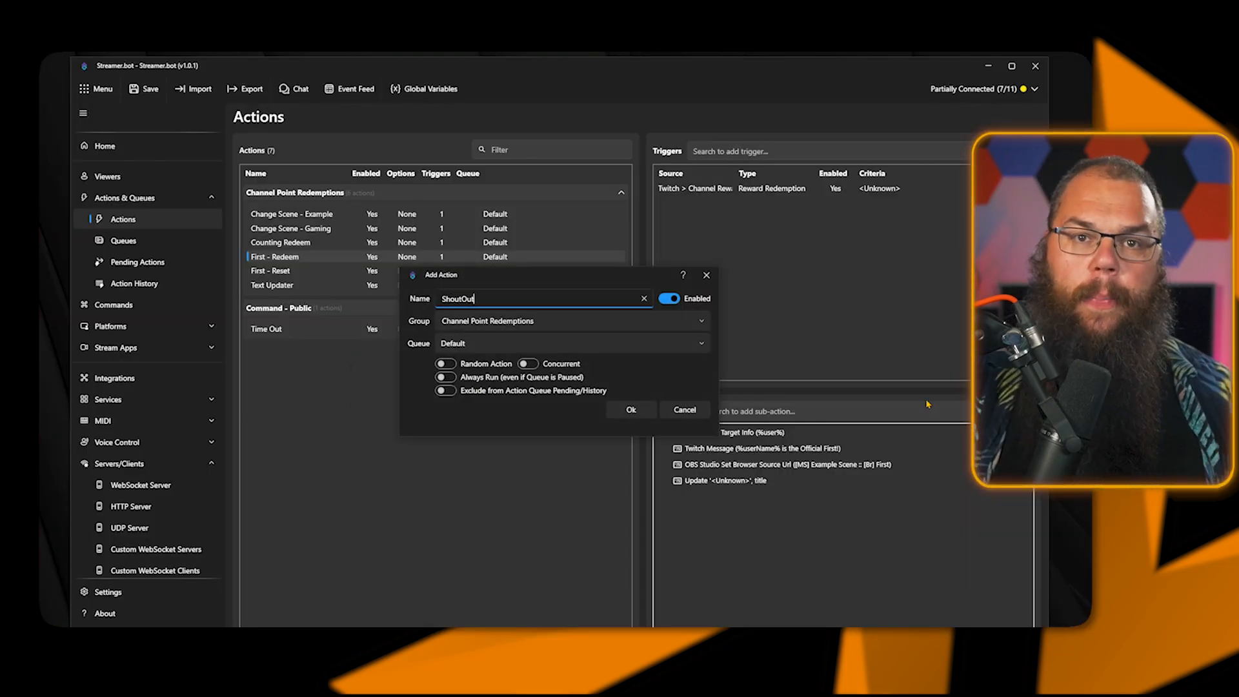
left_click(630, 410)
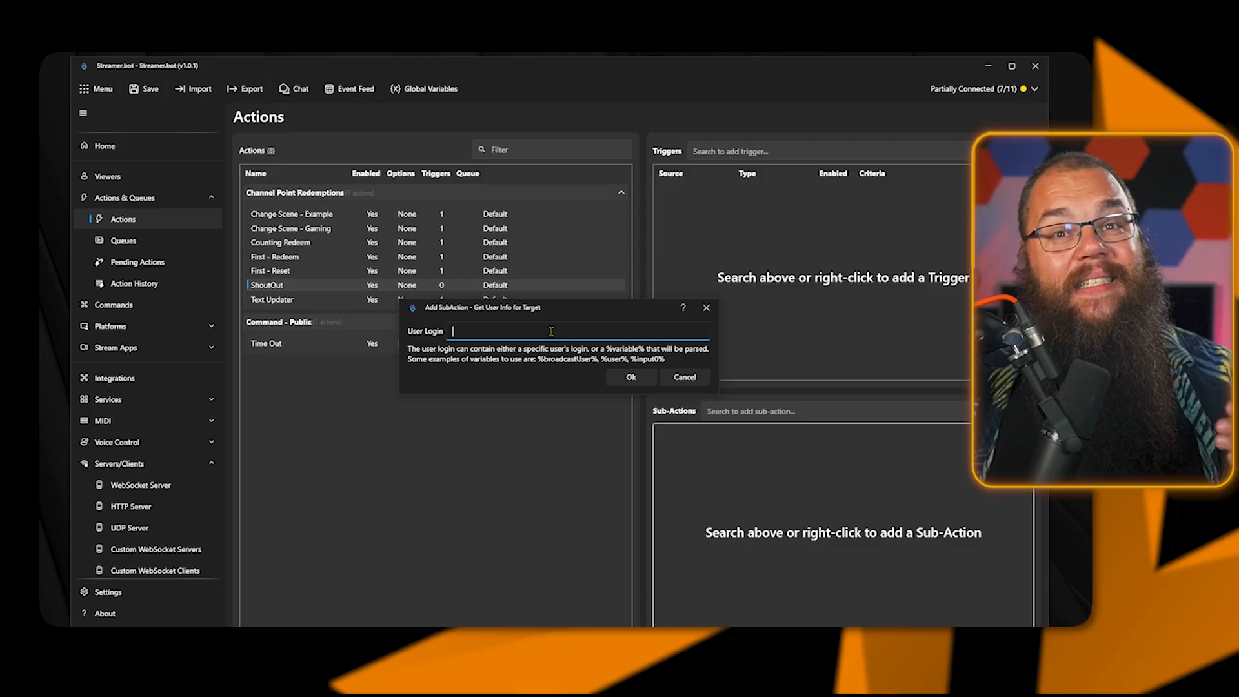
type("%input0%")
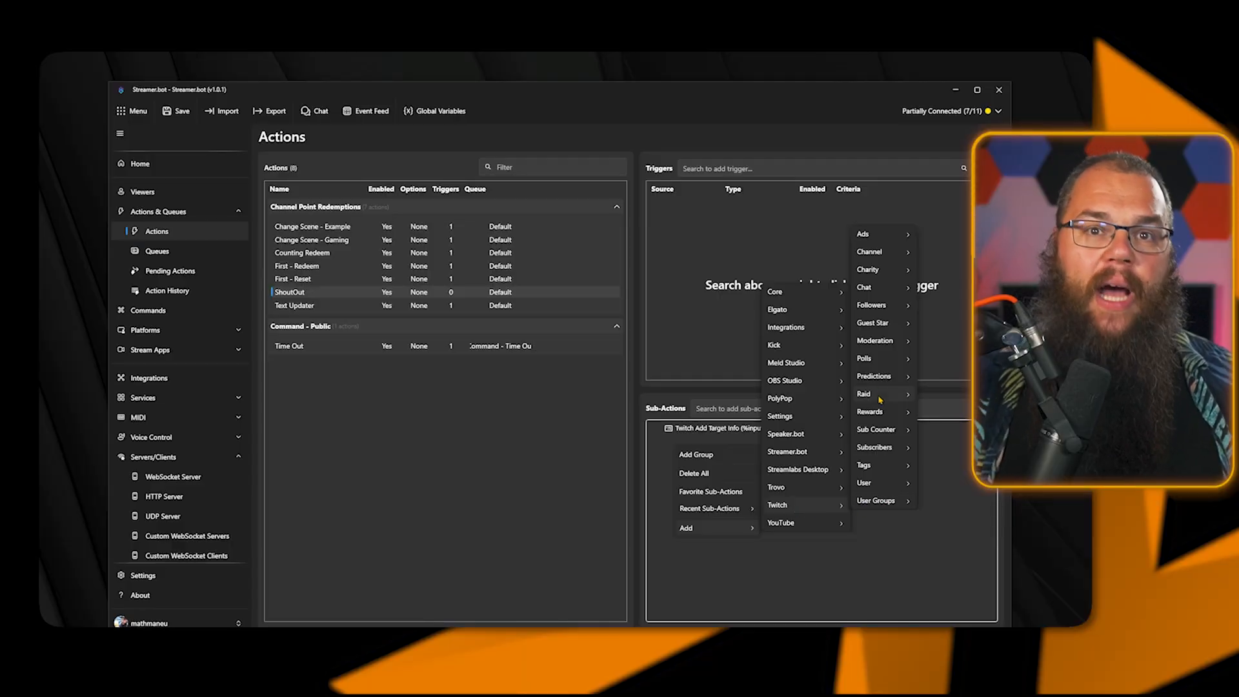
mouse_move(873, 306)
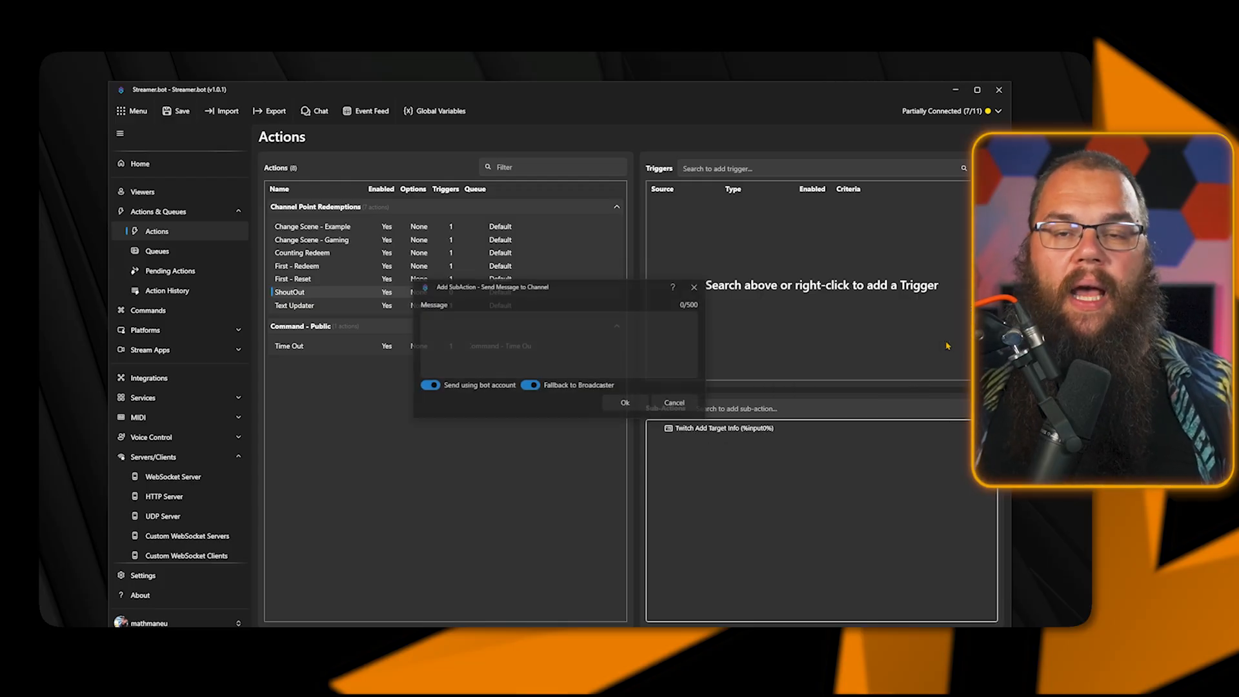
type("Check ou")
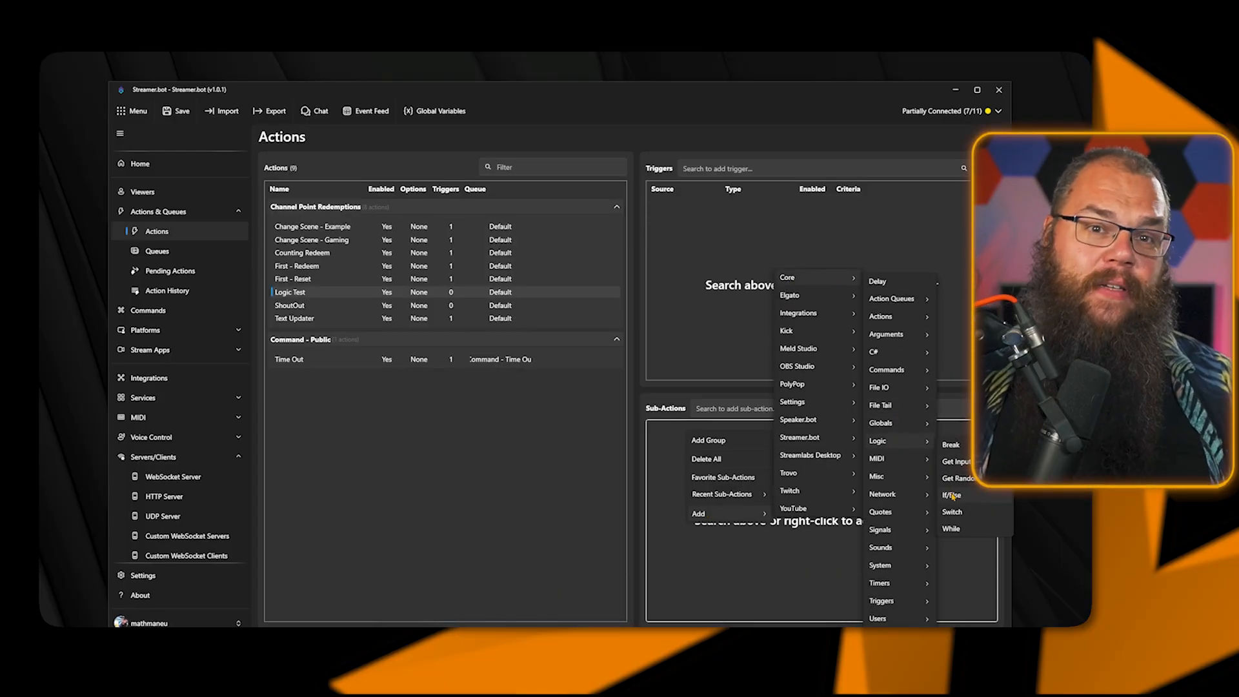
Add an If/Else sub-action checking whether userName equals ContentDelta.
left_click(951, 496)
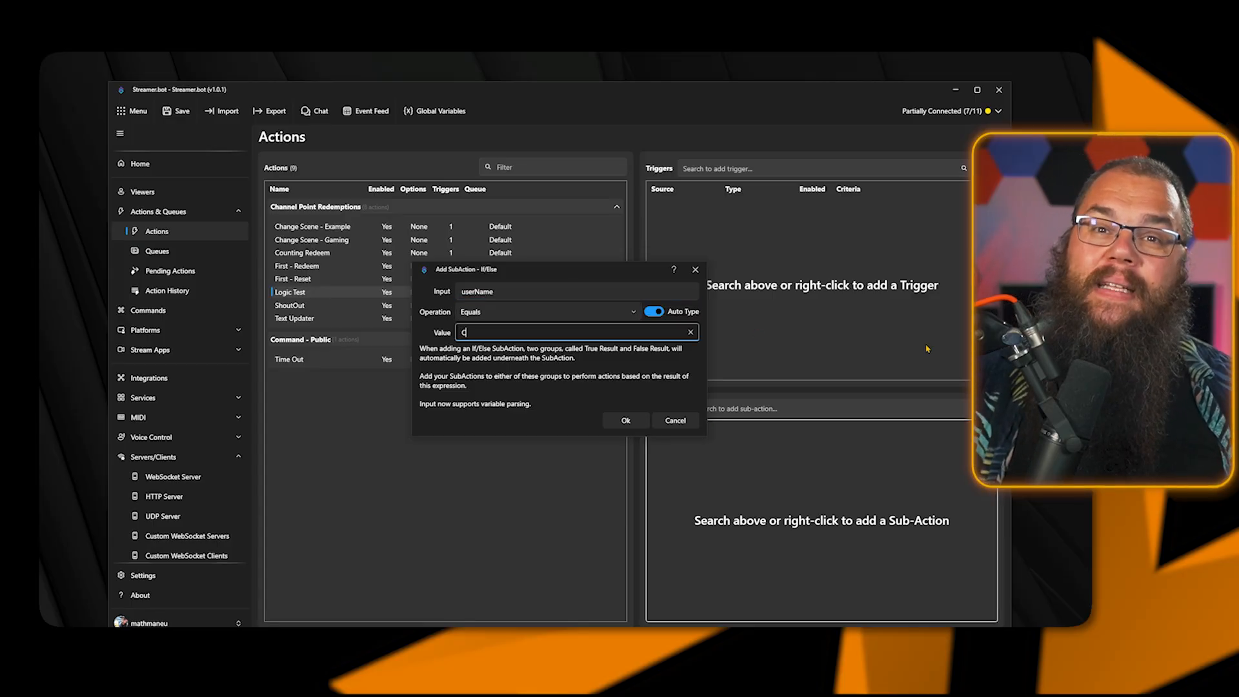
type("ContentDelta")
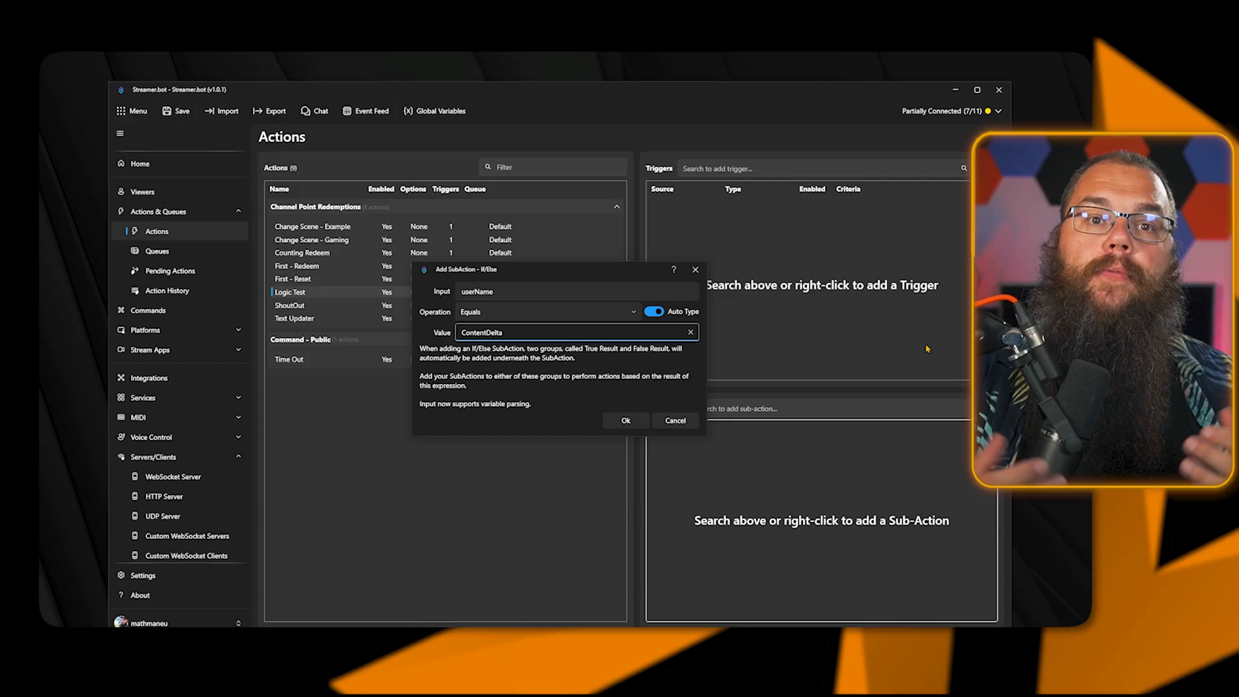
left_click(626, 420)
type("Or check o")
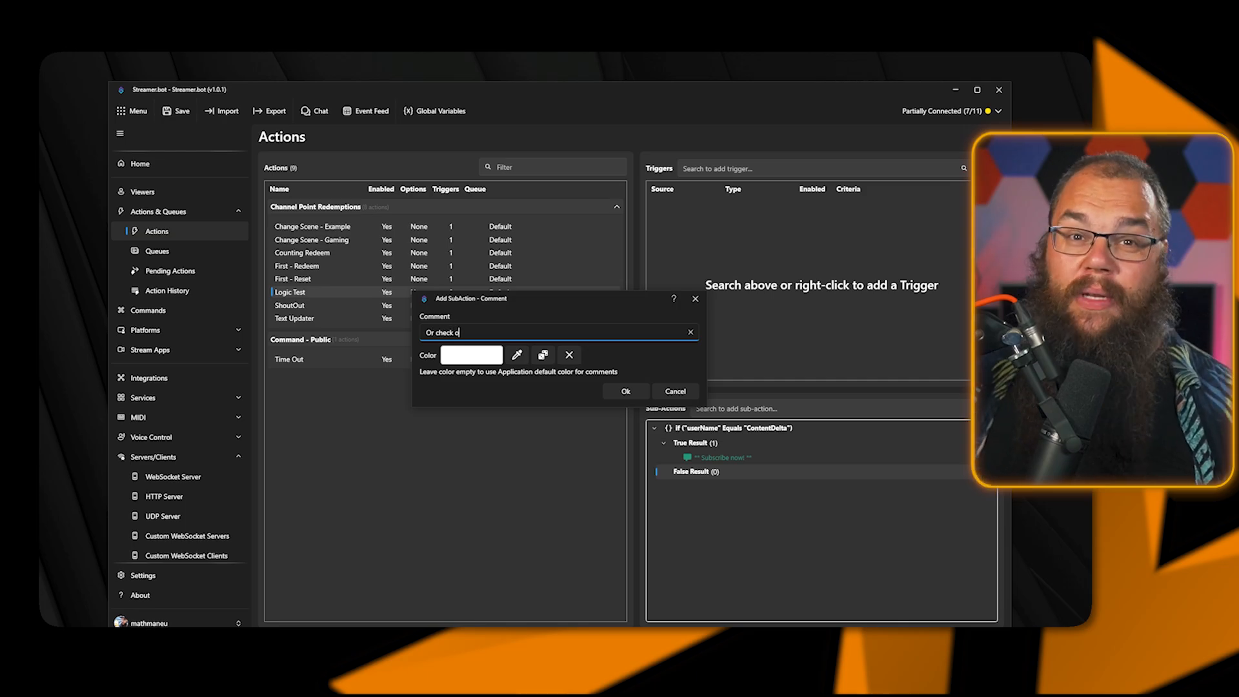
Write branch comment text like 'I am live every Tues from 5 PM' and confirm it.
type("ut my Twitch Channel>")
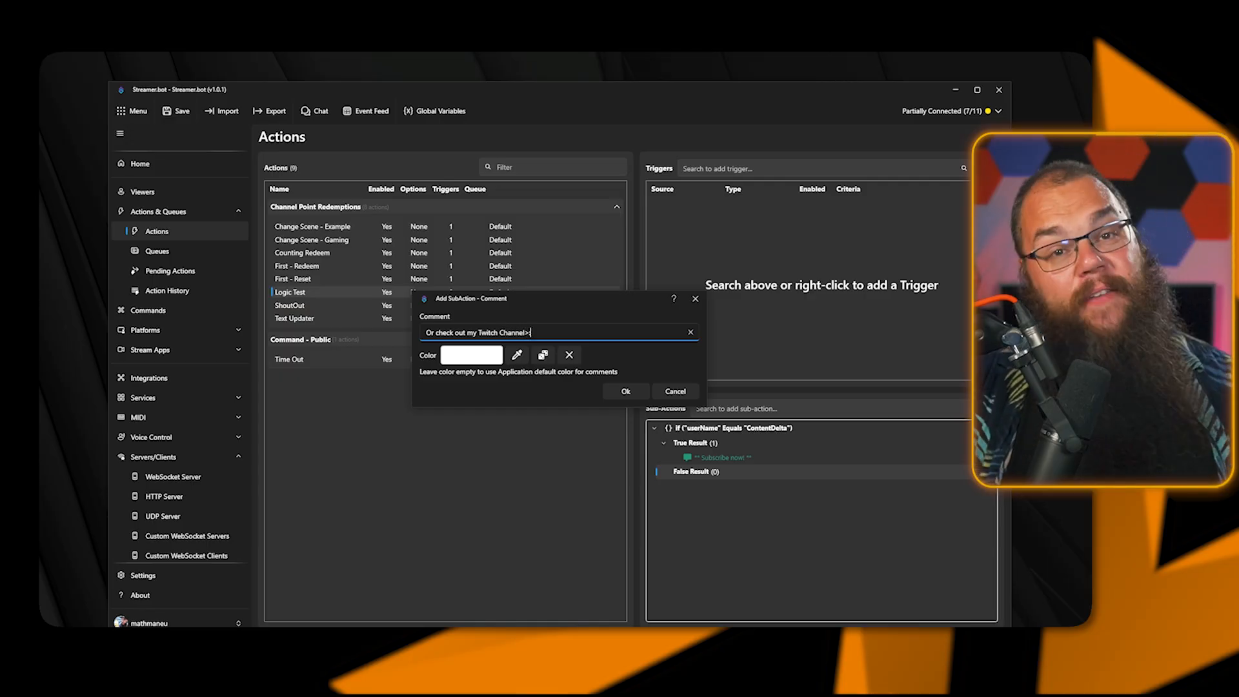
type("I am")
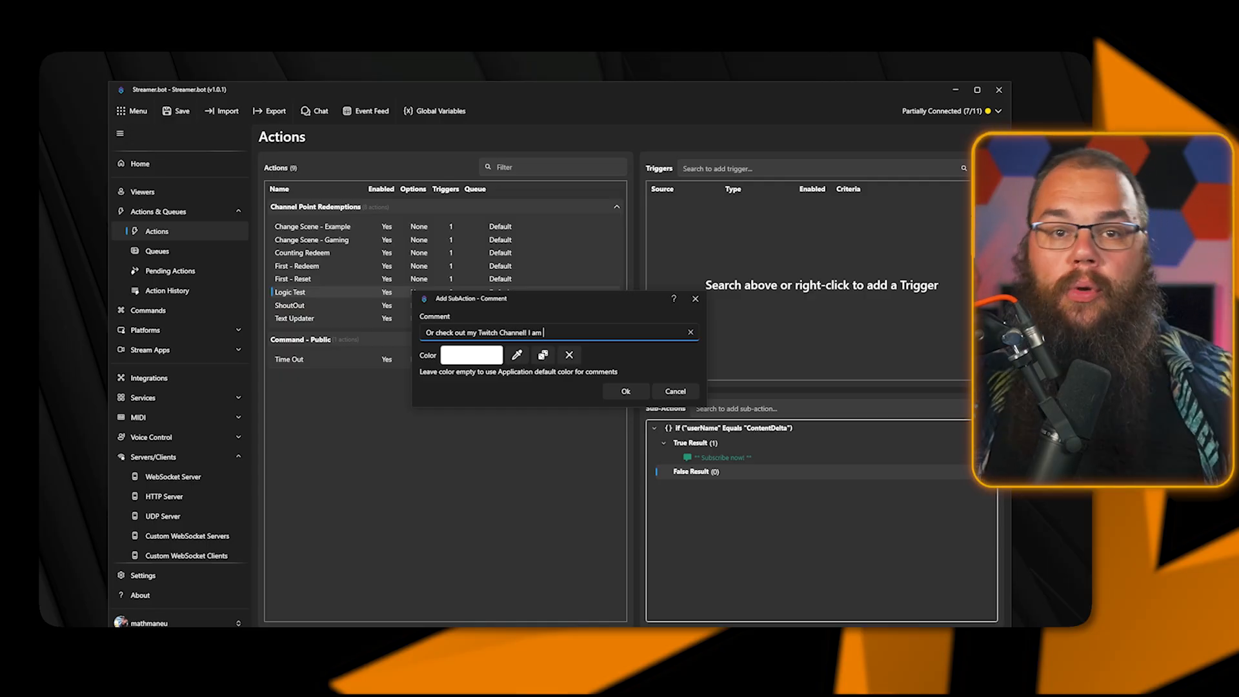
type("live every Tuesday and Friday!")
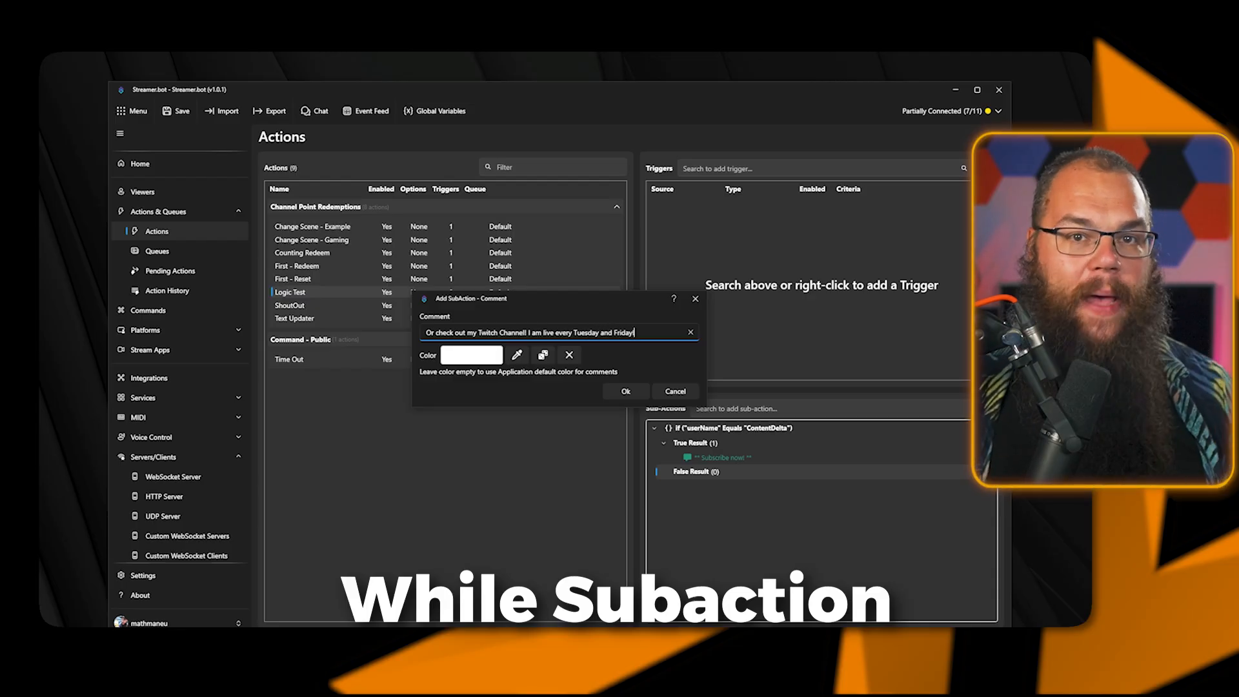
type("from 5 PM")
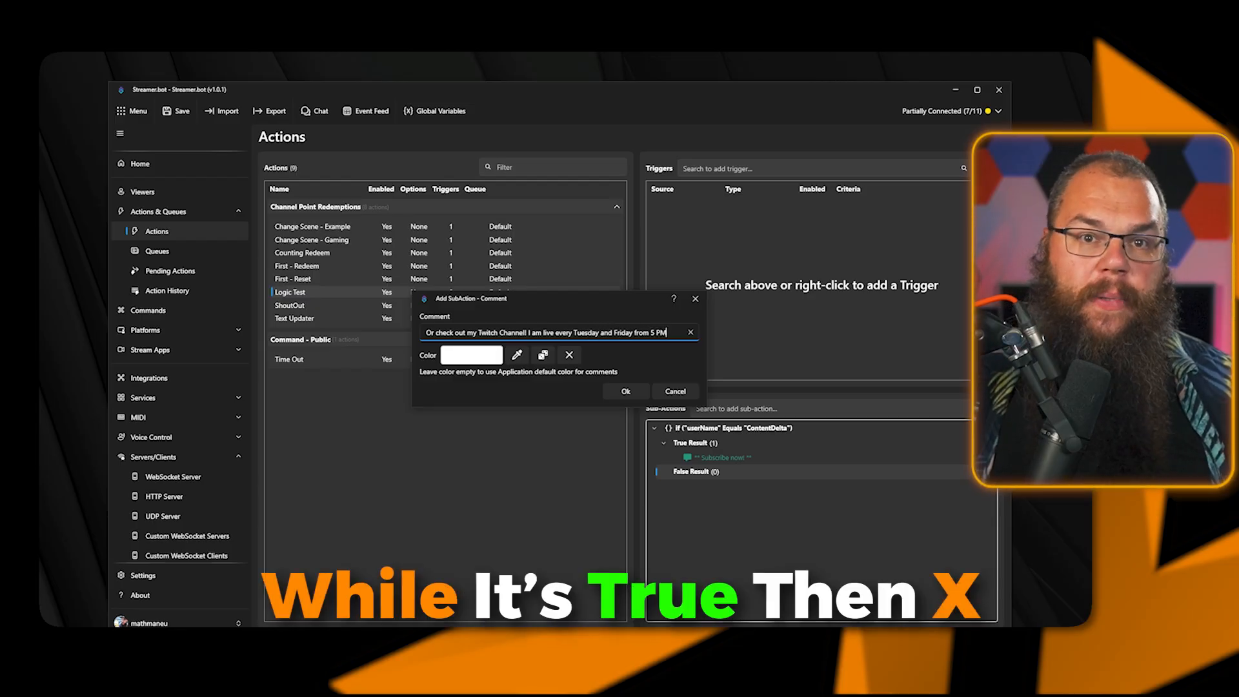
left_click(624, 390)
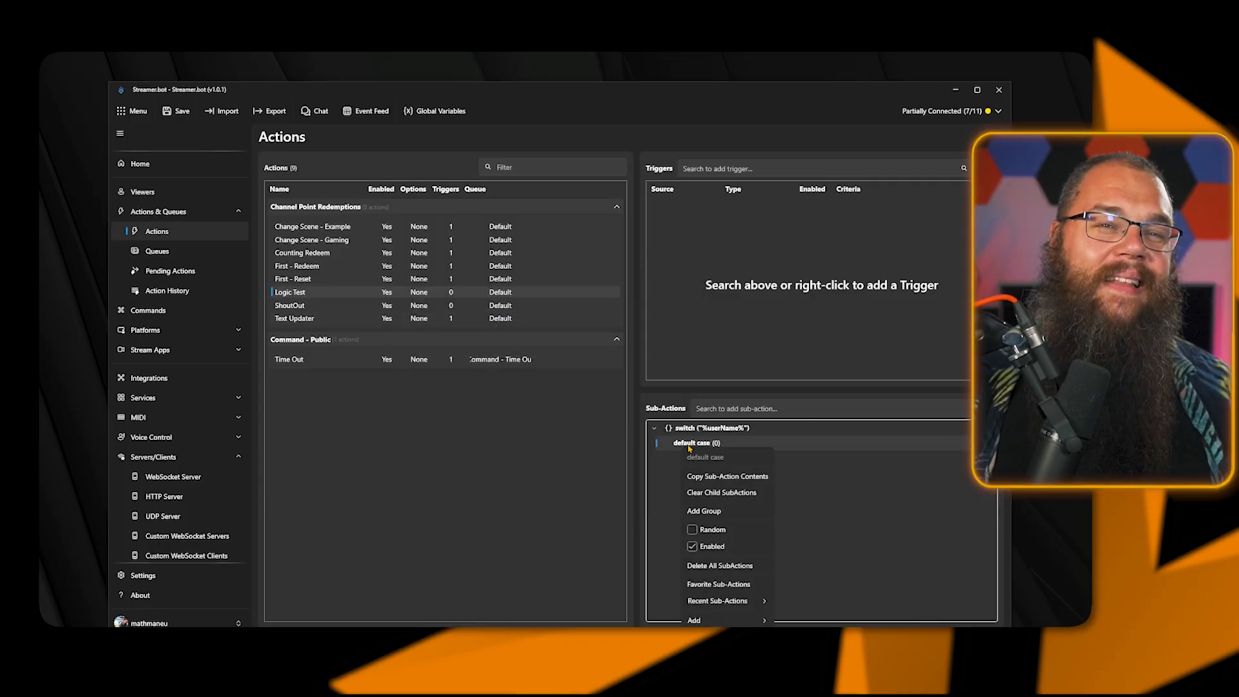
Add username cases to the switch, including FrostieP and AshKap.
right_click(708, 427)
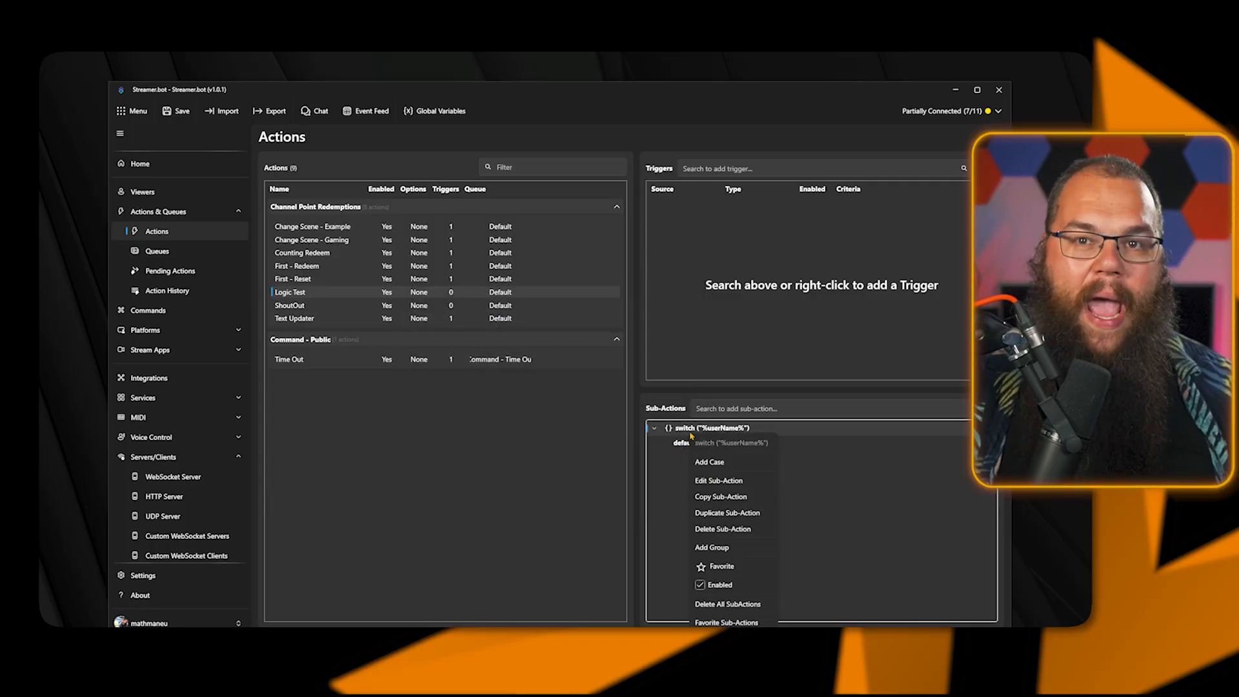
left_click(708, 461)
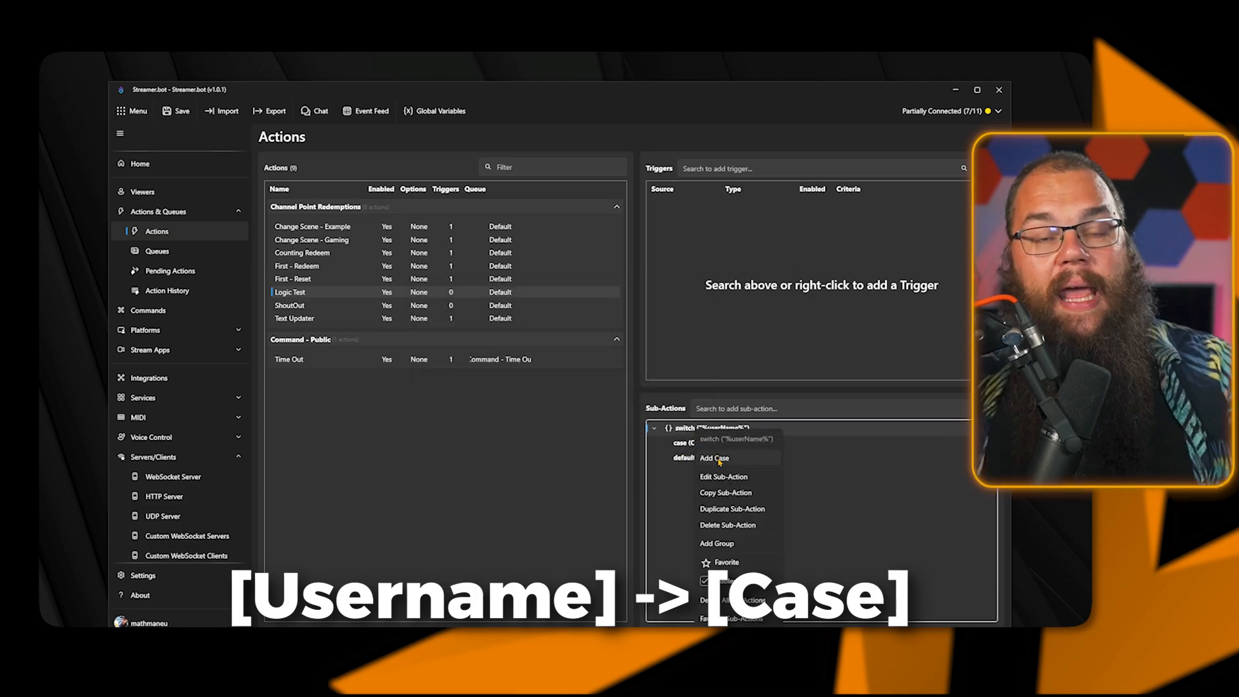
left_click(714, 458)
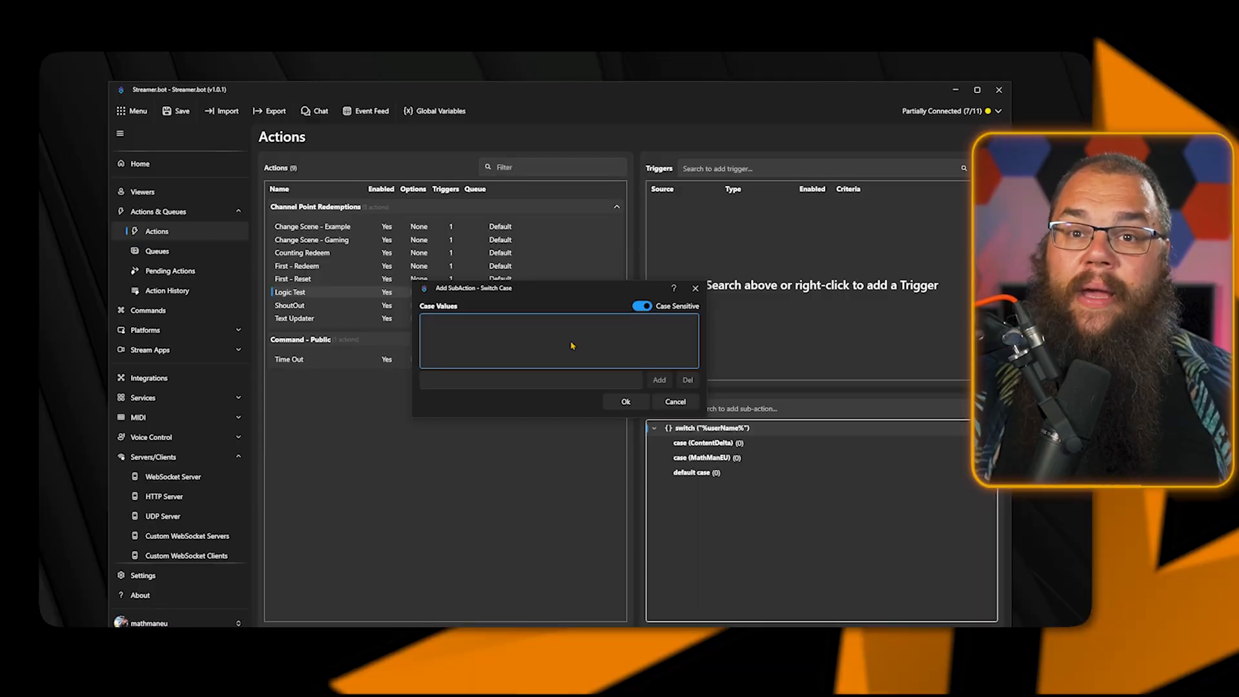
type("FrostieP")
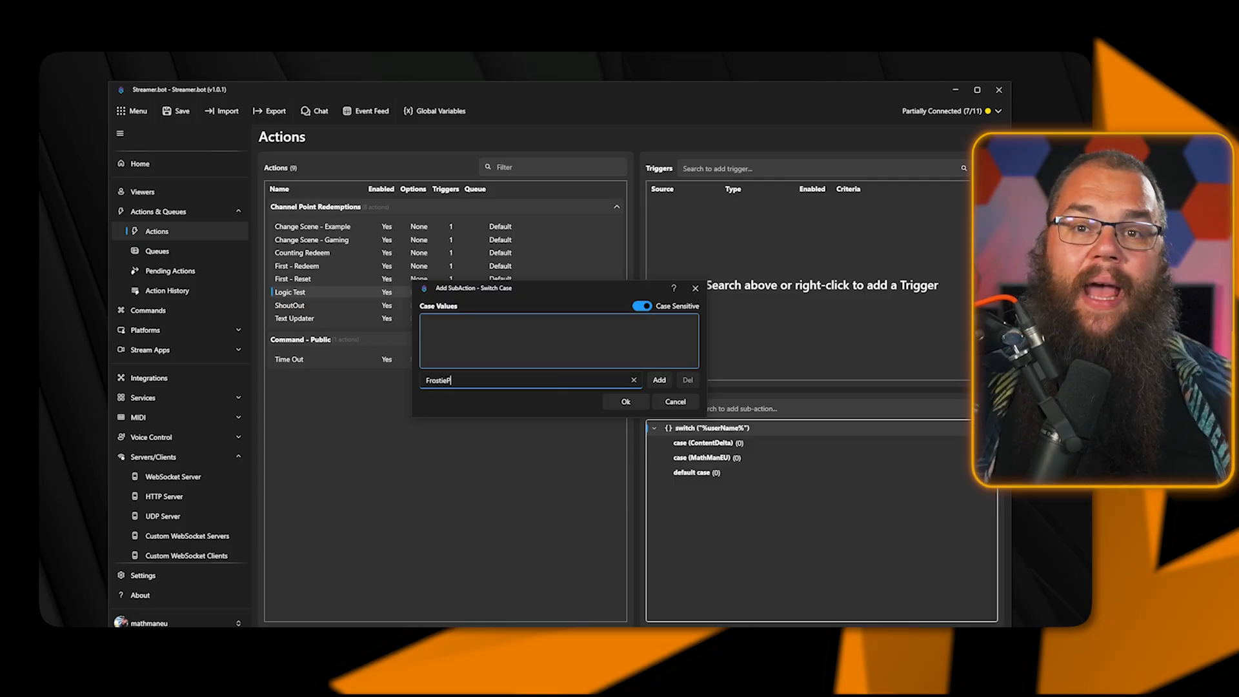
left_click(625, 402)
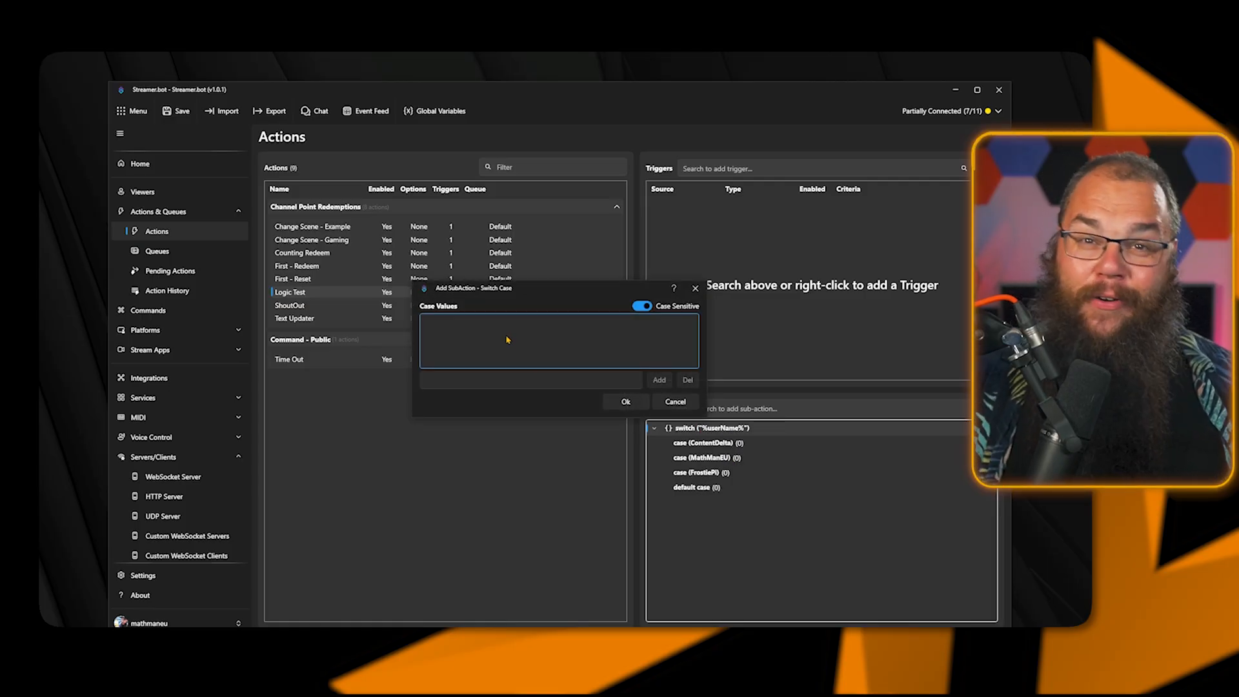
type("AshKap")
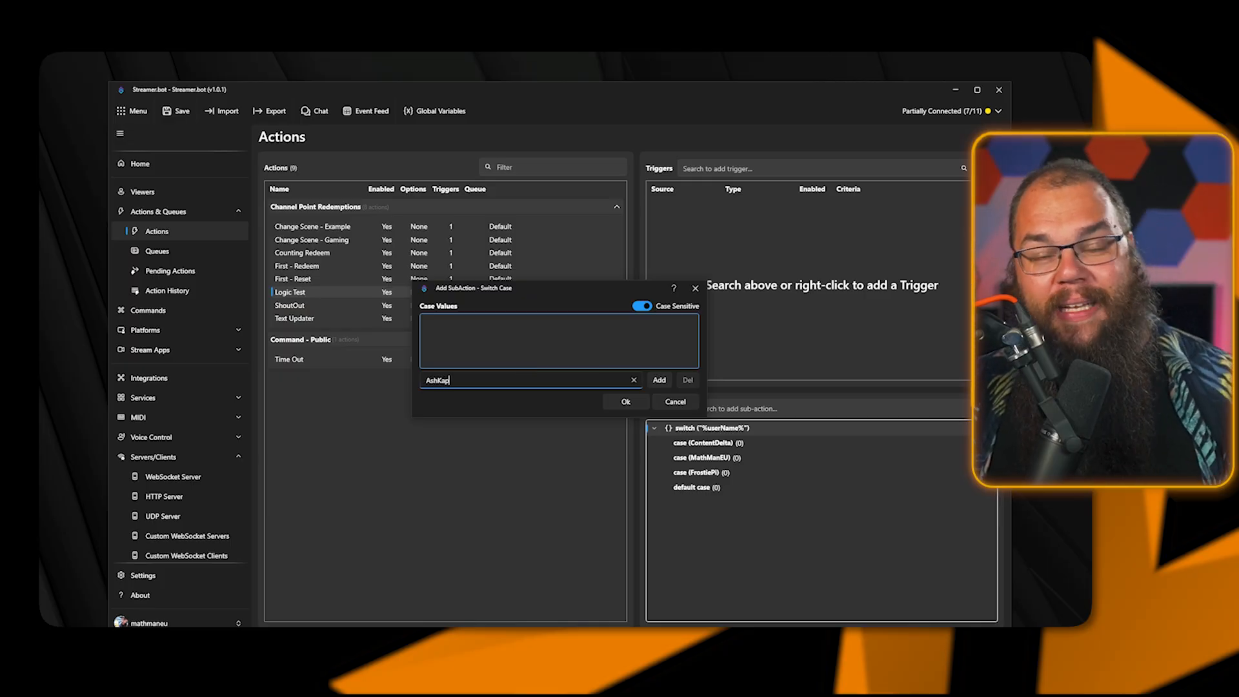
left_click(625, 402)
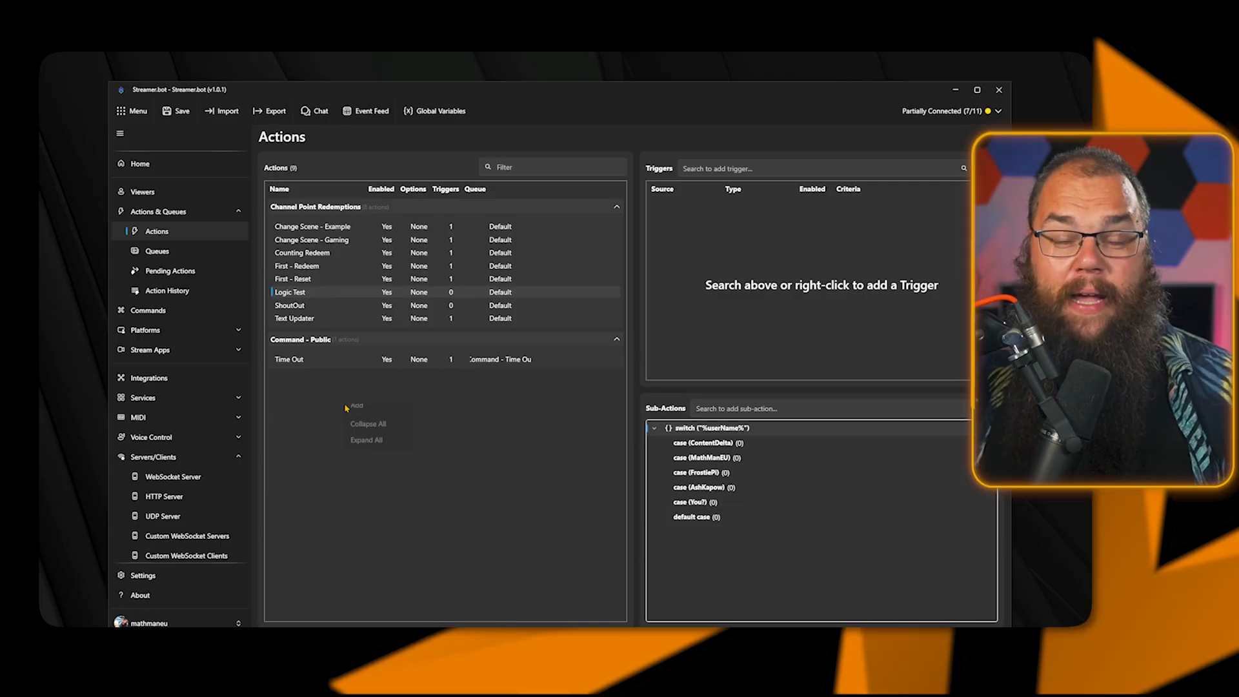
Create and confirm an action named 'New Thing'.
left_click(356, 405)
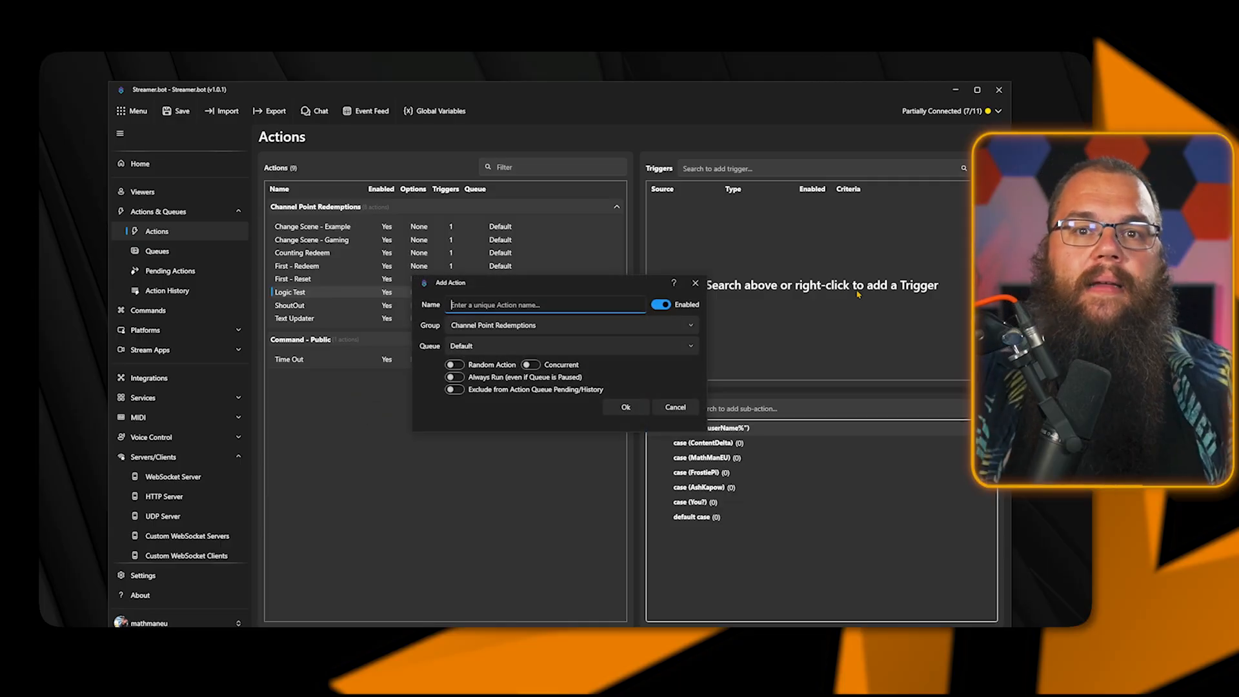
type("New Thi")
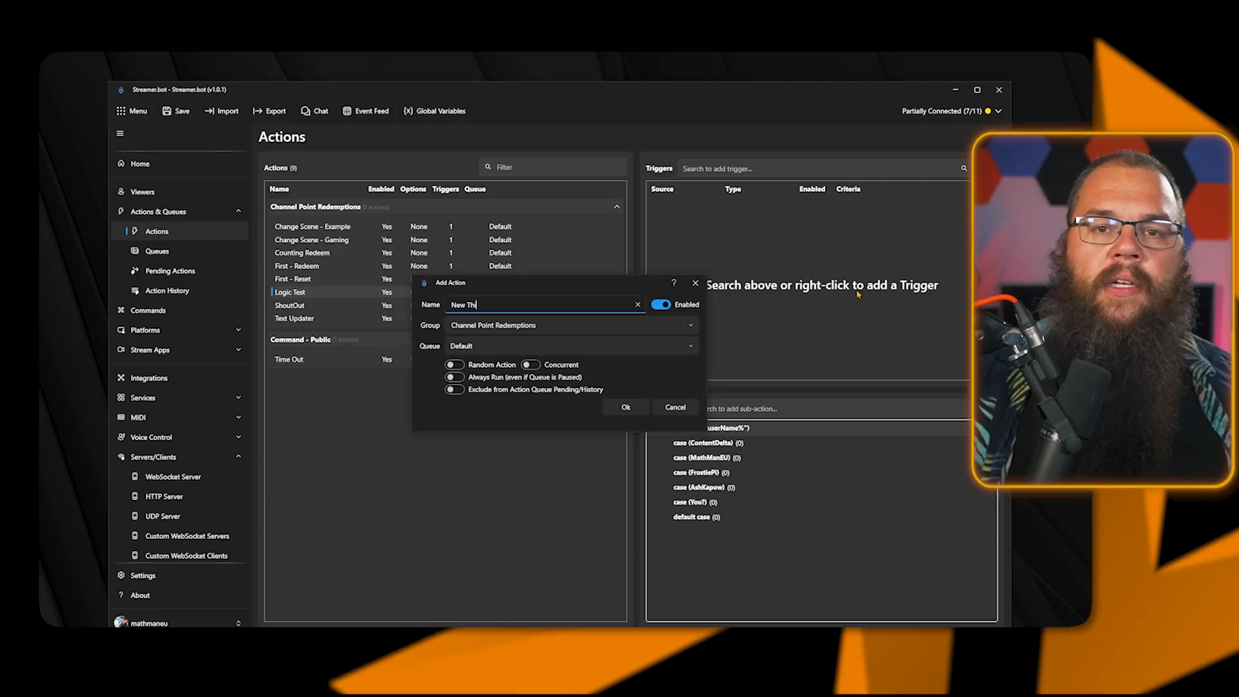
left_click(626, 408)
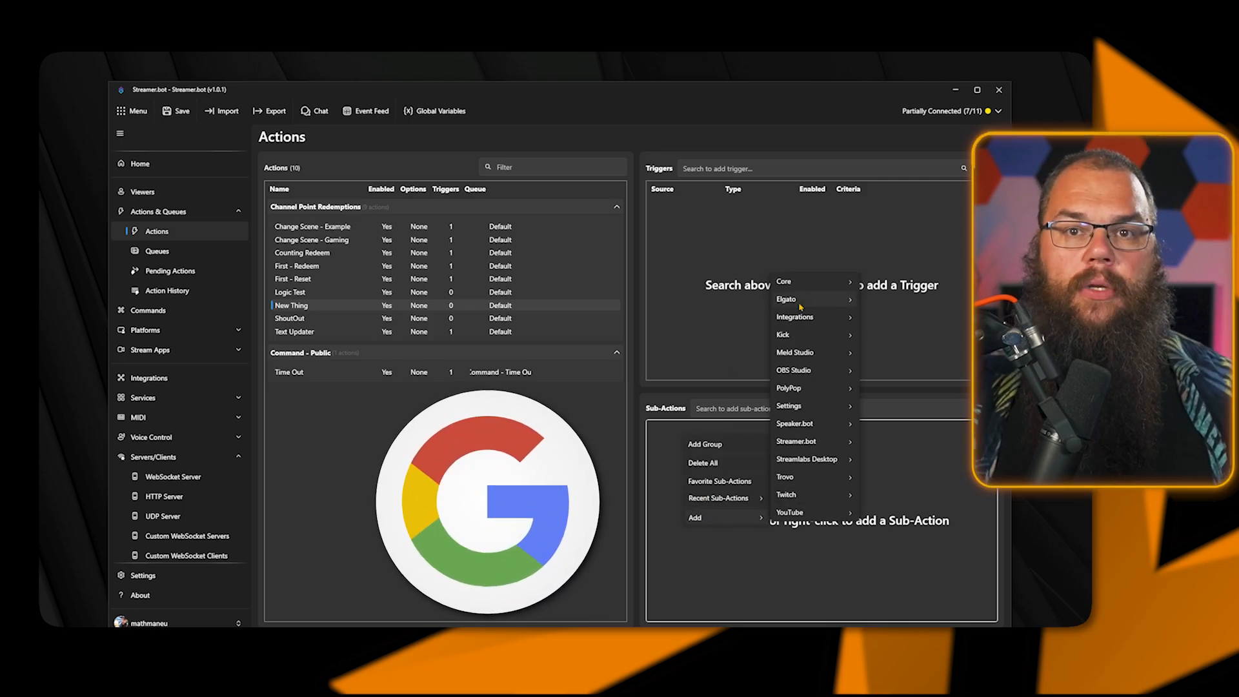
mouse_move(783, 282)
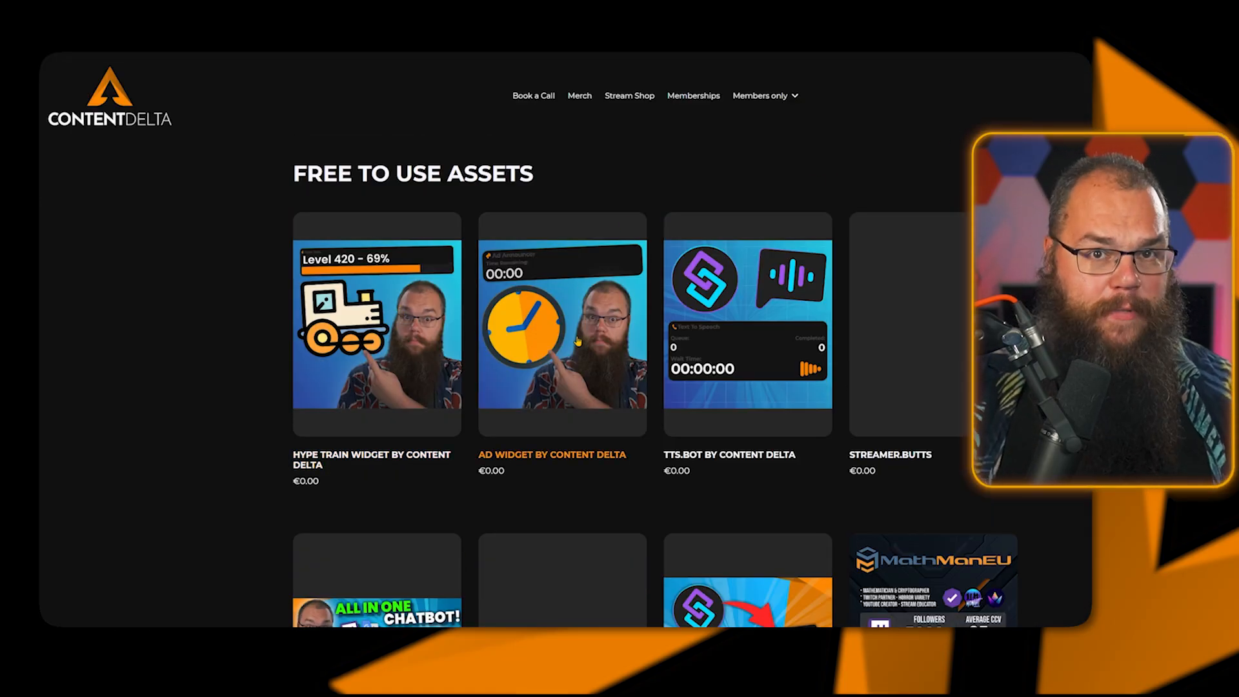
Browse the Free To Use Assets page on the Content Delta website.
left_click(377, 324)
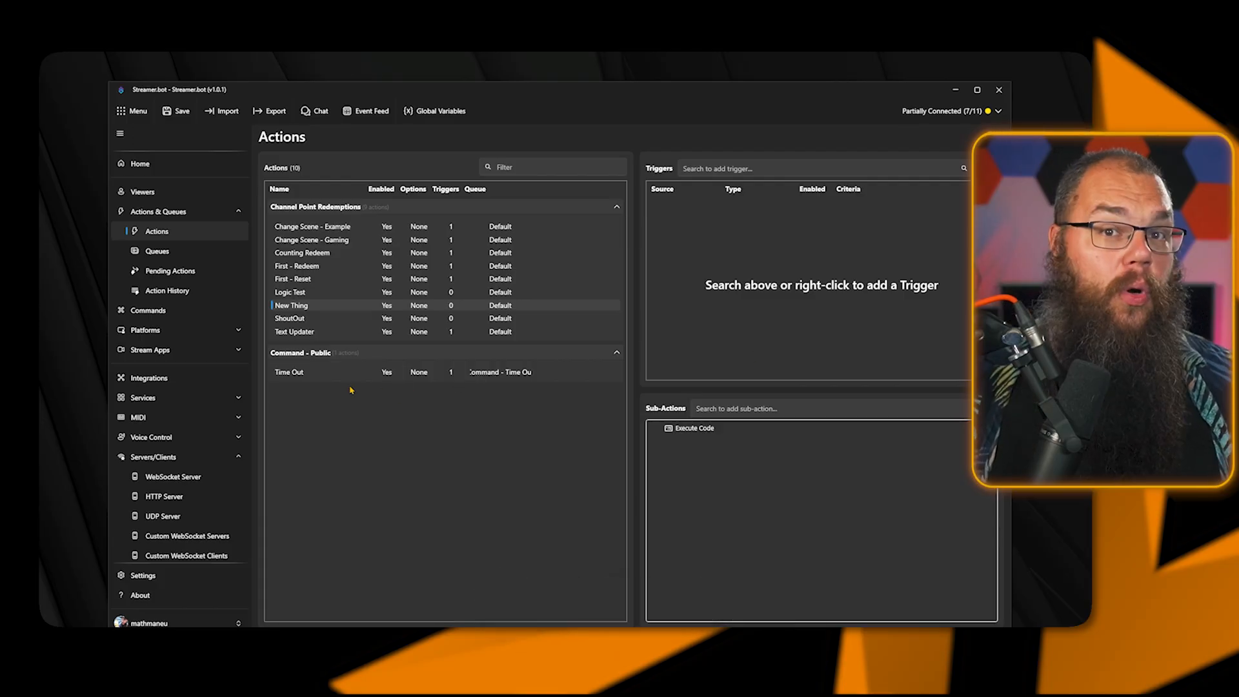
Add a blocking queue named 'Alerts', confirm it, and return to the Actions list.
left_click(157, 251)
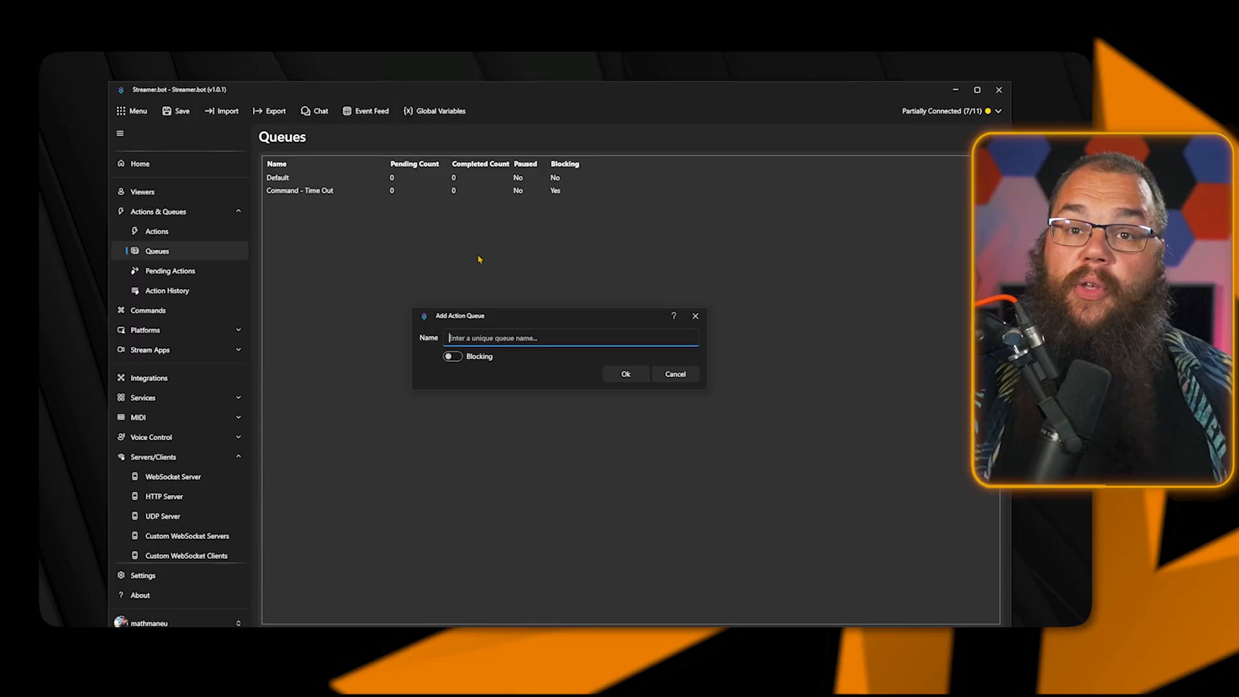
type("Alerts")
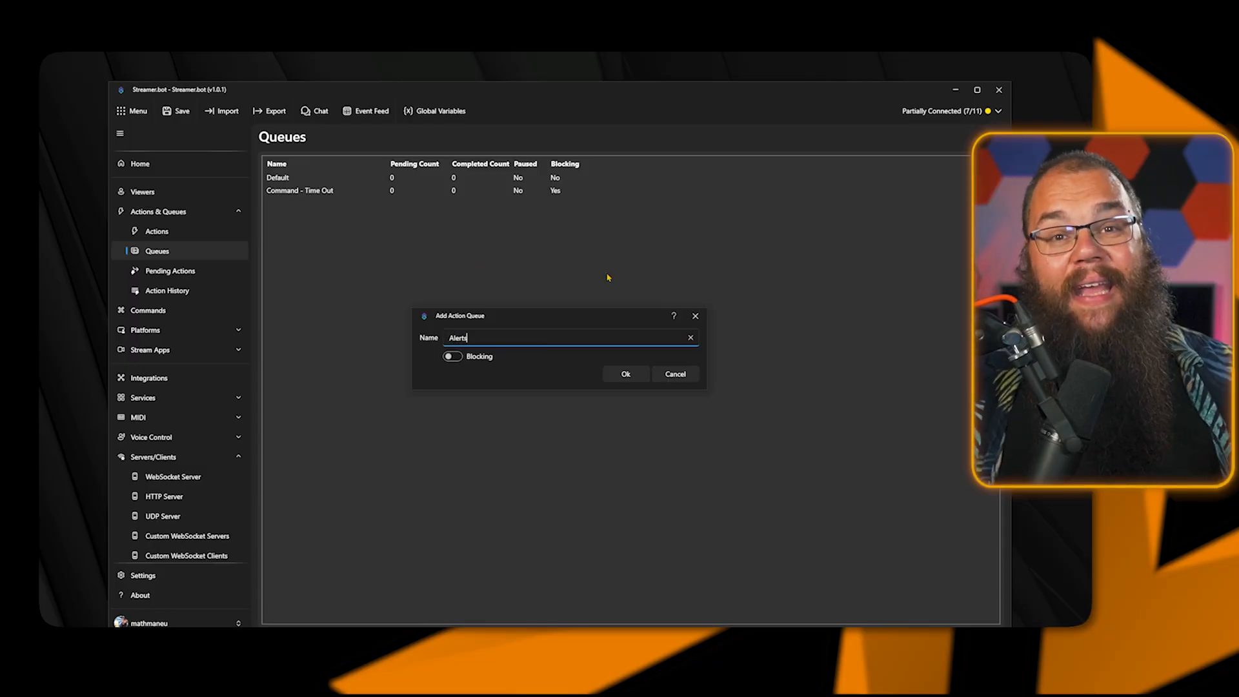
left_click(453, 356)
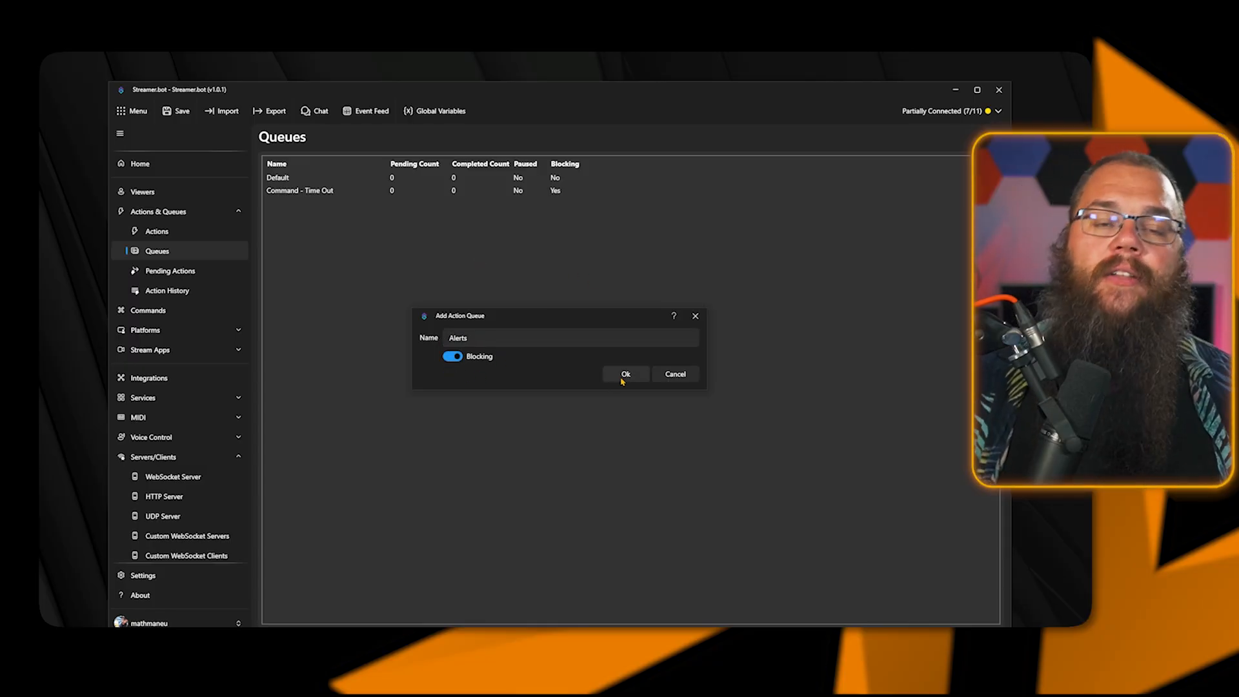
left_click(626, 374)
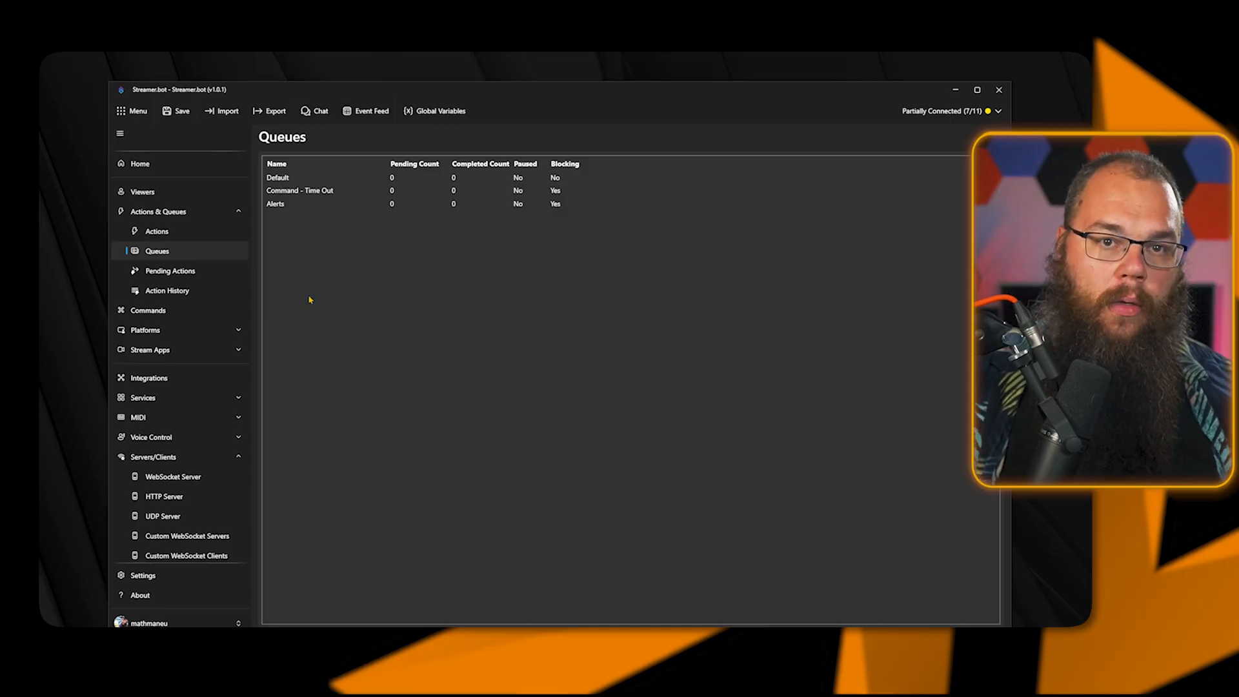
left_click(156, 231)
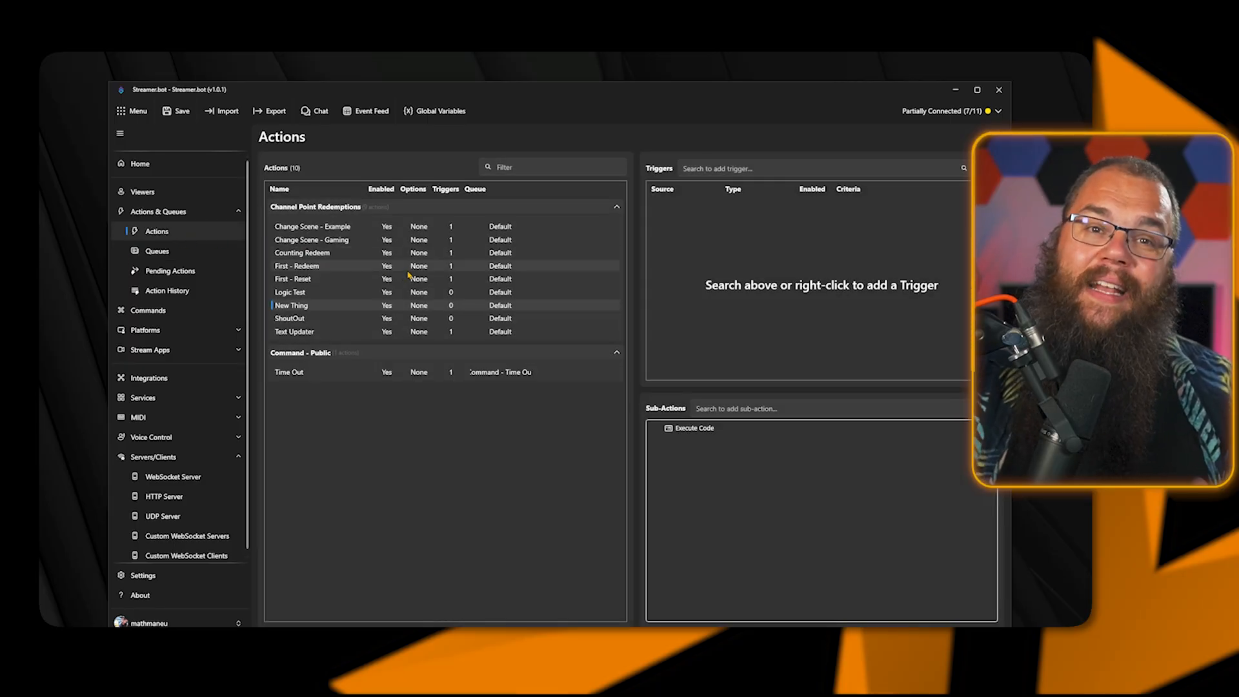
Move First - Redeem, First - Reset and Logic Test into the Alerts queue, then view Commands.
right_click(312, 265)
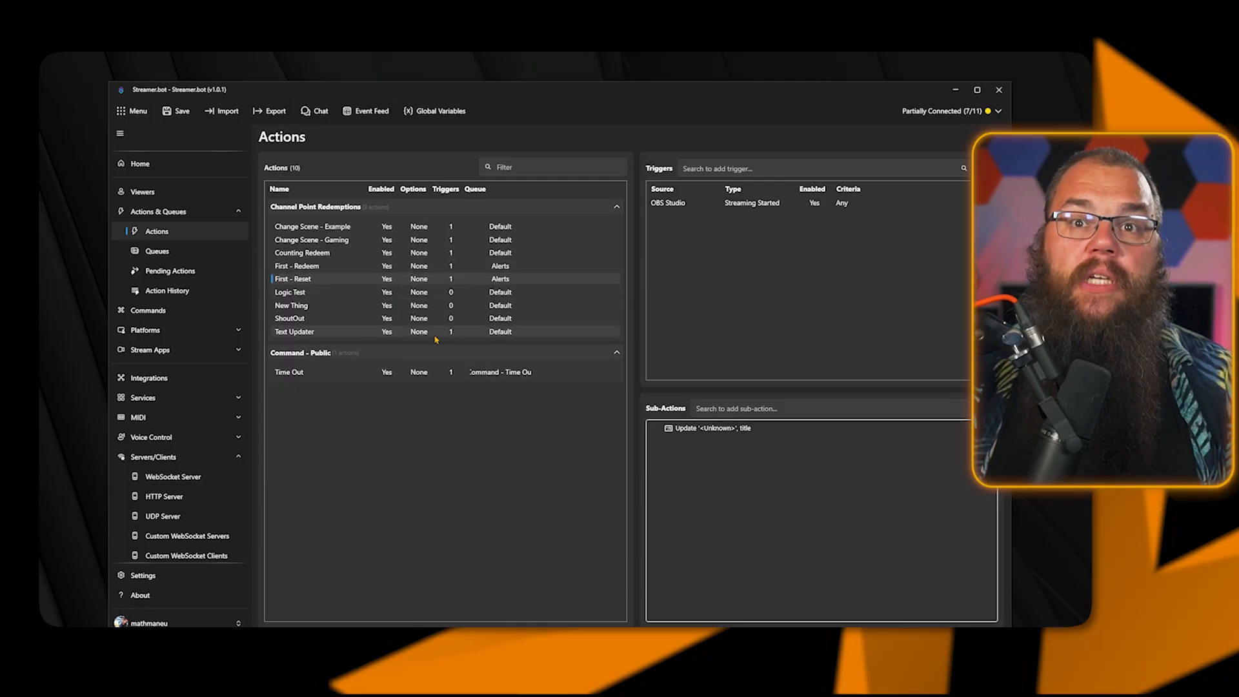
right_click(290, 292)
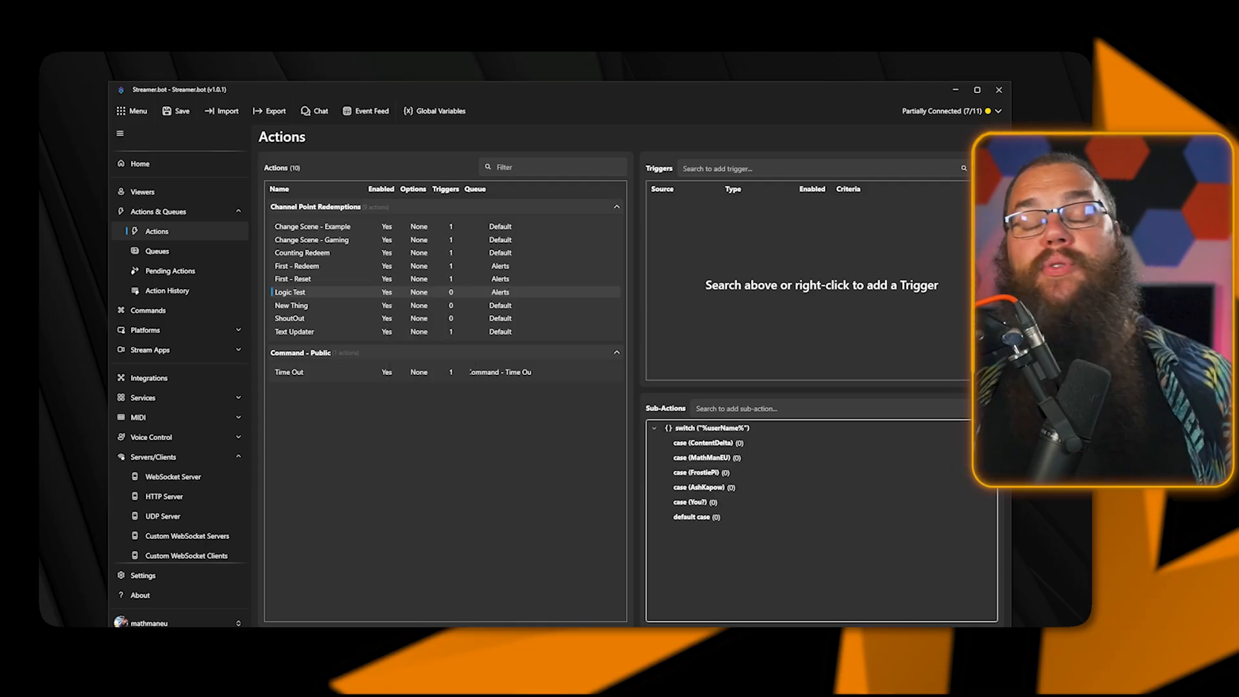
left_click(148, 310)
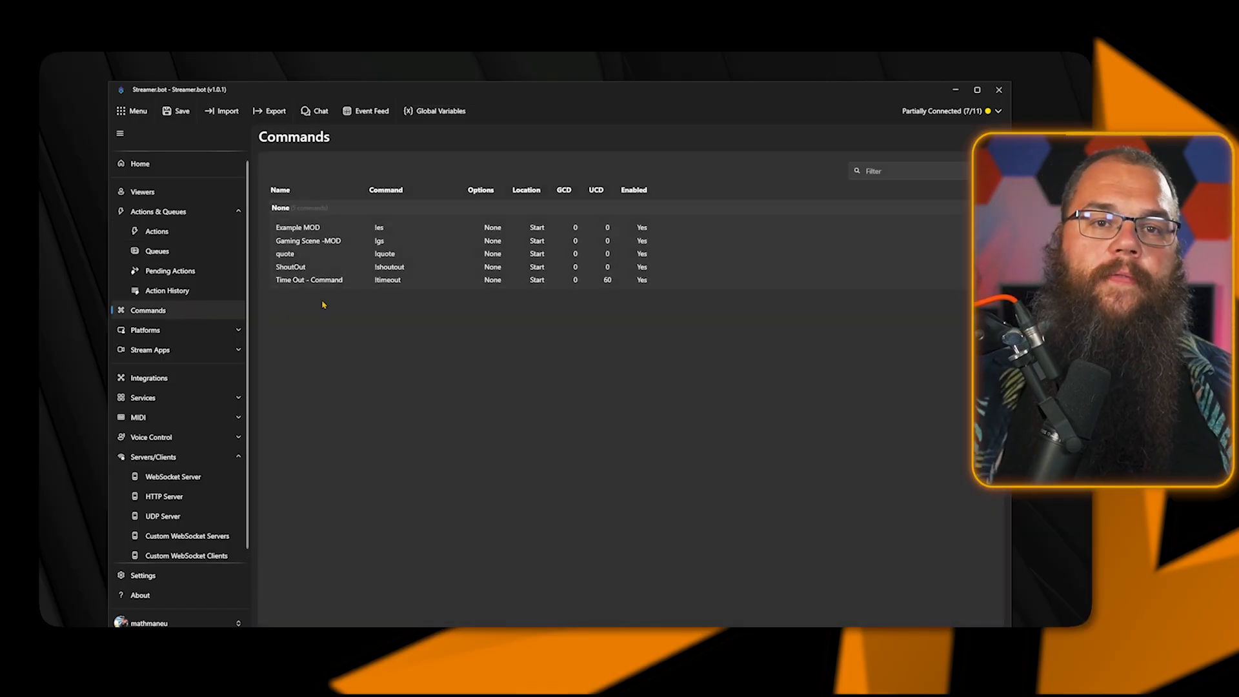
Delete the old ShoutOut command and add a Command Triggered trigger to the ShoutOut action.
right_click(290, 266)
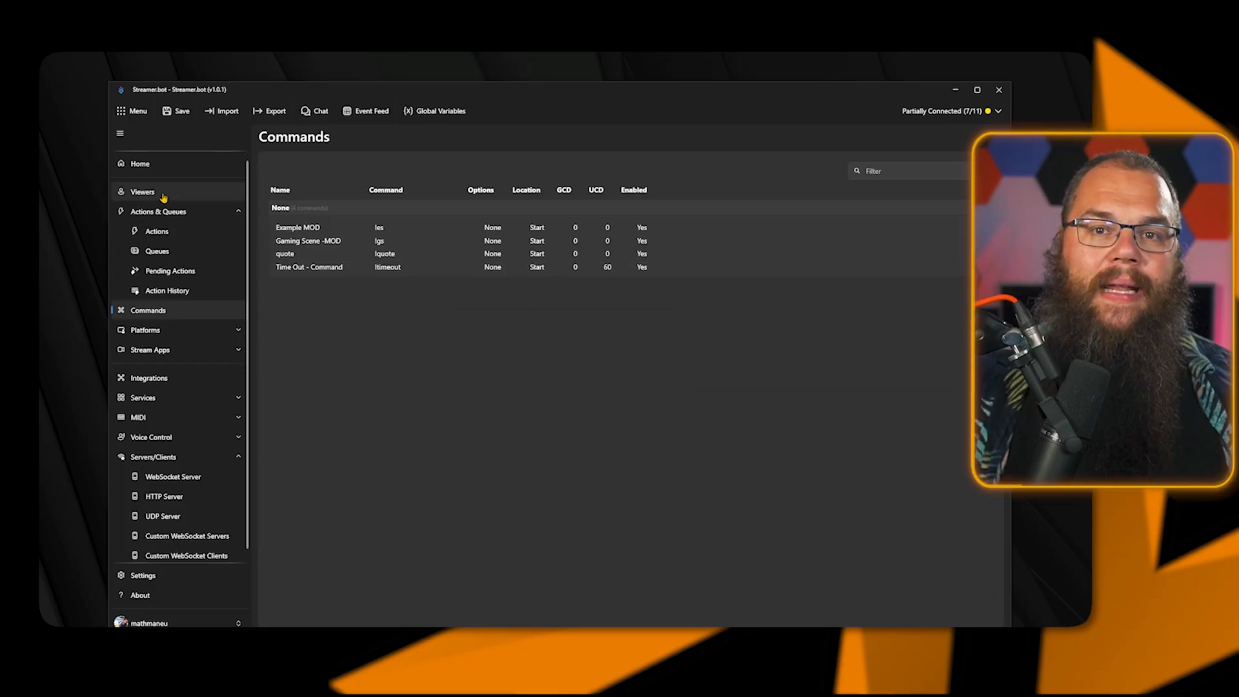
left_click(158, 211)
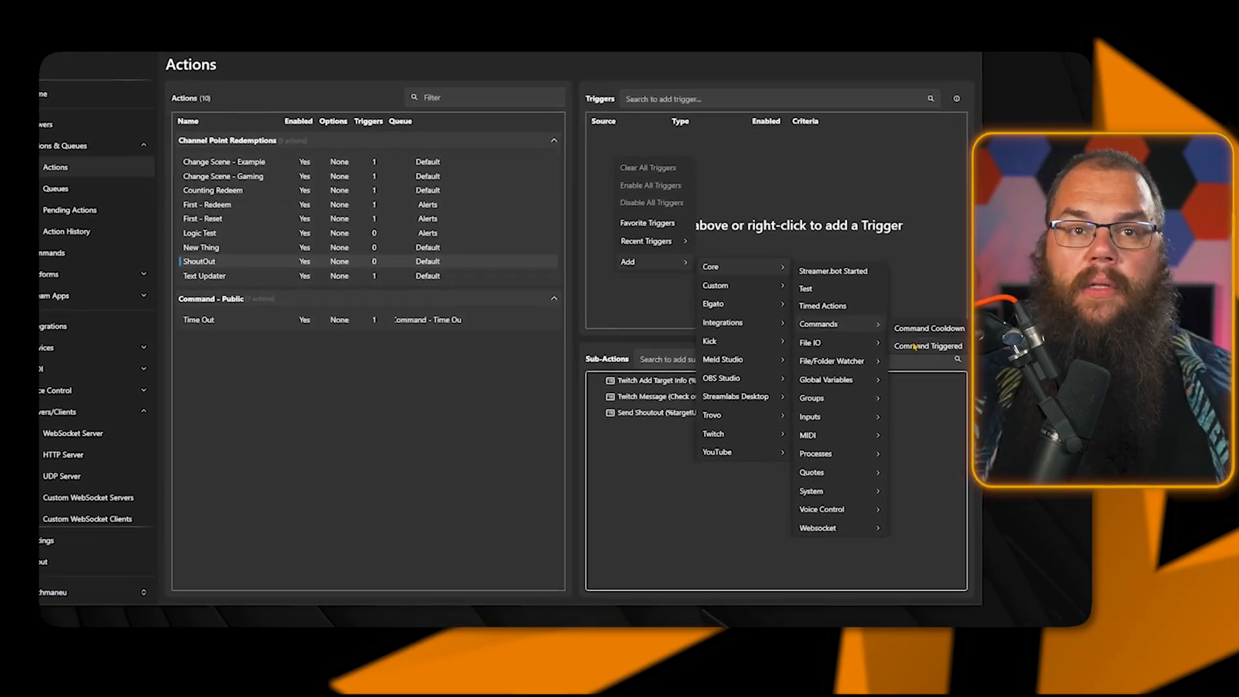
left_click(926, 345)
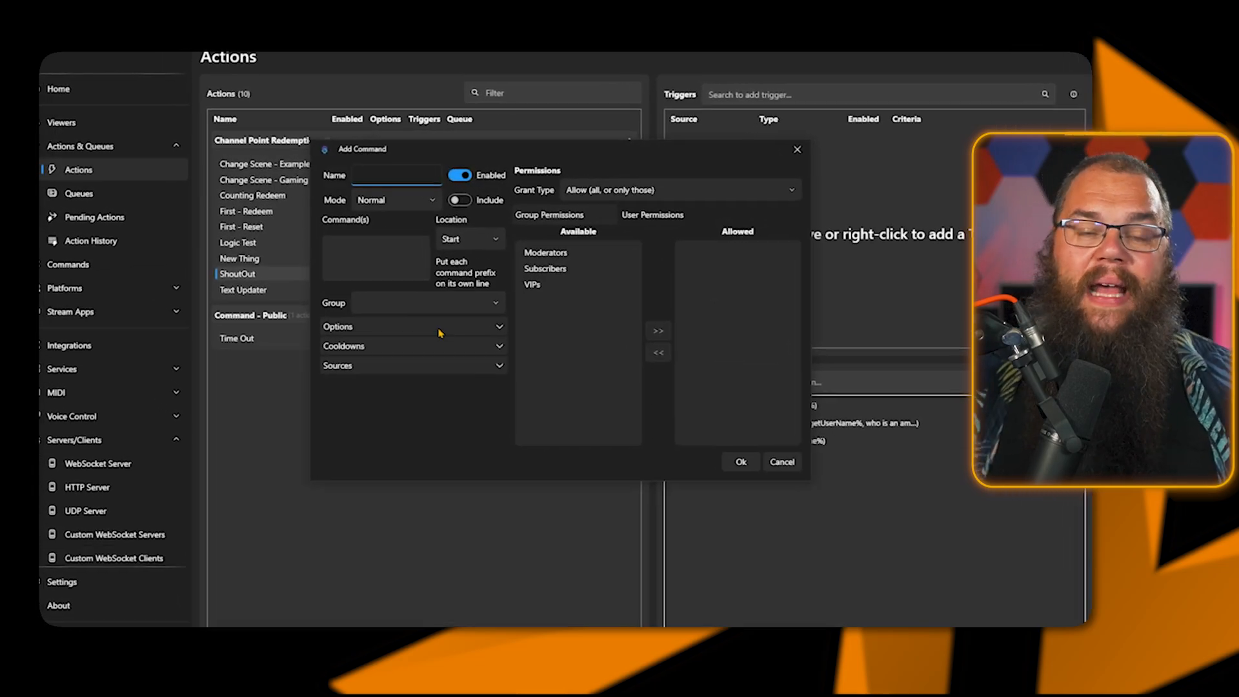
Name the command ShoutOut with triggers !shoutout and !so, matched at message start.
type("S")
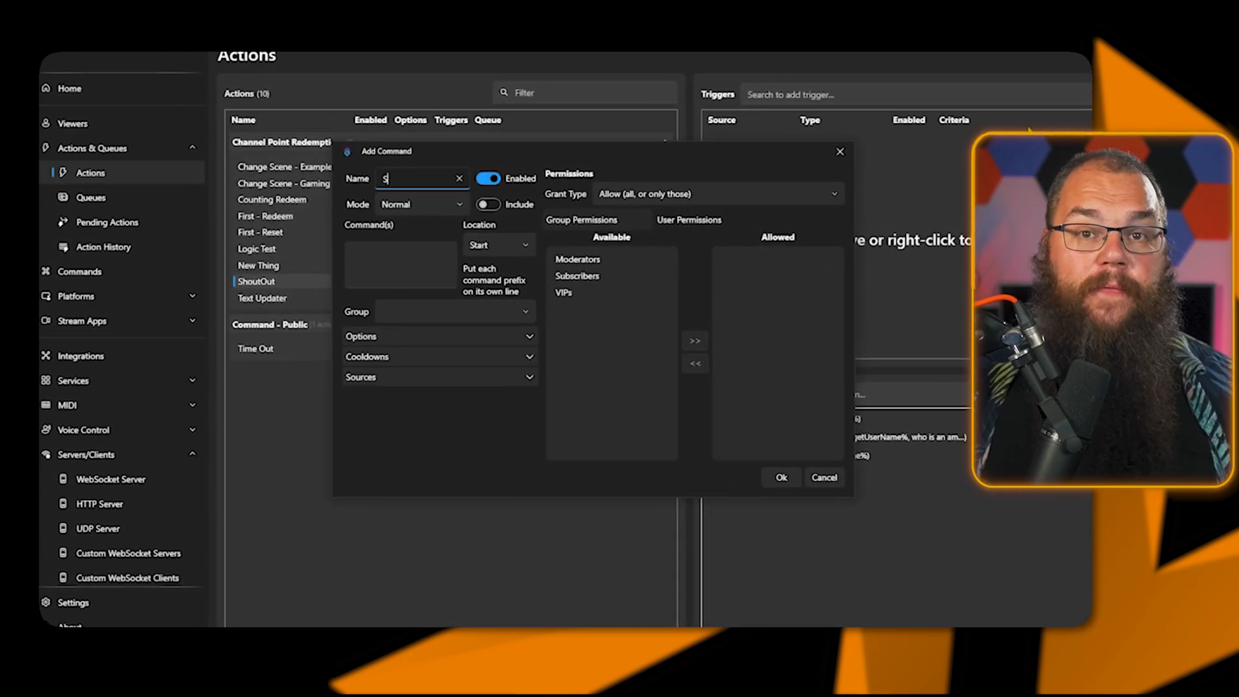
type("houtOut")
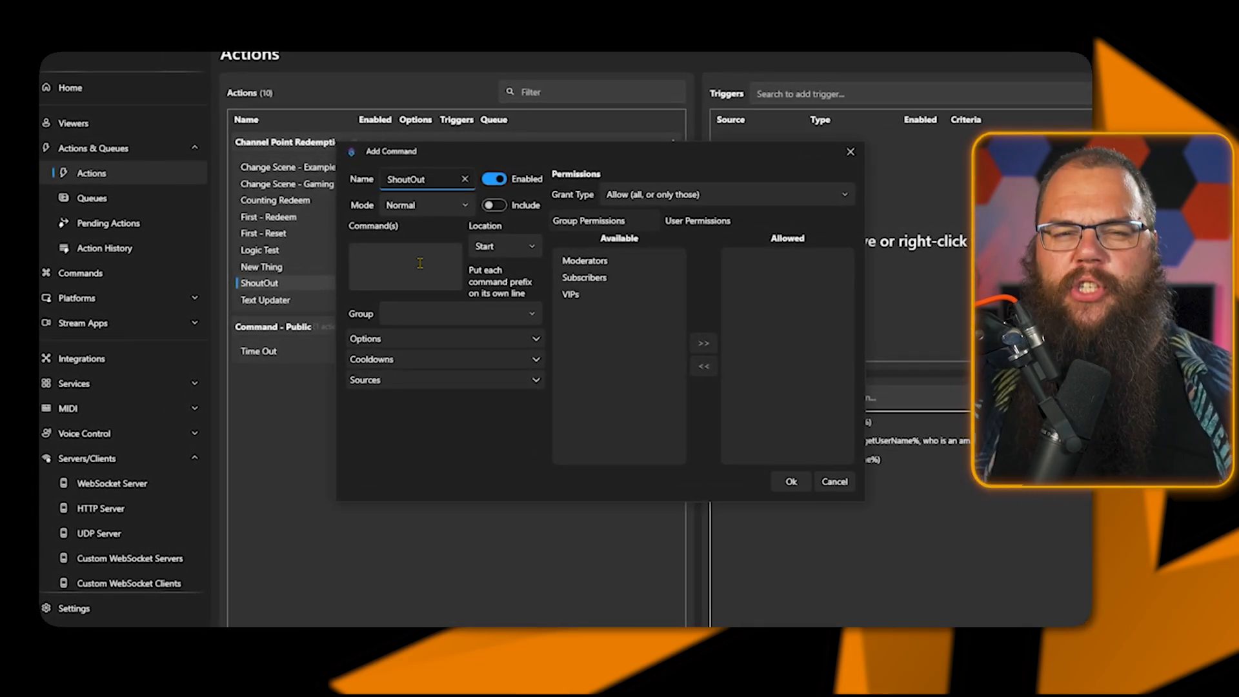
type("lsho")
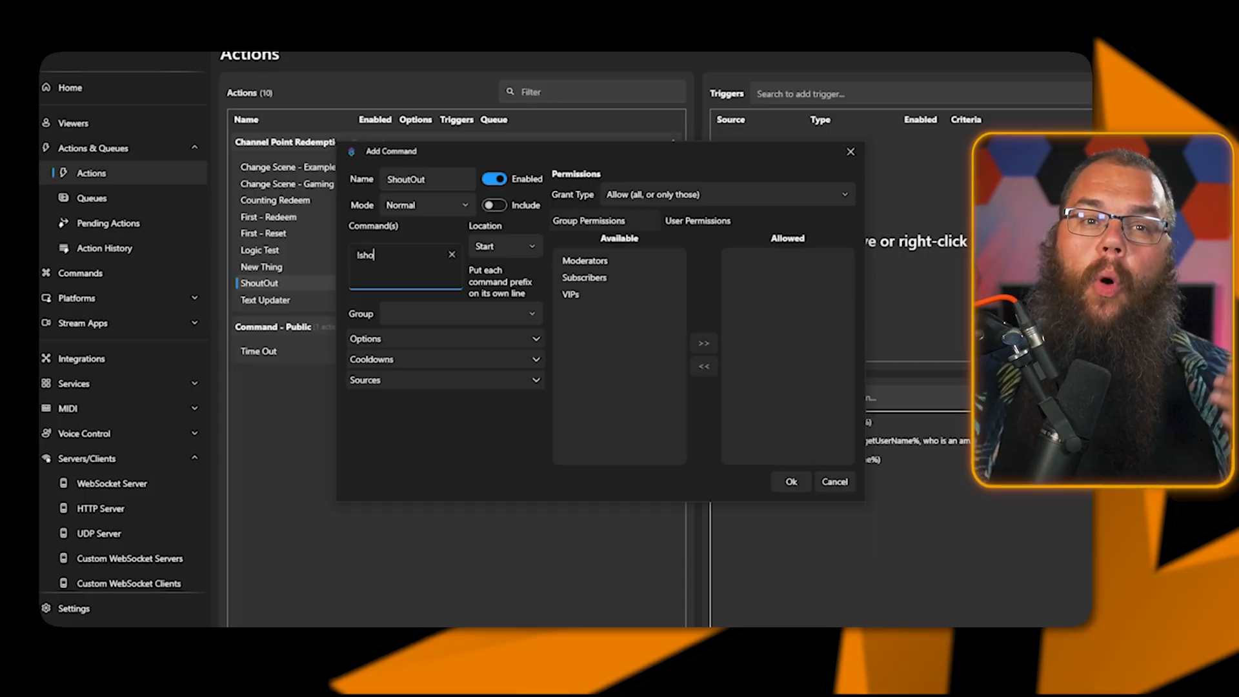
type("utout")
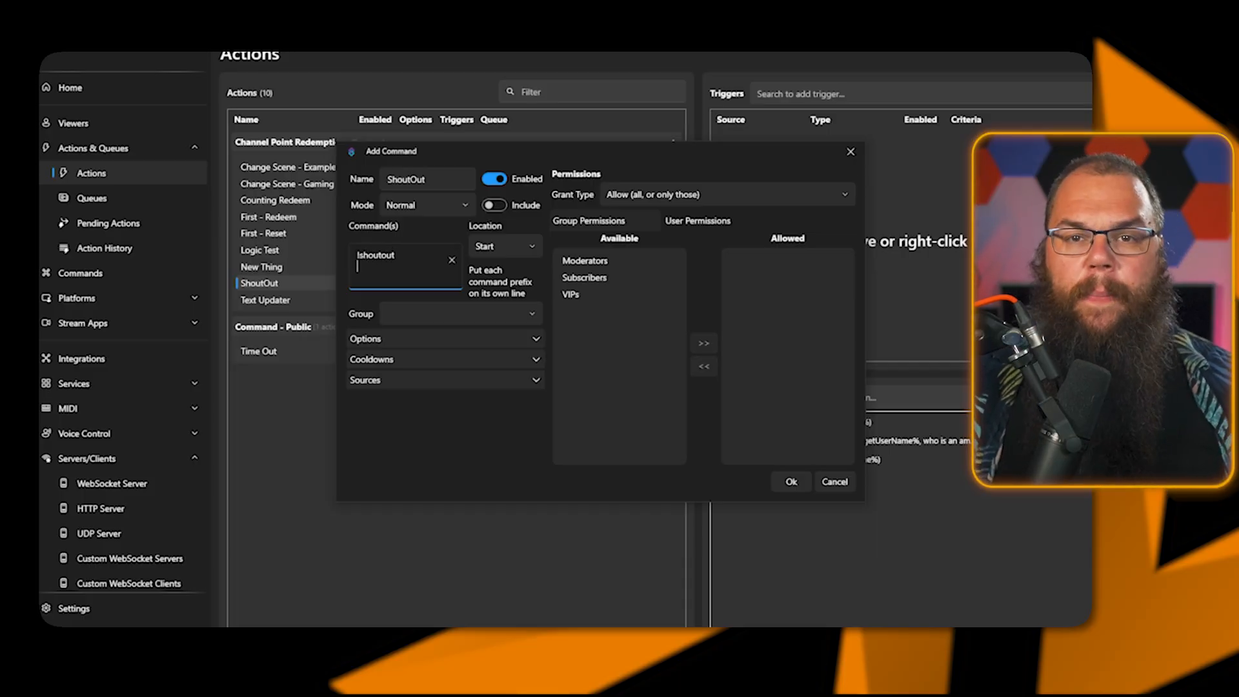
type("lso")
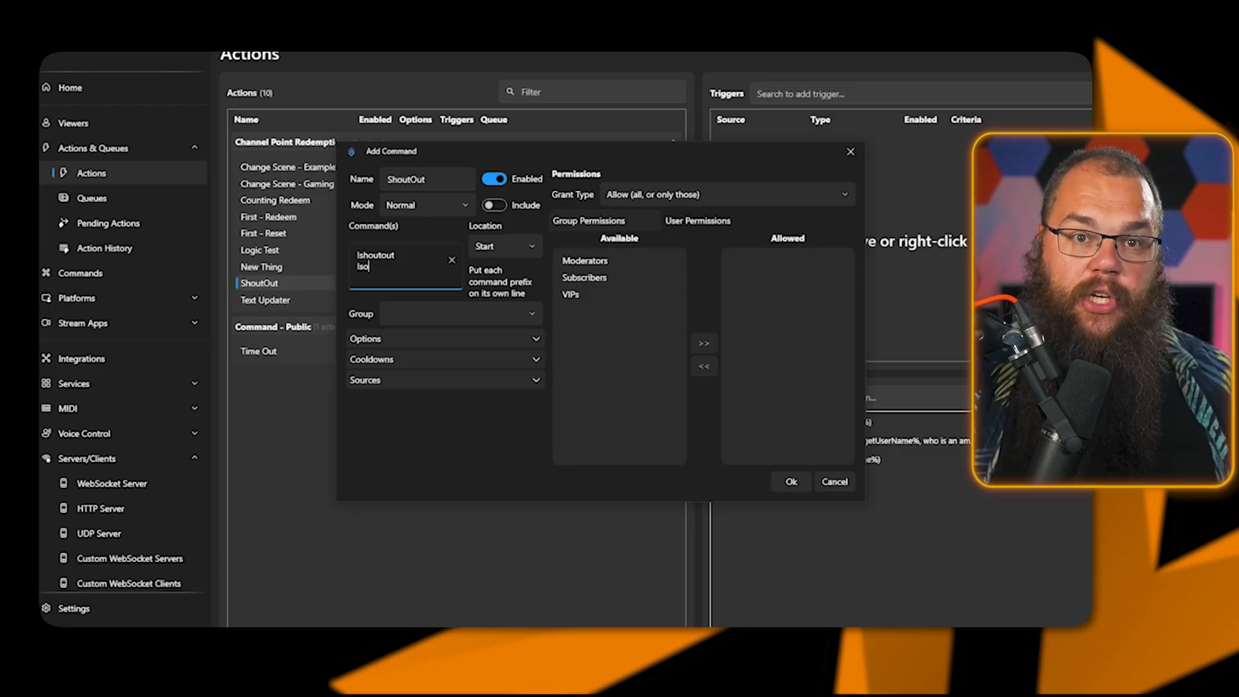
left_click(503, 246)
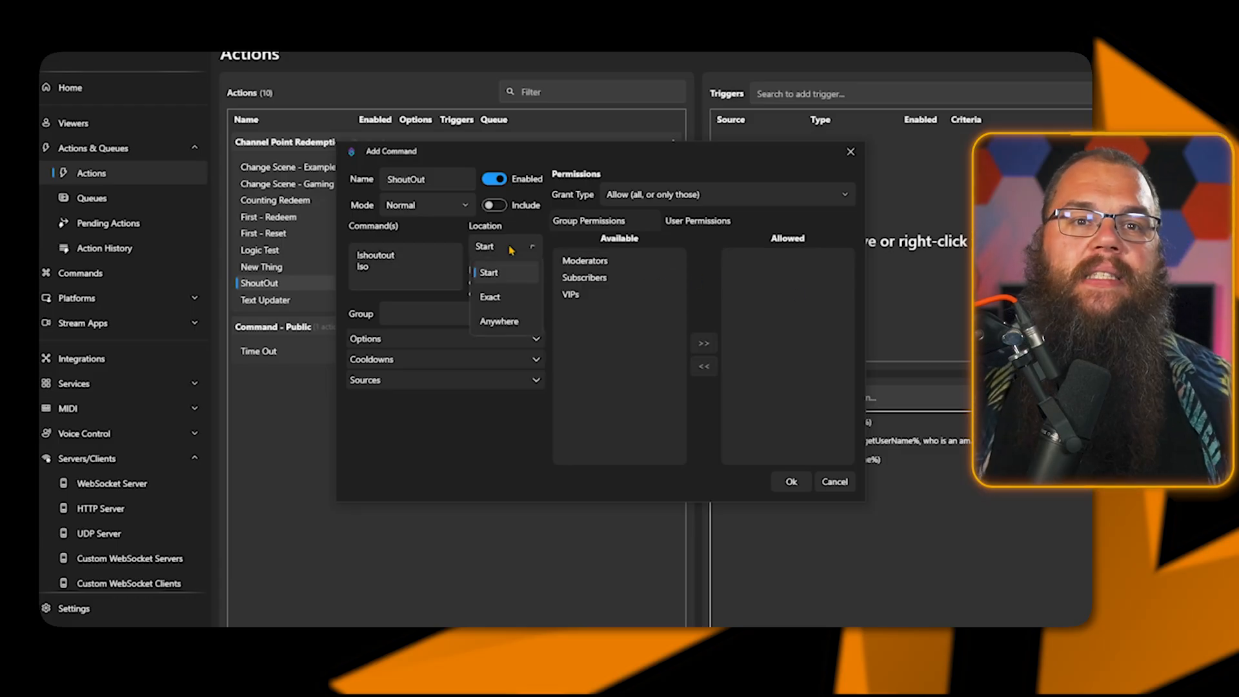
mouse_move(493, 301)
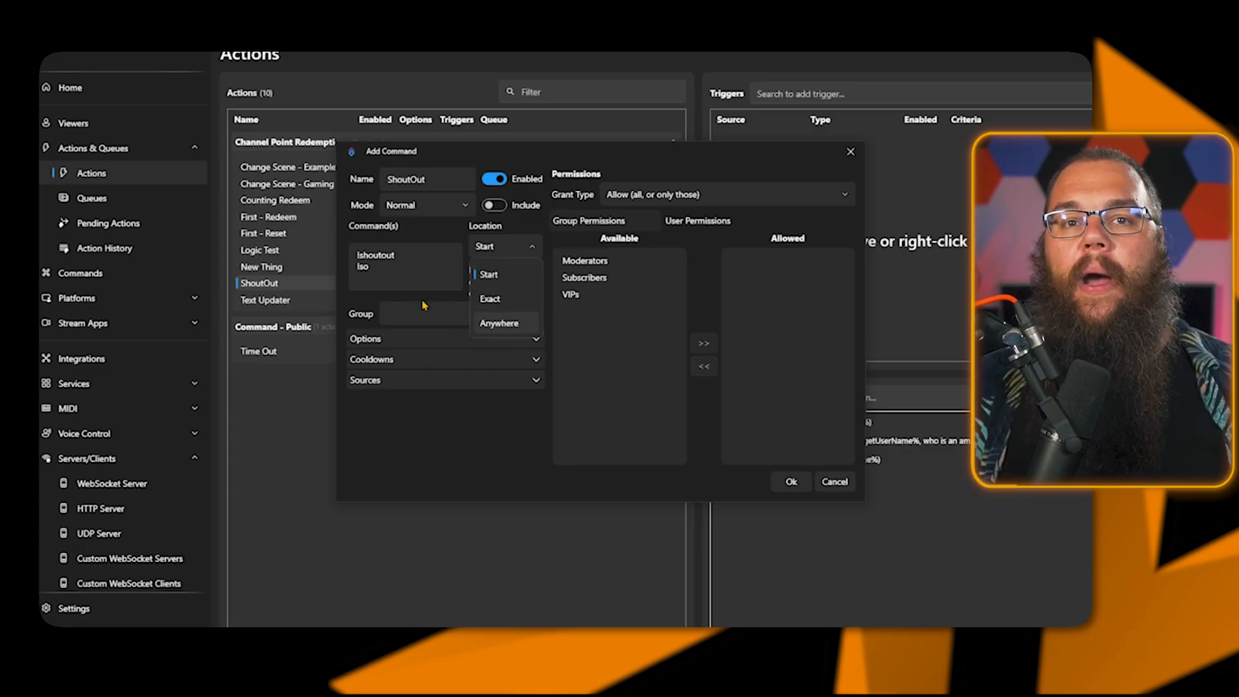
left_click(445, 380)
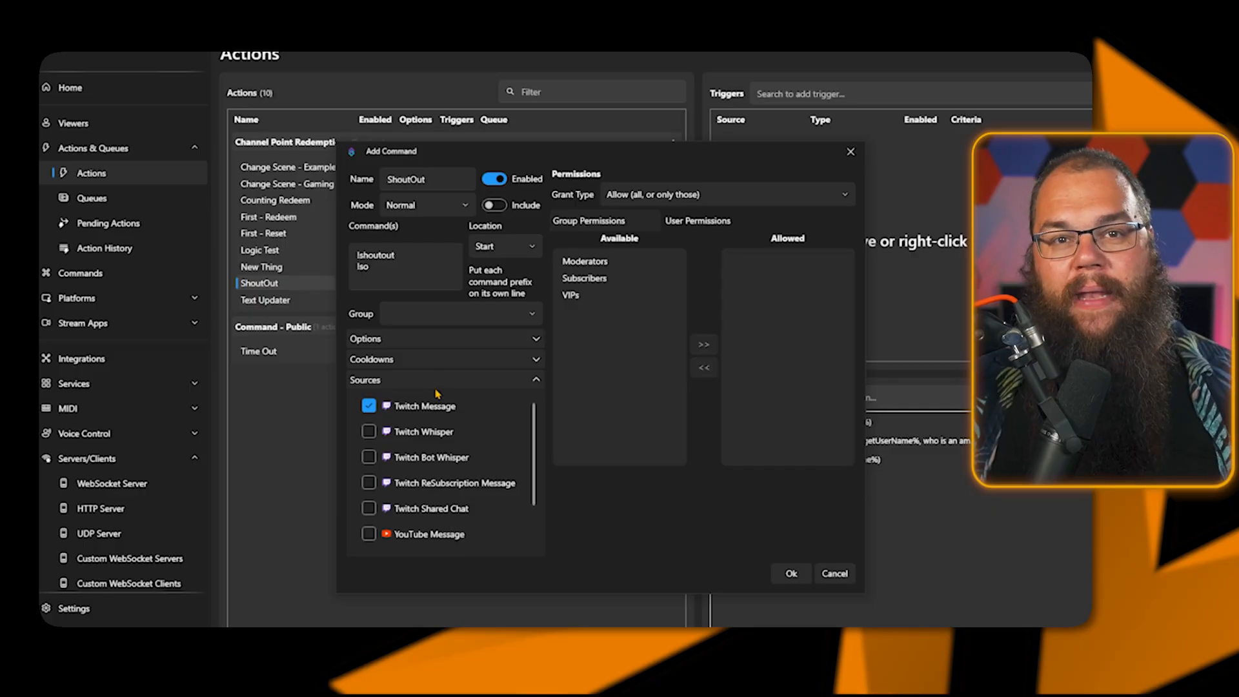
Add Twitch Whisper, YouTube Message and Kick Message as command sources.
left_click(368, 432)
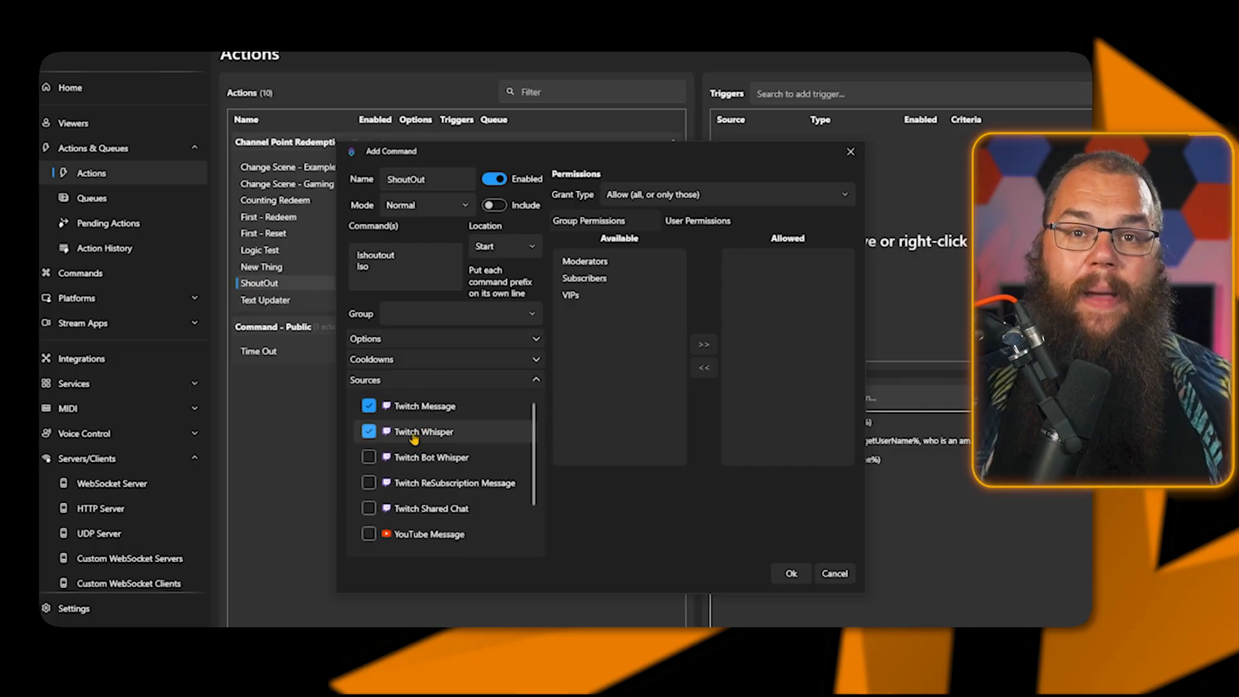
scroll("down", 3)
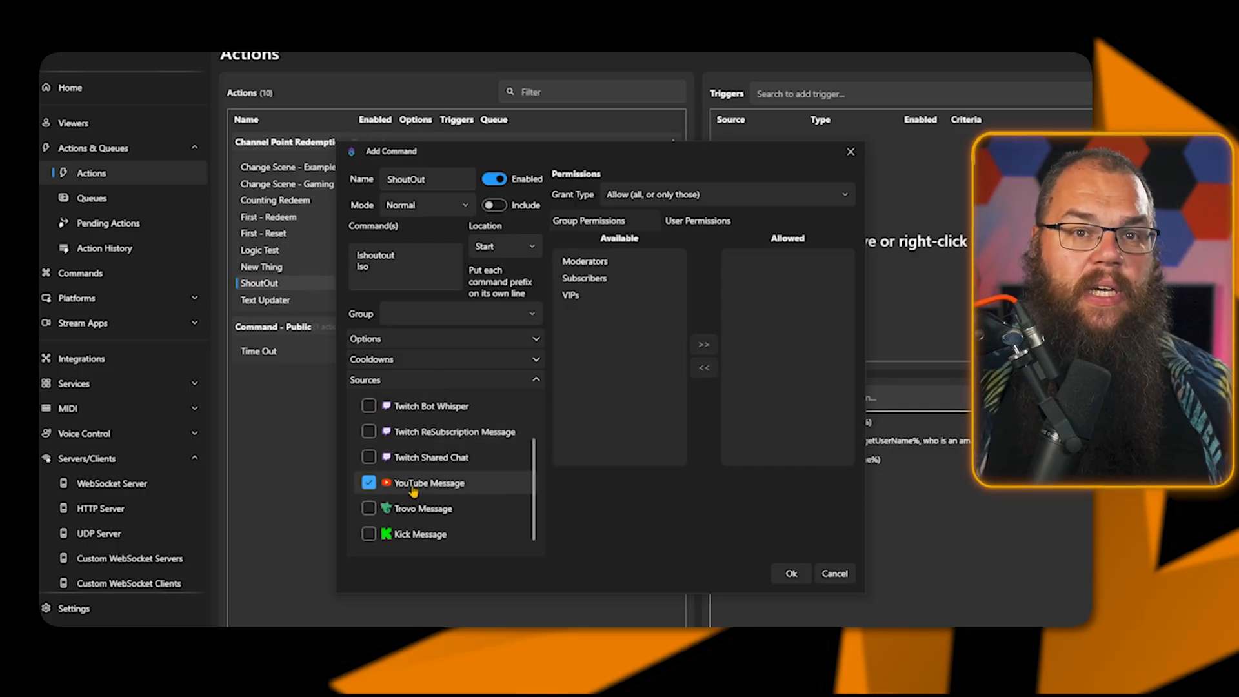
left_click(369, 534)
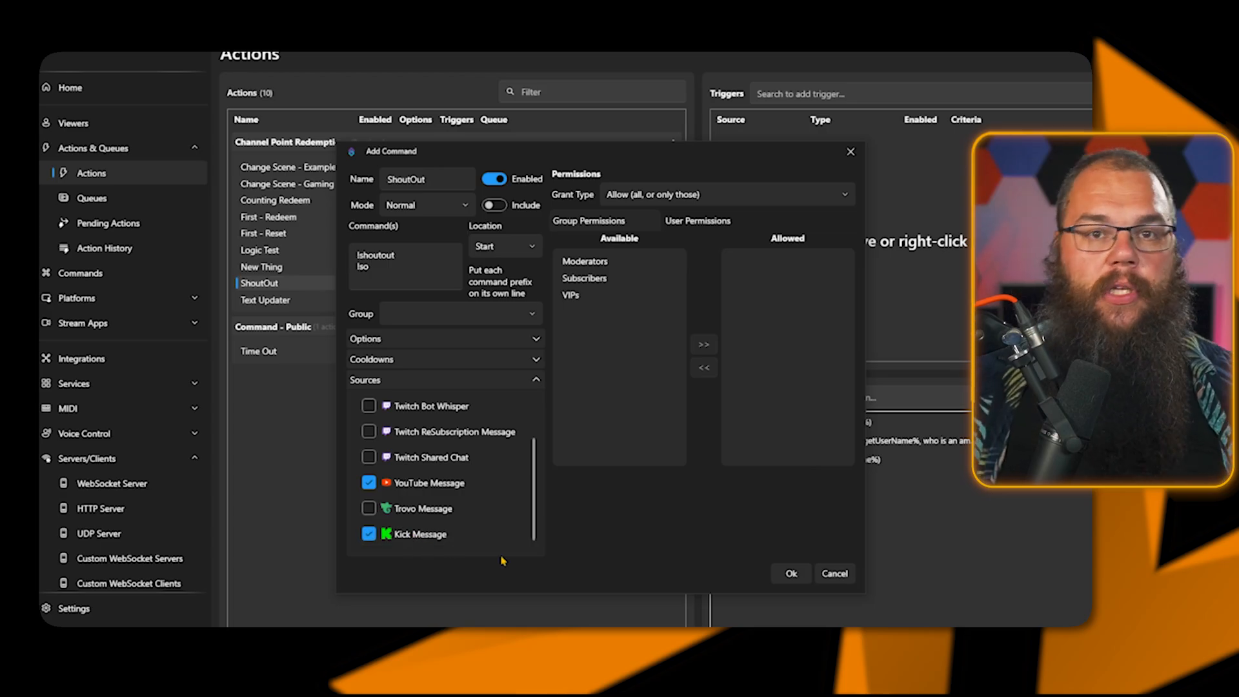
left_click(535, 380)
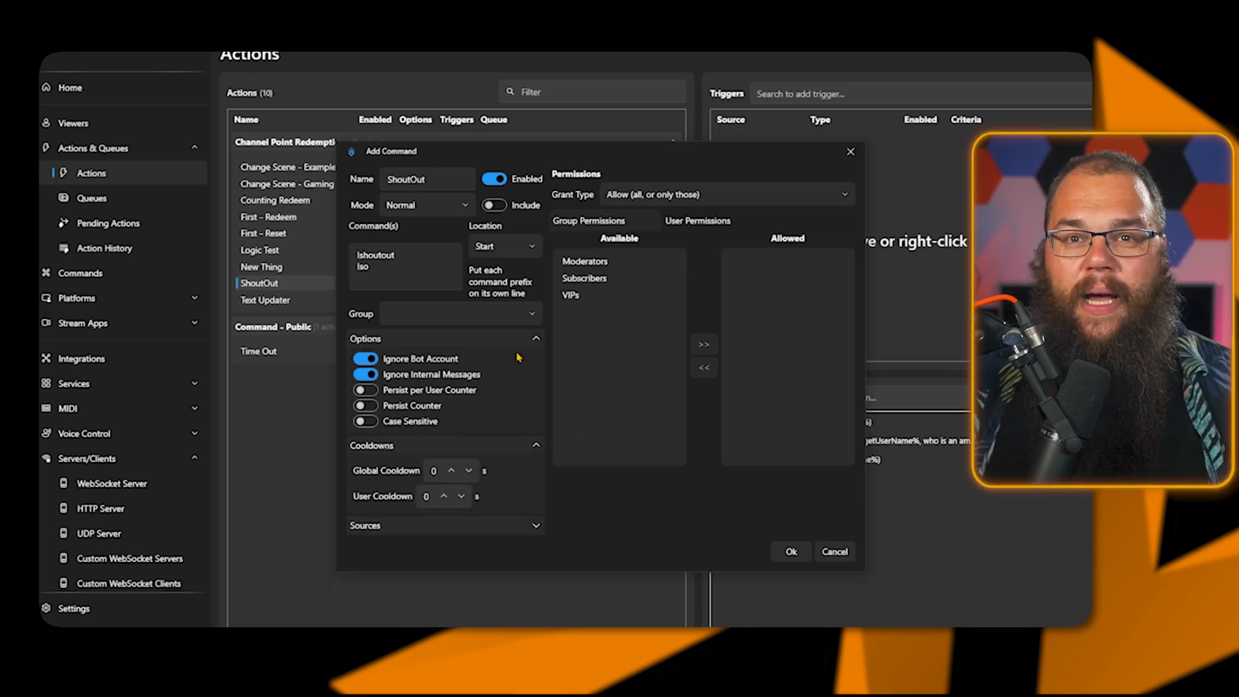
left_click(536, 338)
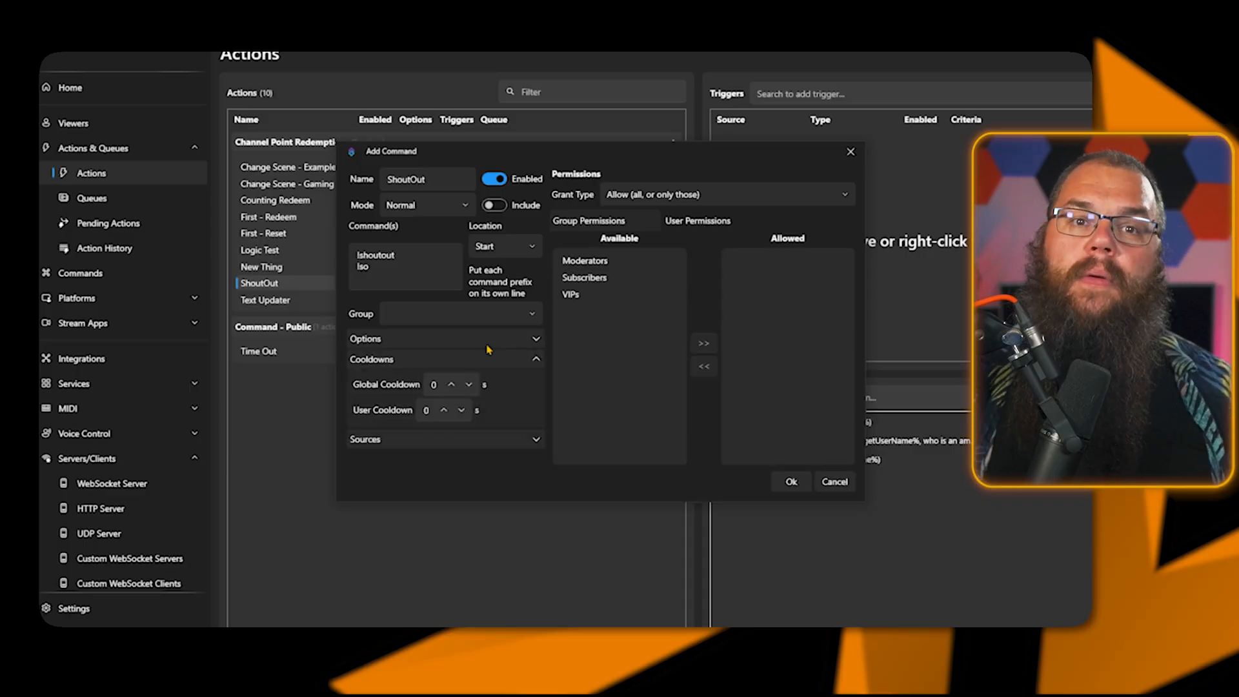
left_click(433, 384)
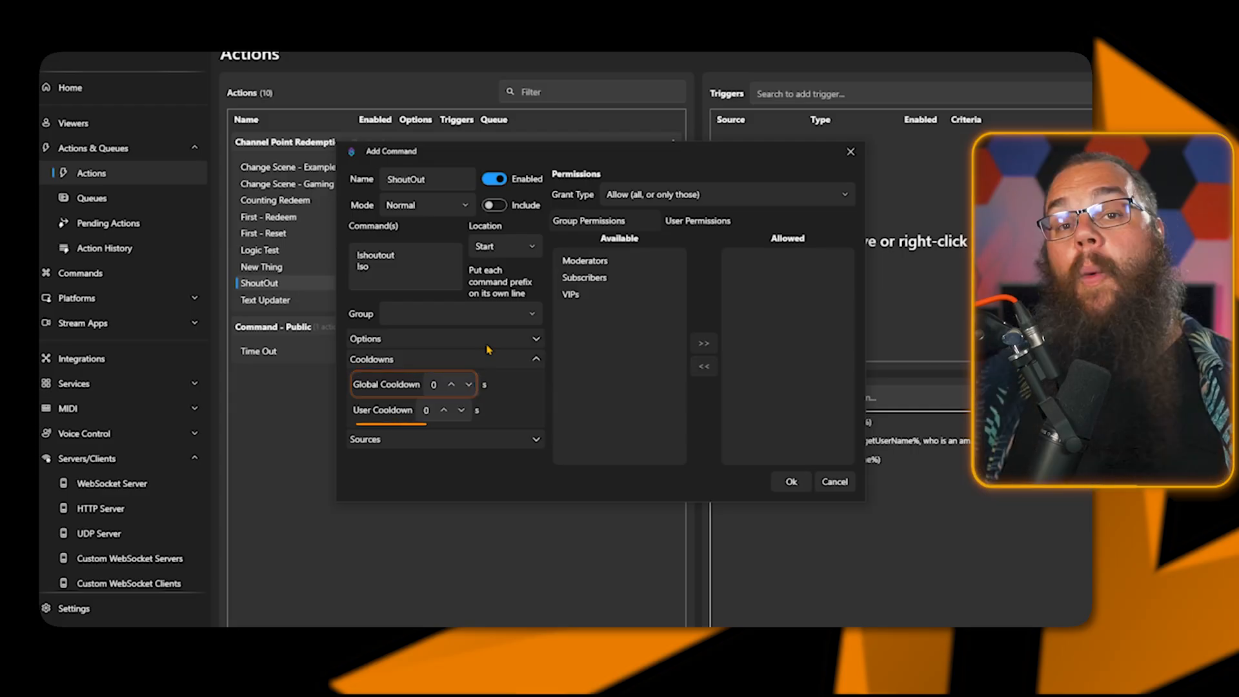
Set global cooldown to 60, user cooldown to 15, and move Moderators to Allowed.
left_click(411, 409)
type("60")
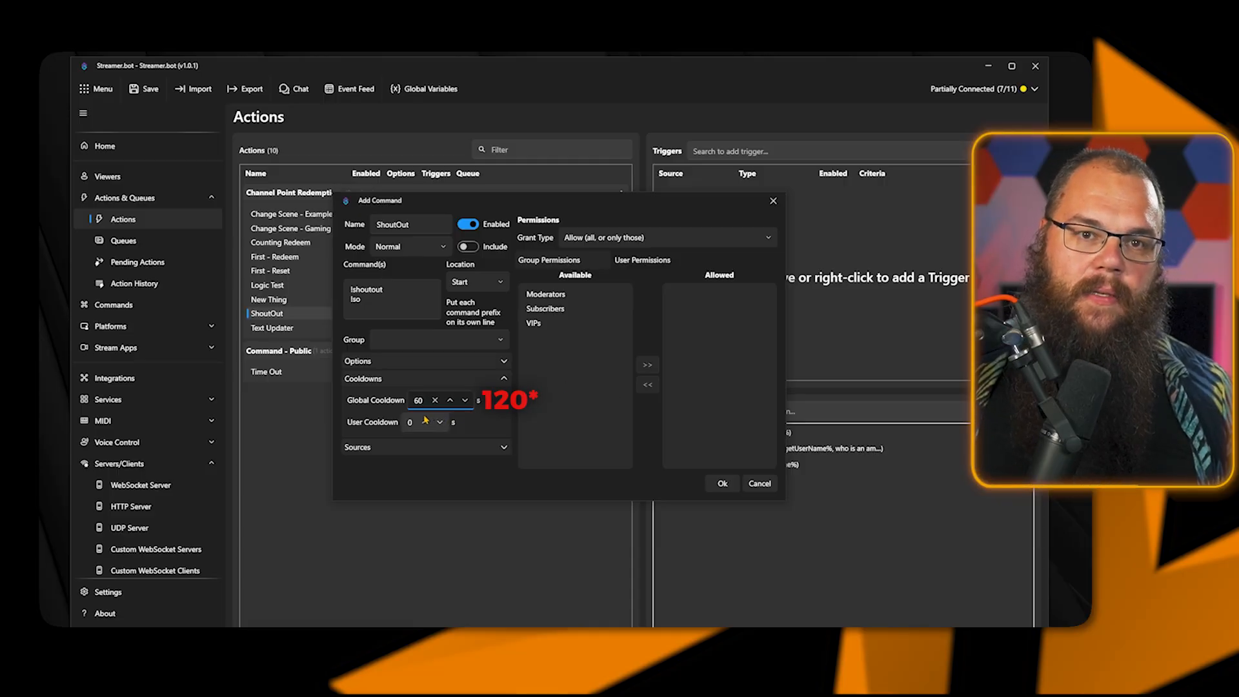
left_click(409, 421)
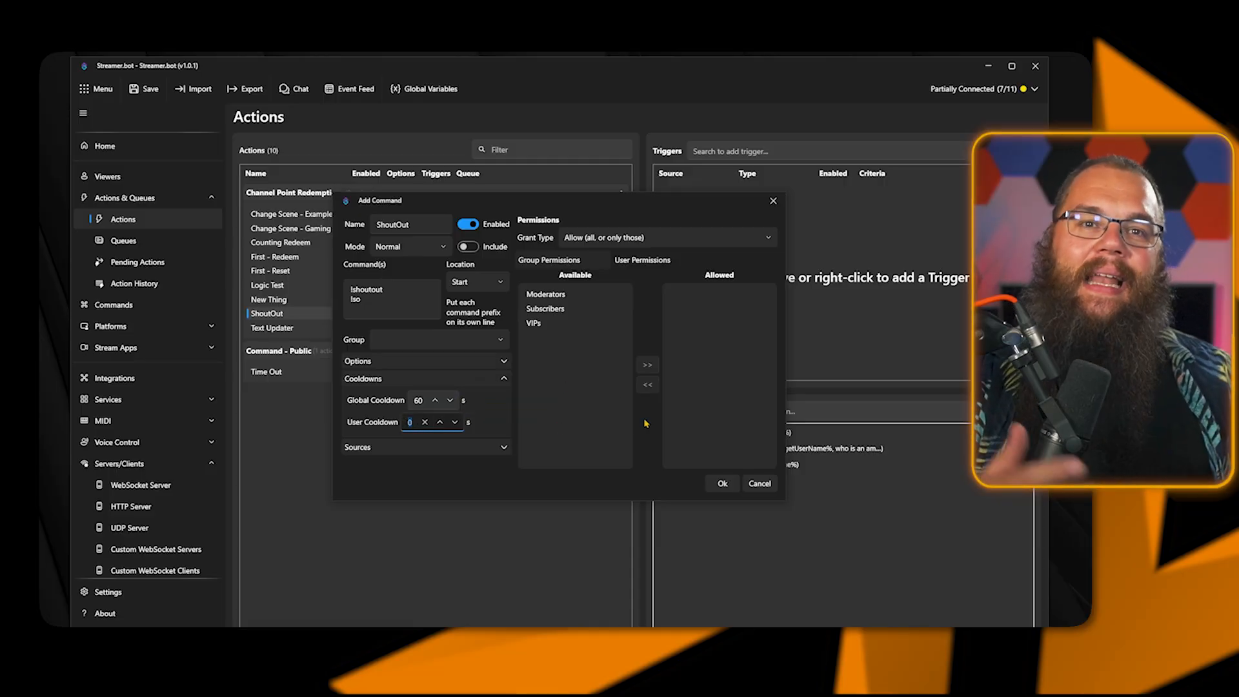
type("15")
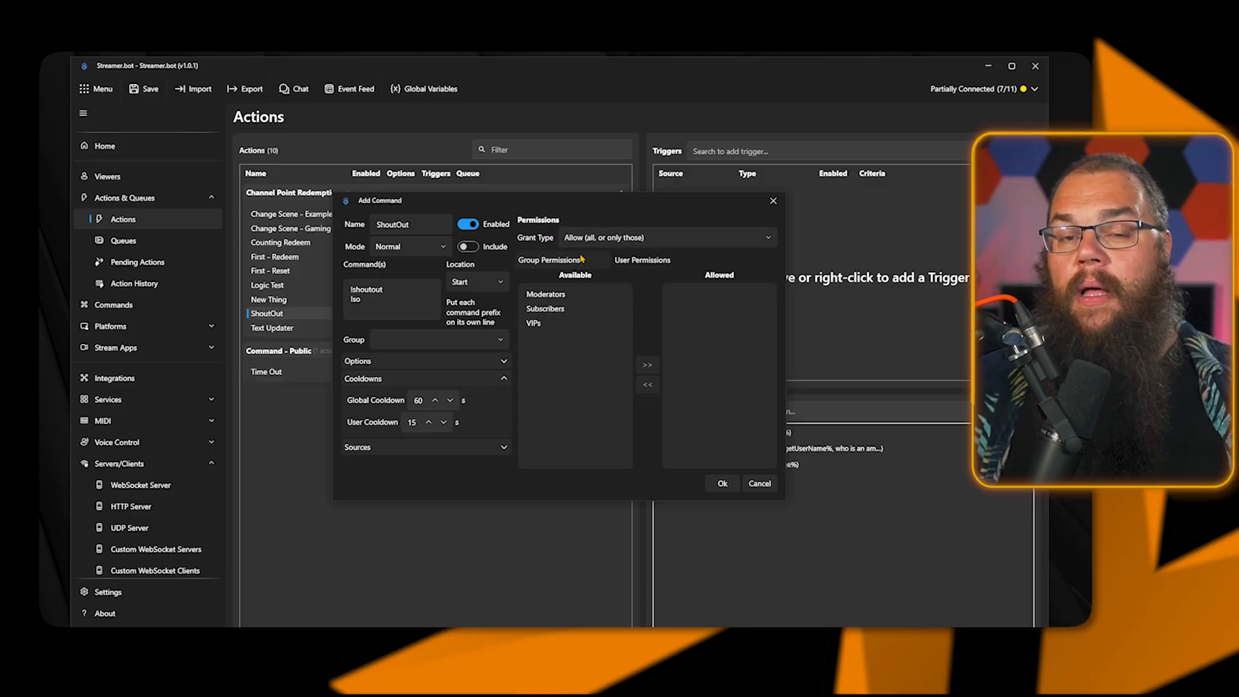
left_click(546, 294)
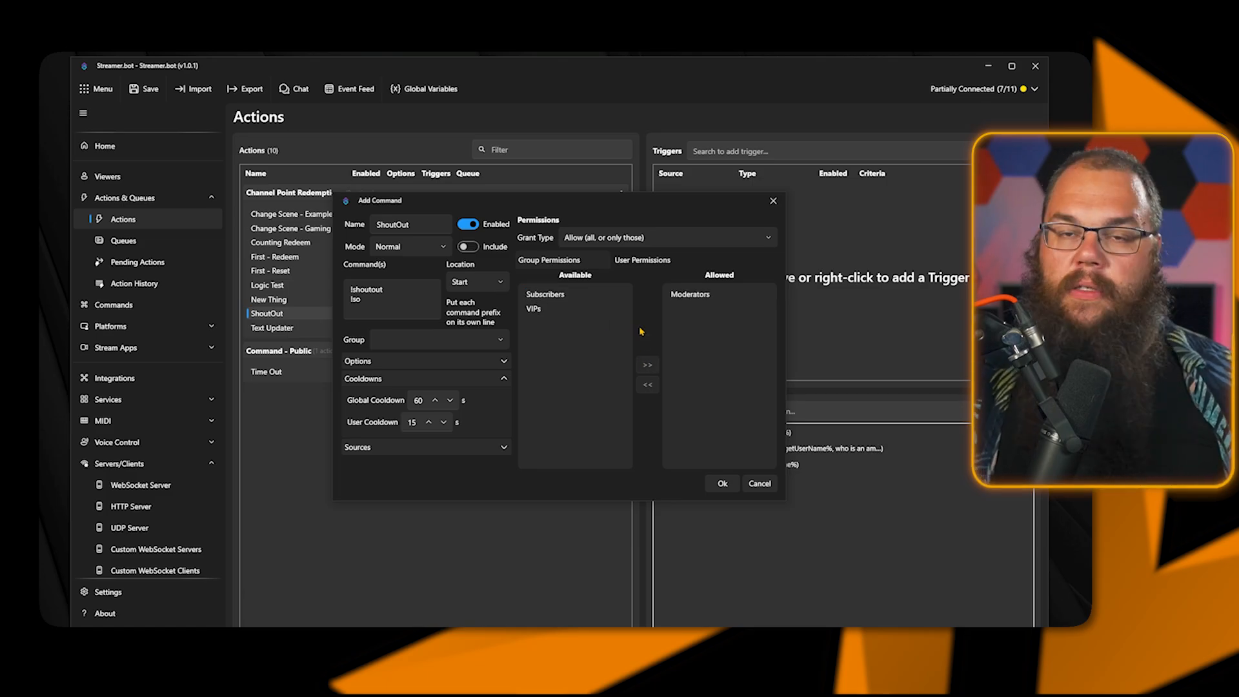
left_click(643, 260)
type("Fro")
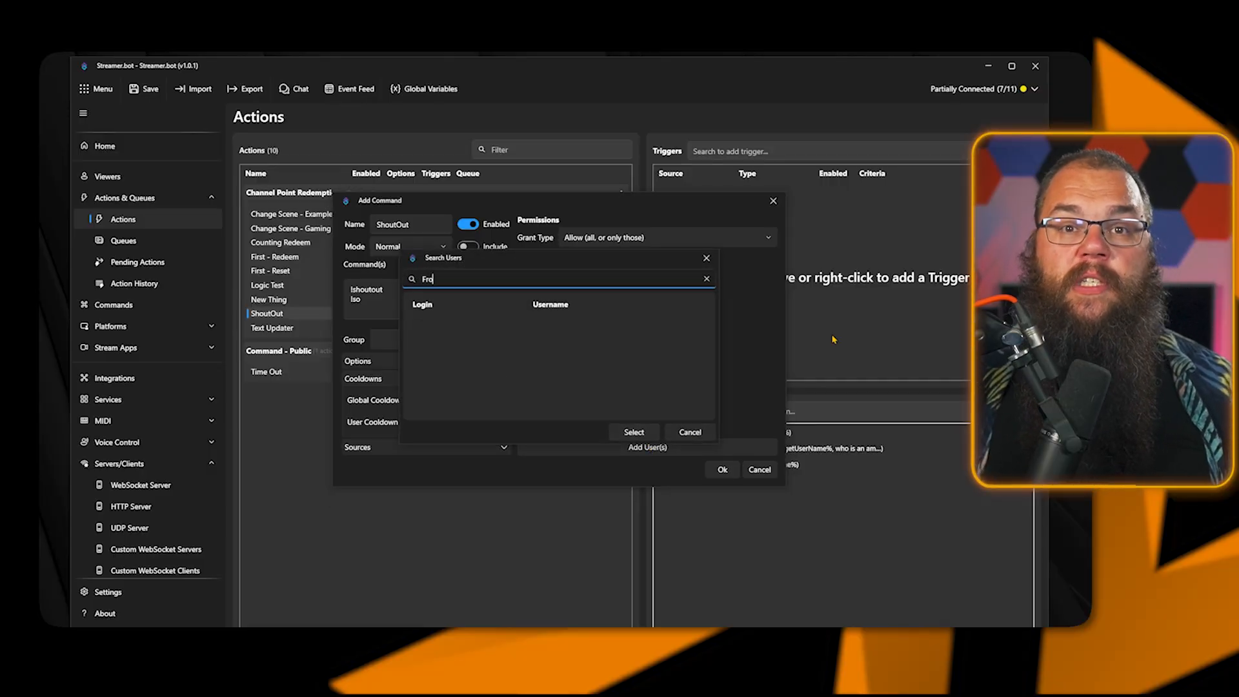
type("stiePi")
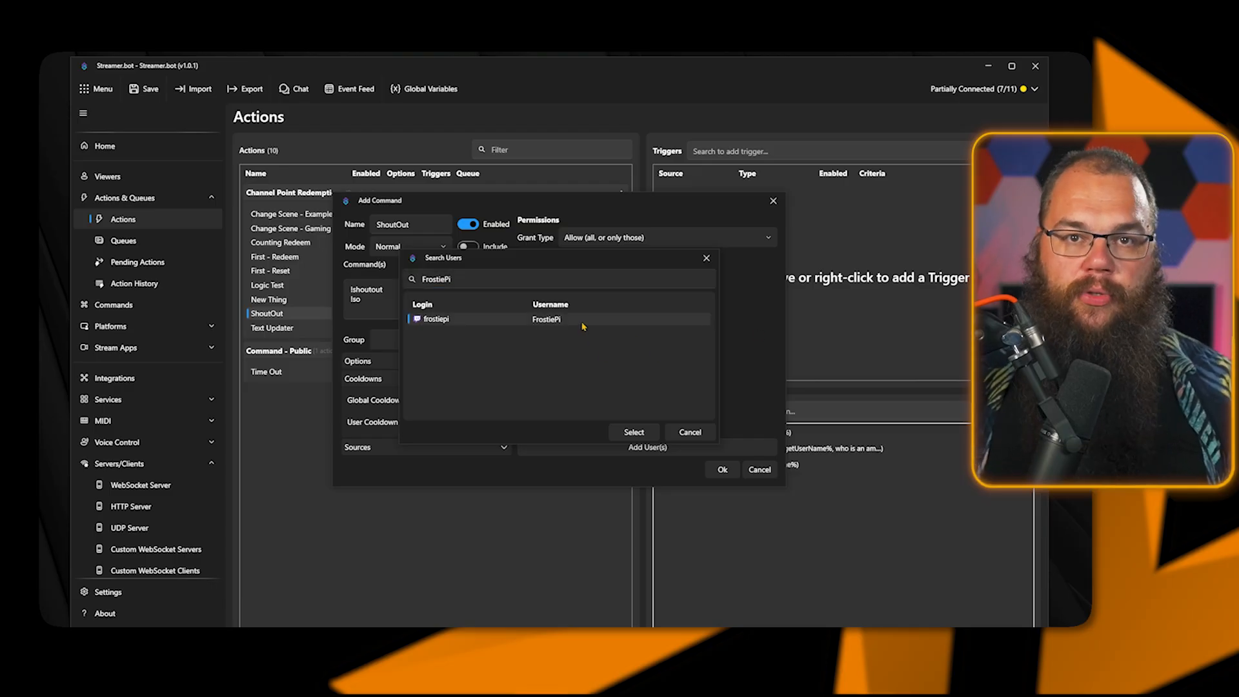
left_click(633, 432)
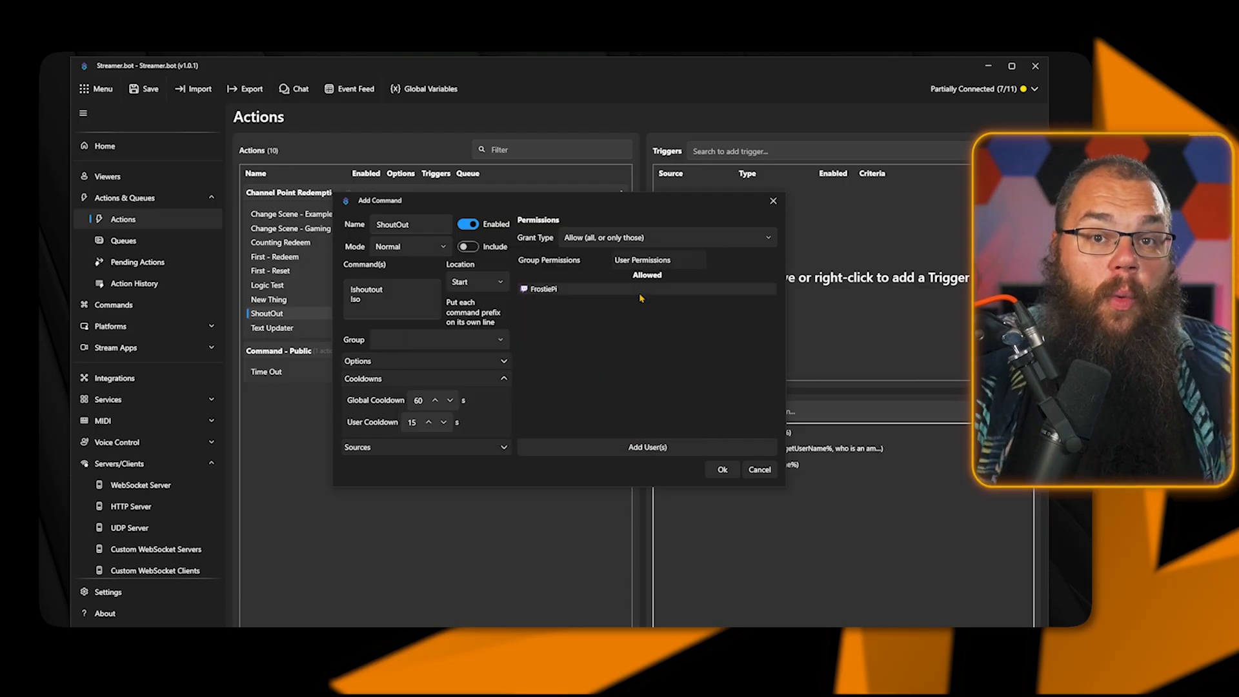
left_click(647, 447)
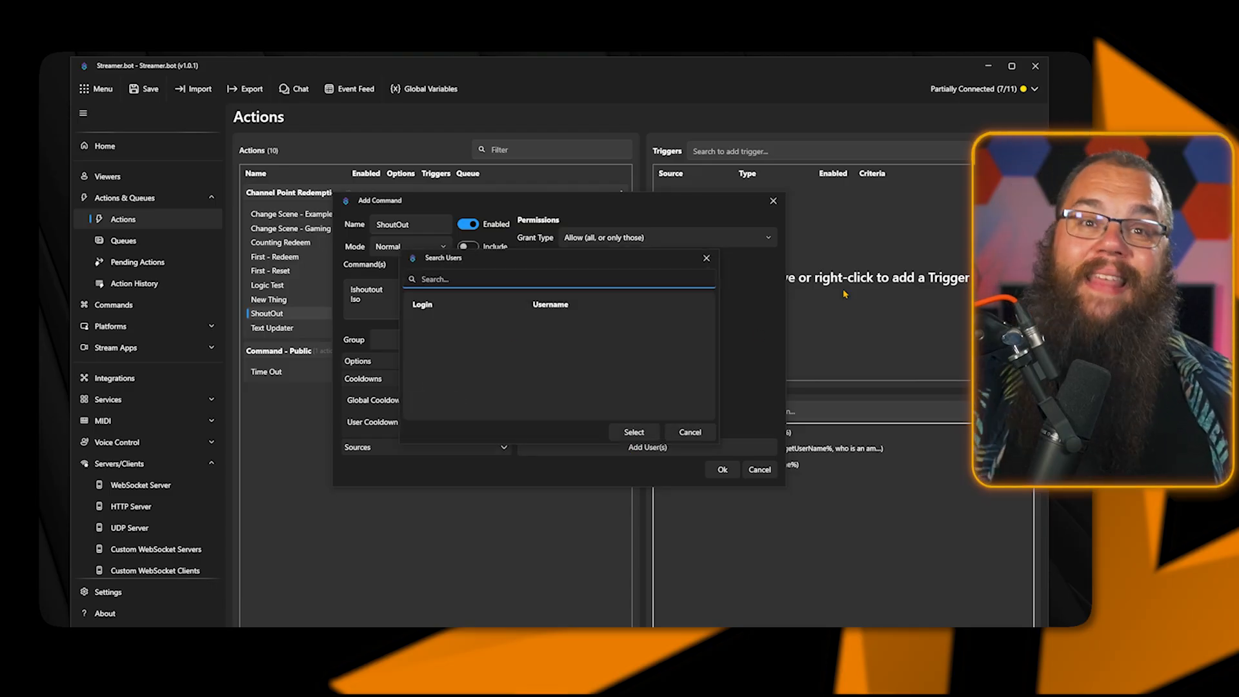
type("k")
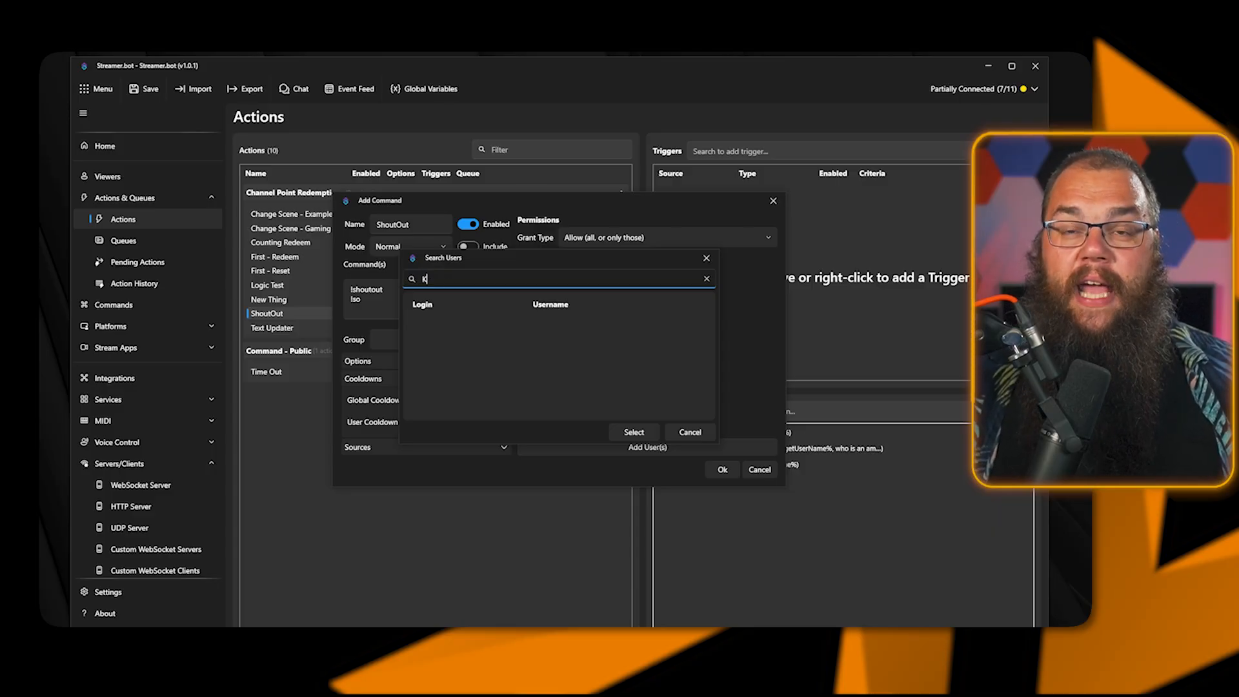
type("ing")
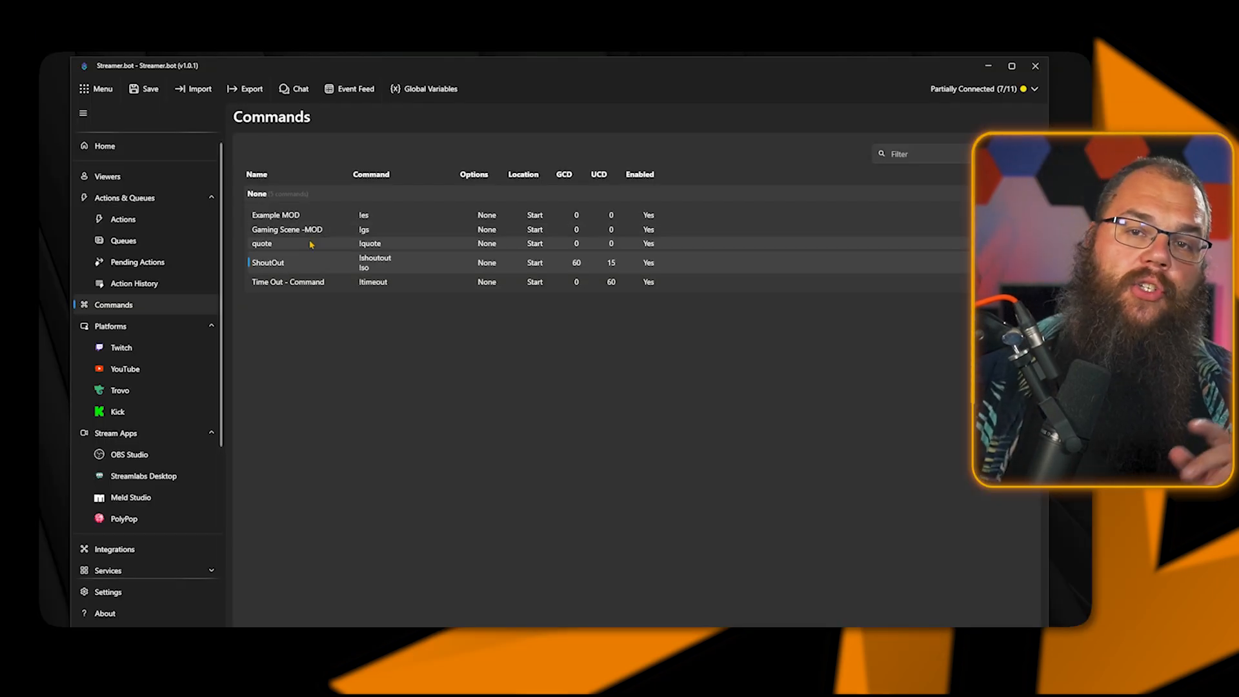
Go to Twitch Channel Point Rewards and bring up the rewards list menu.
left_click(121, 347)
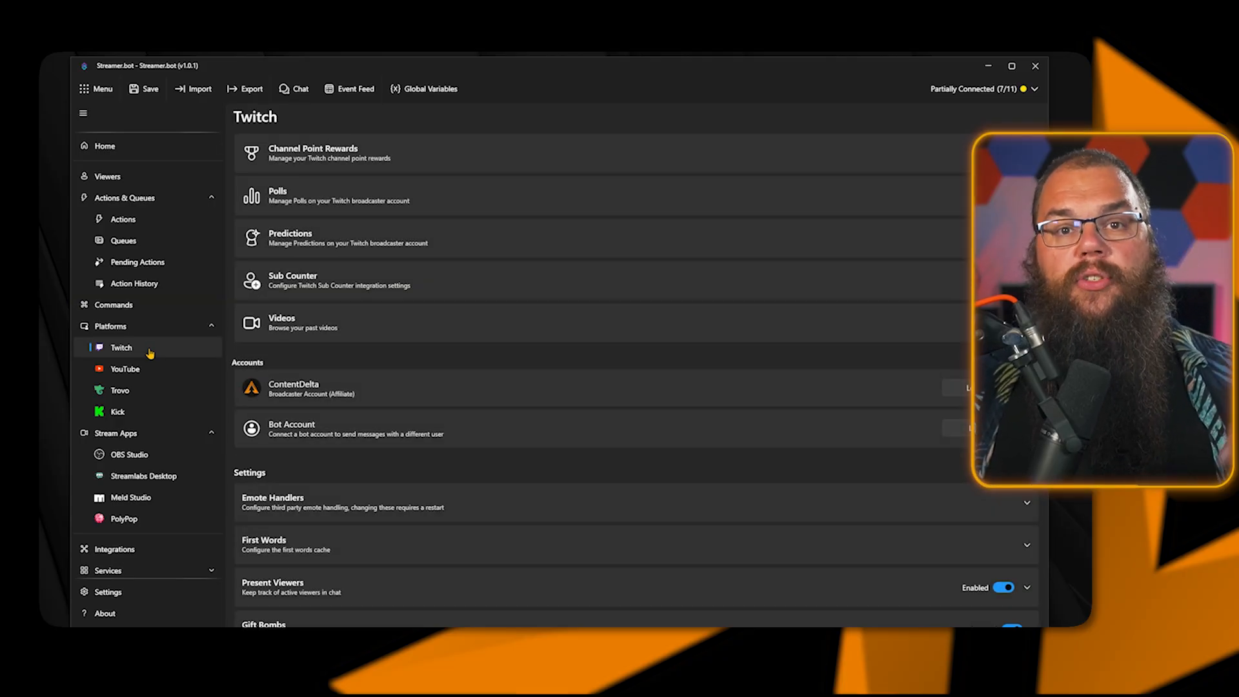
left_click(312, 152)
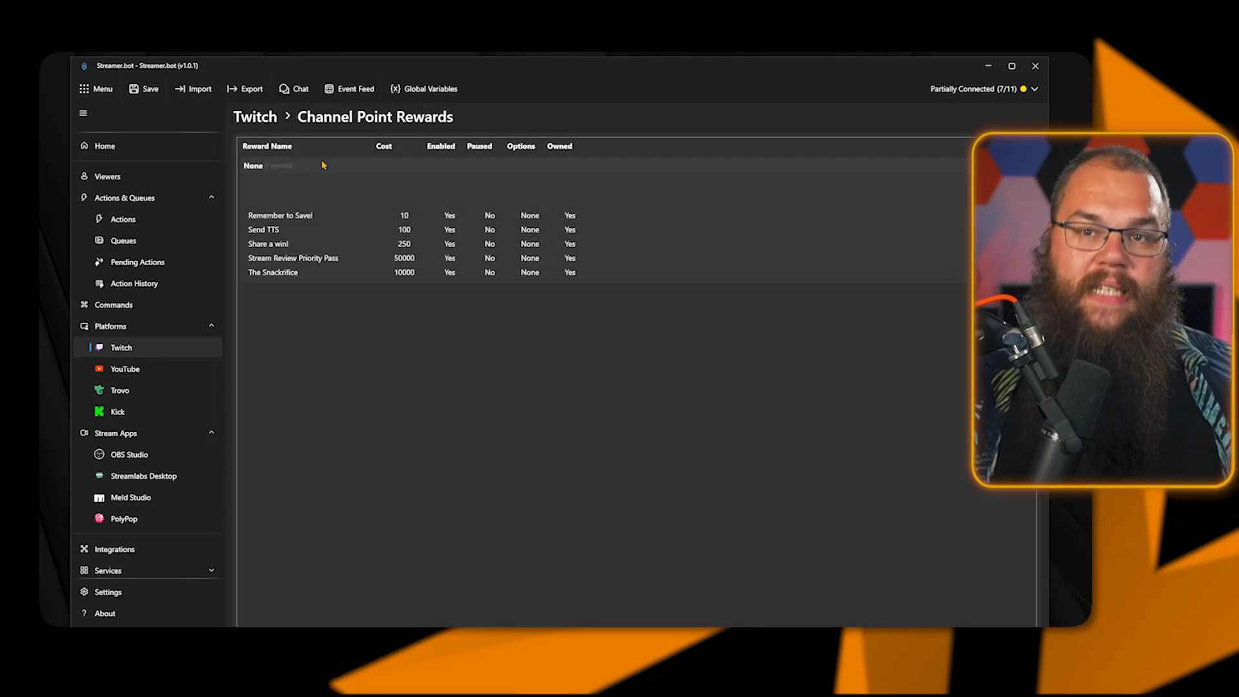
right_click(324, 324)
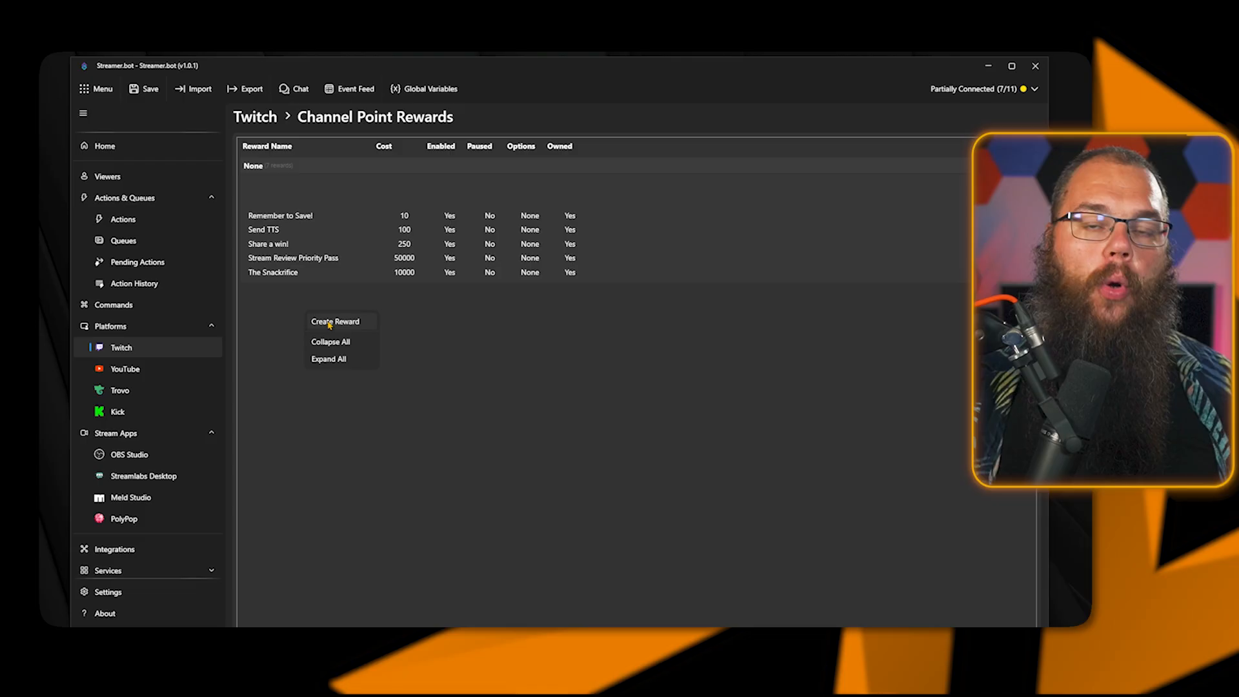
Create a reward with a name and description, orange background, and user input required.
left_click(335, 322)
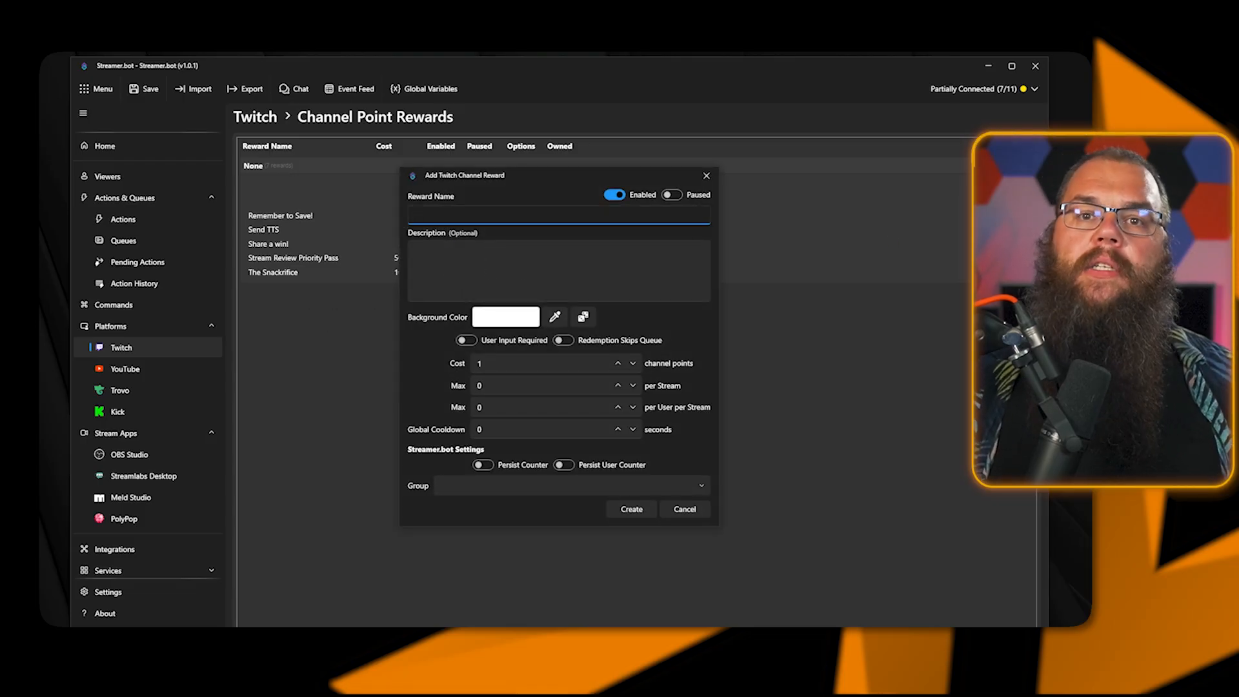
type("Give it a Nam")
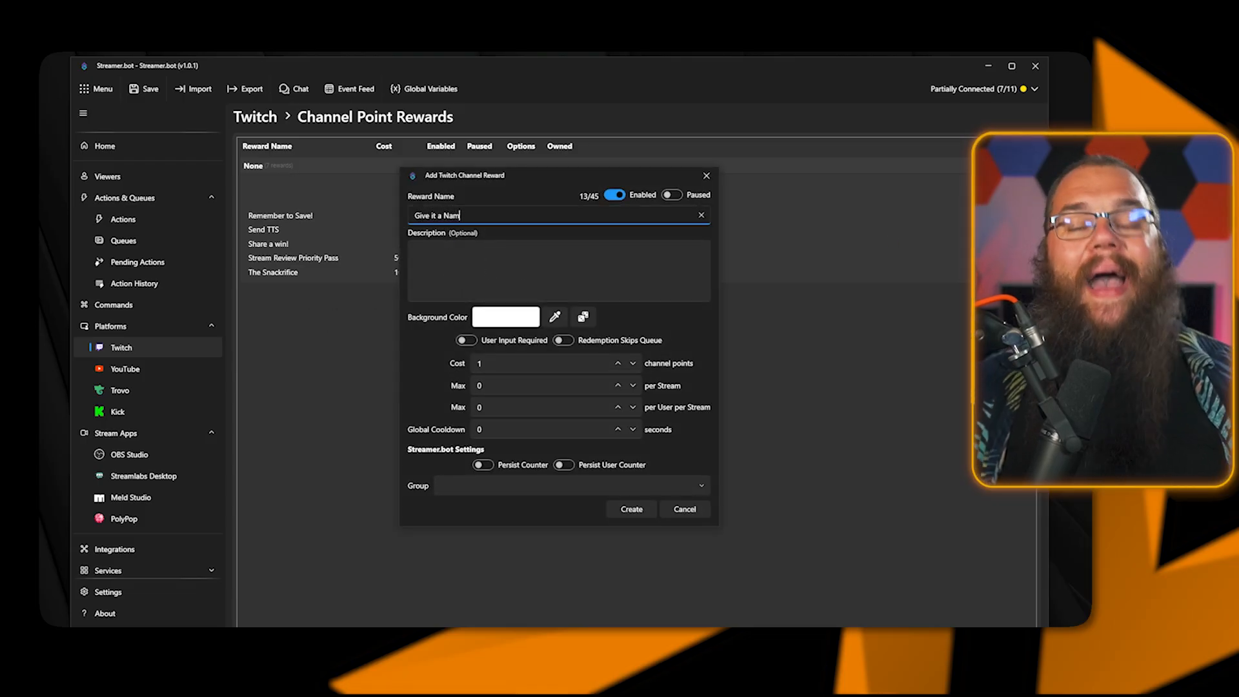
left_click(506, 317)
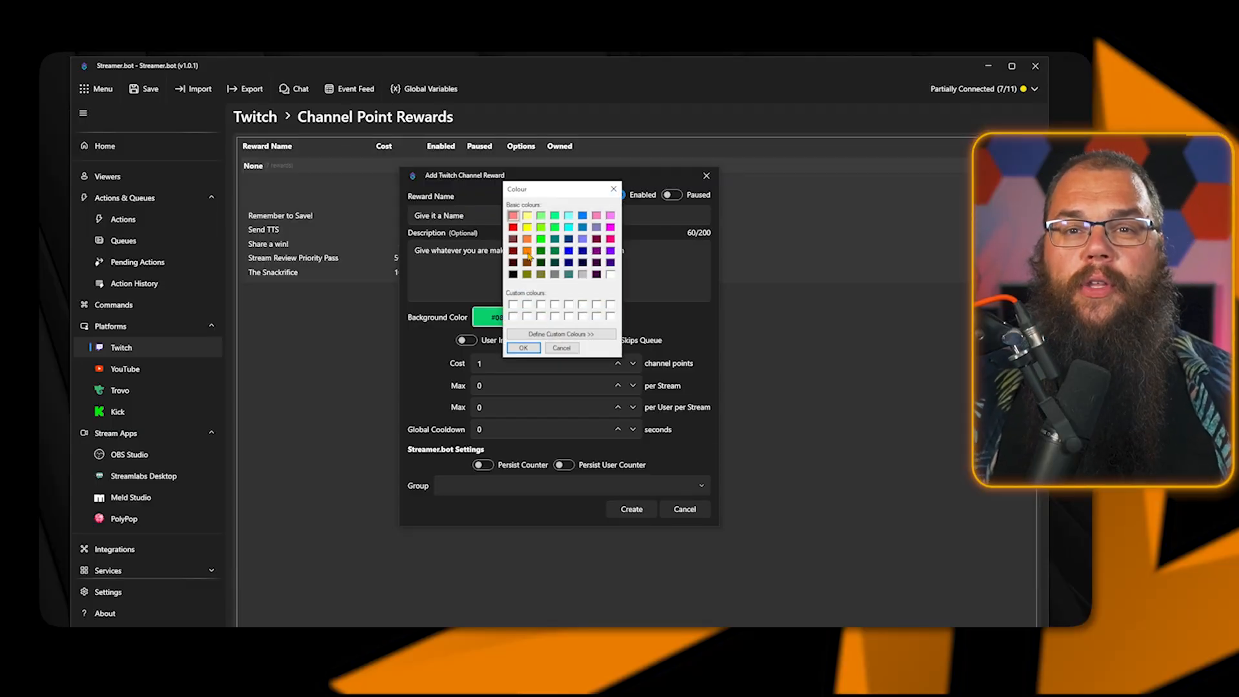
left_click(523, 348)
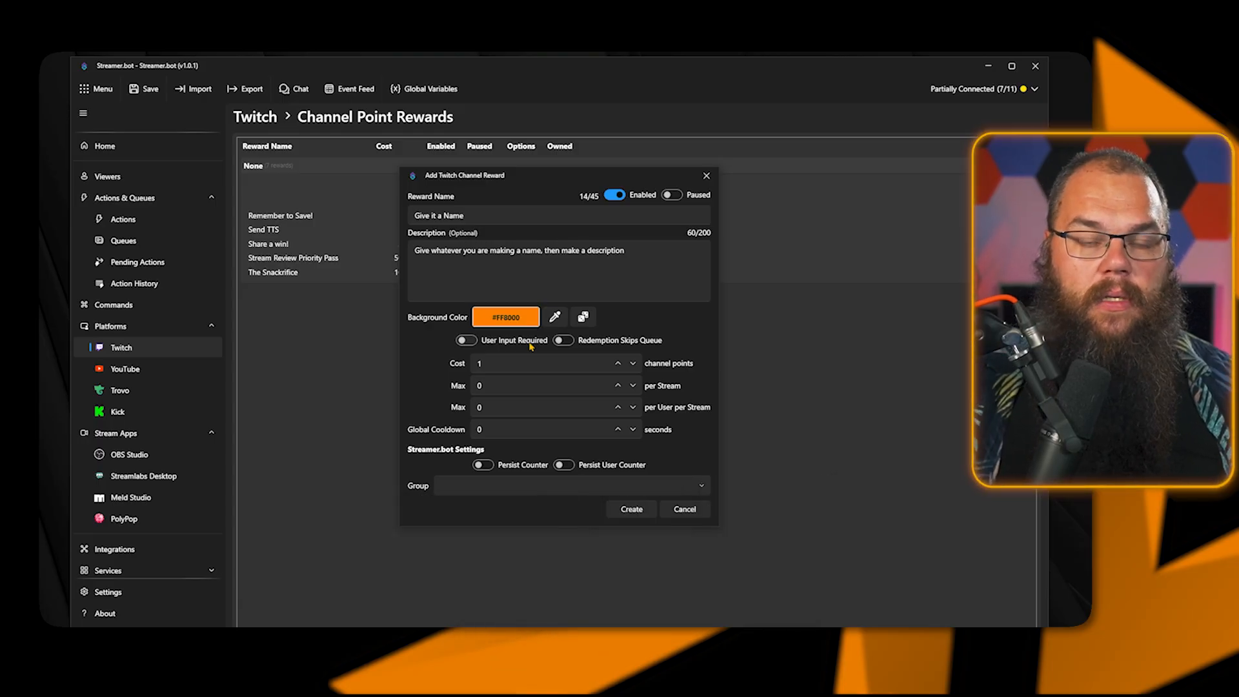
left_click(466, 340)
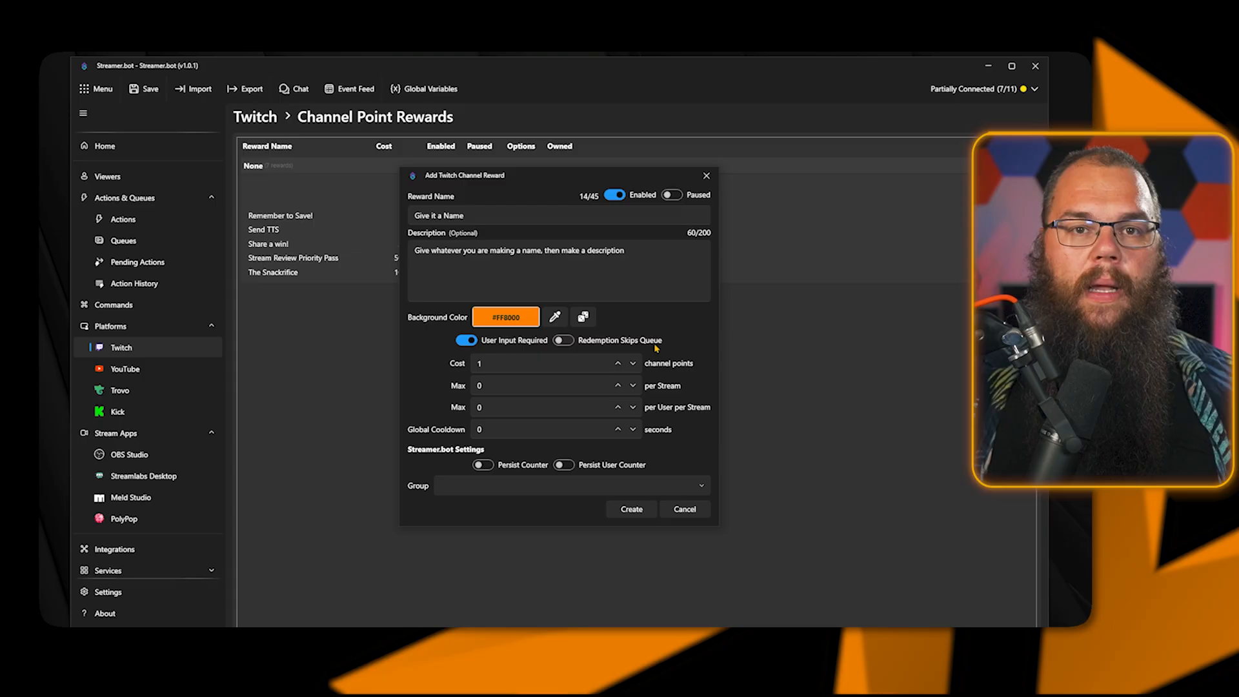
Set the reward cost to 500, max one per stream and per user, cooldown 120.
left_click(545, 362)
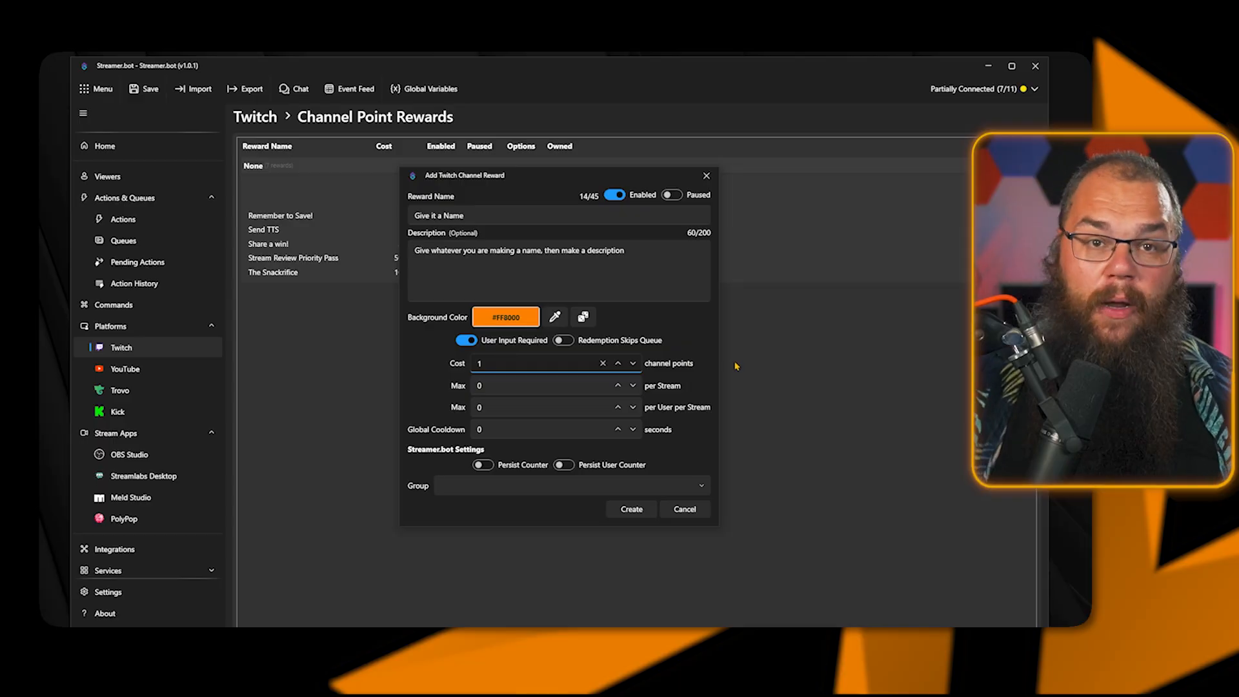
type("500")
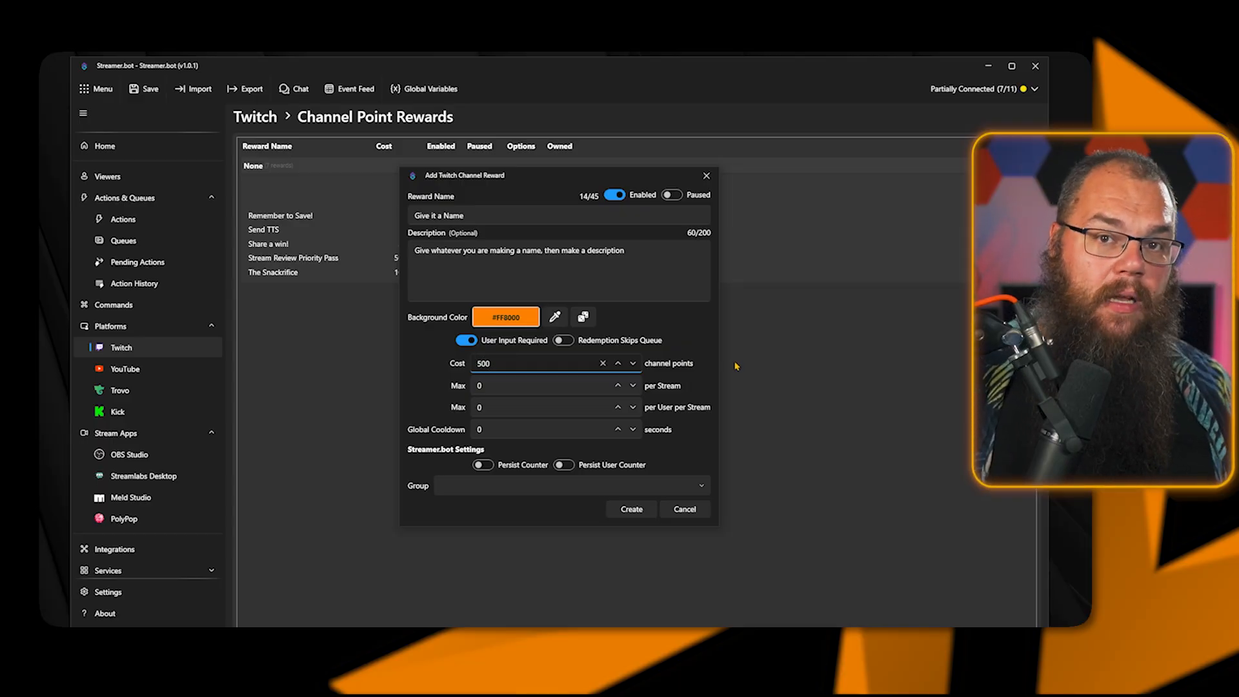
left_click(541, 384)
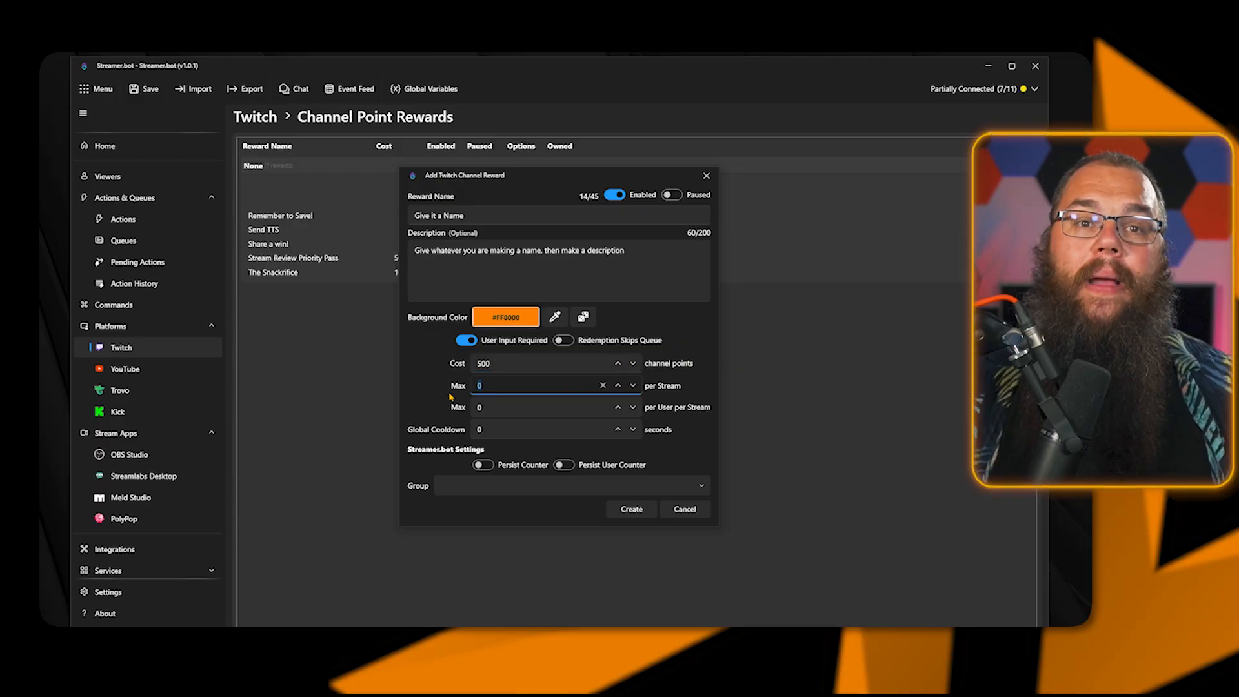
left_click(618, 382)
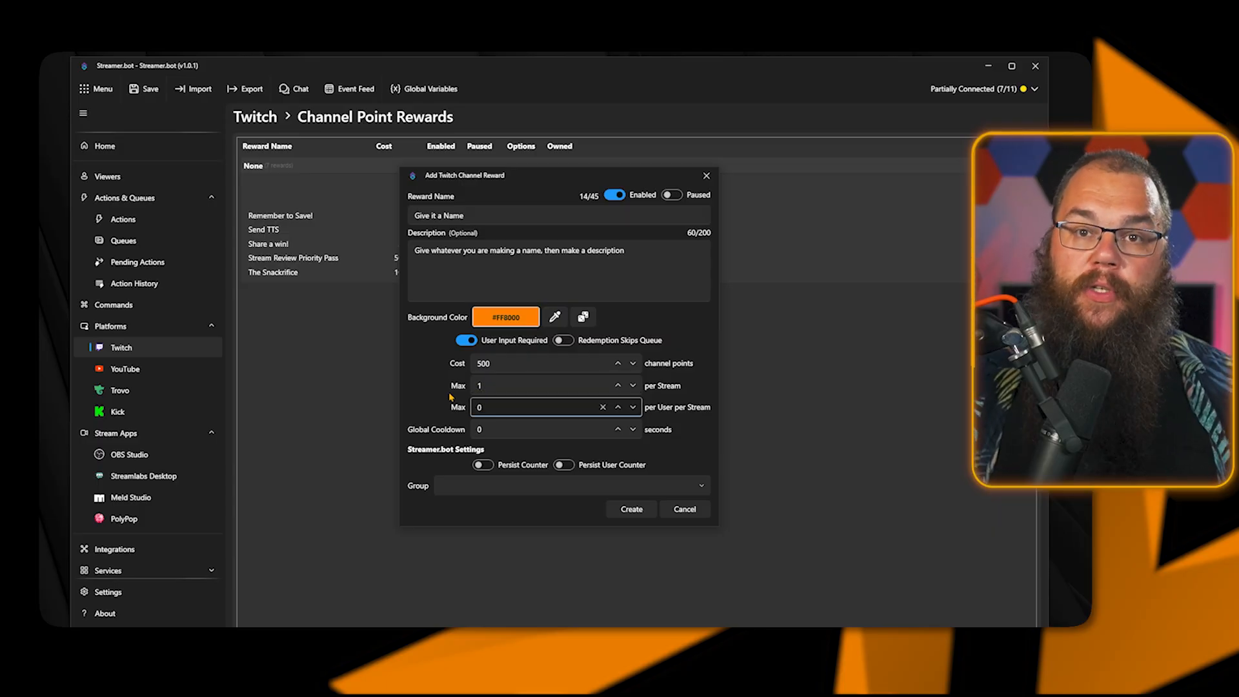
left_click(617, 404)
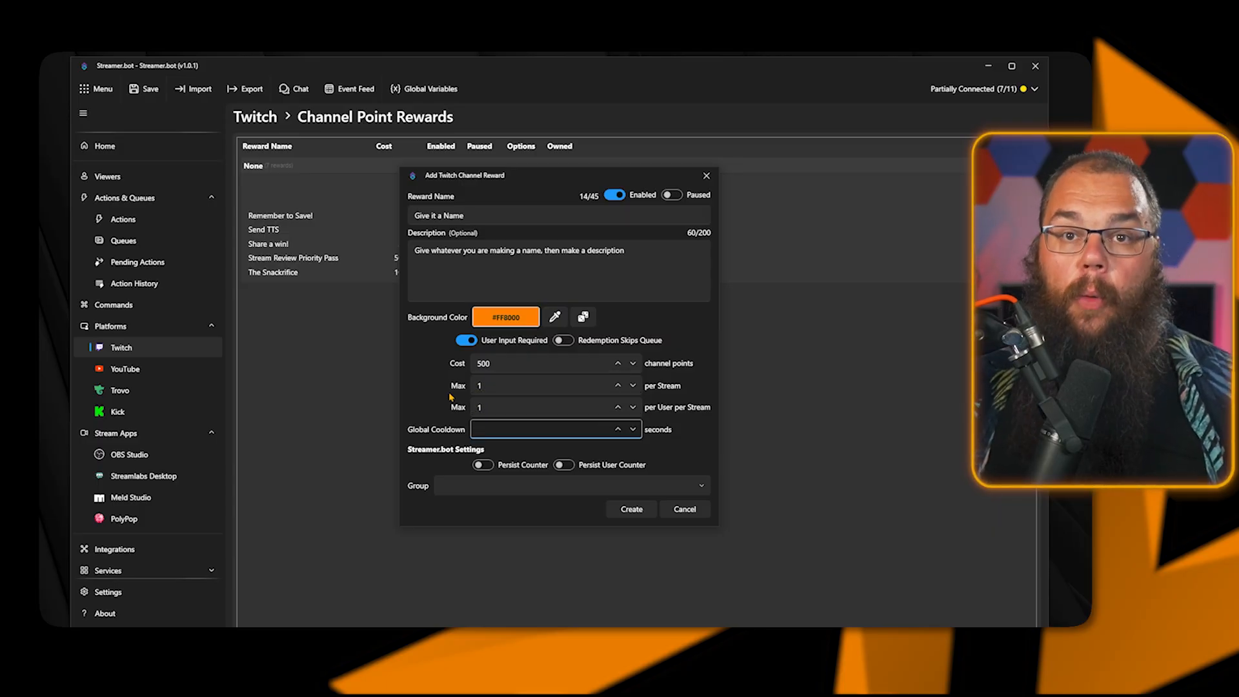
type("120")
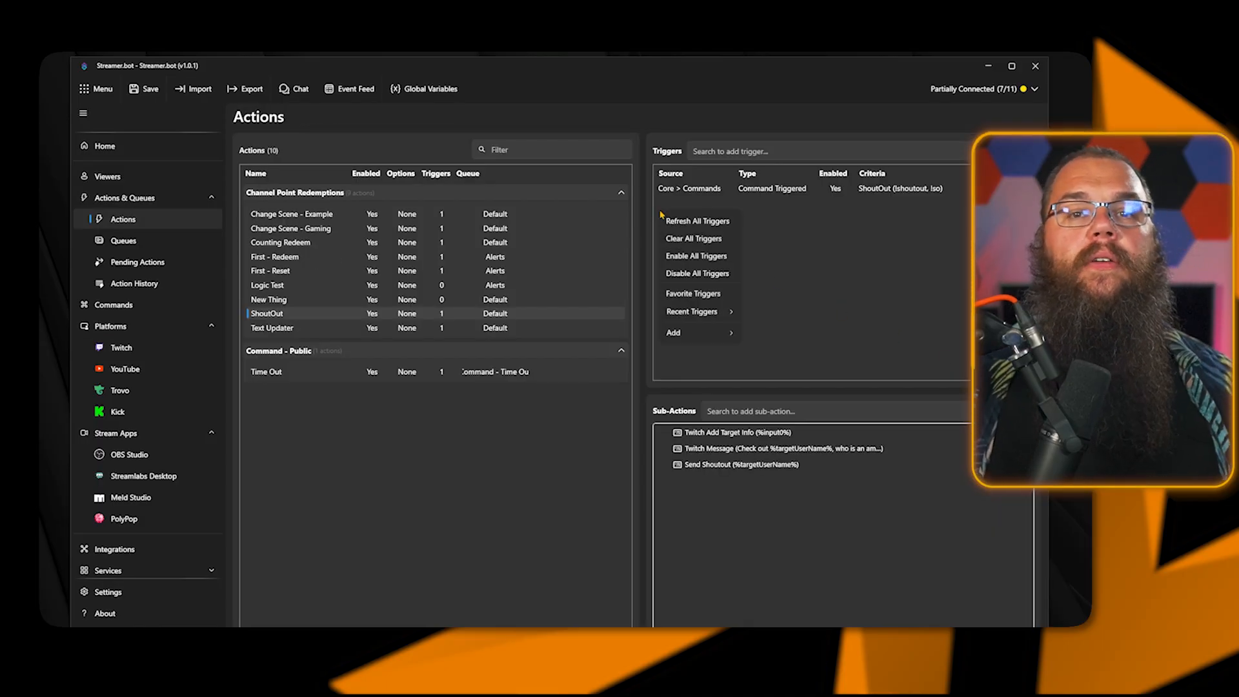
Add a Key Press trigger capturing Shift+Ctrl+F5 to the ShoutOut action.
left_click(673, 332)
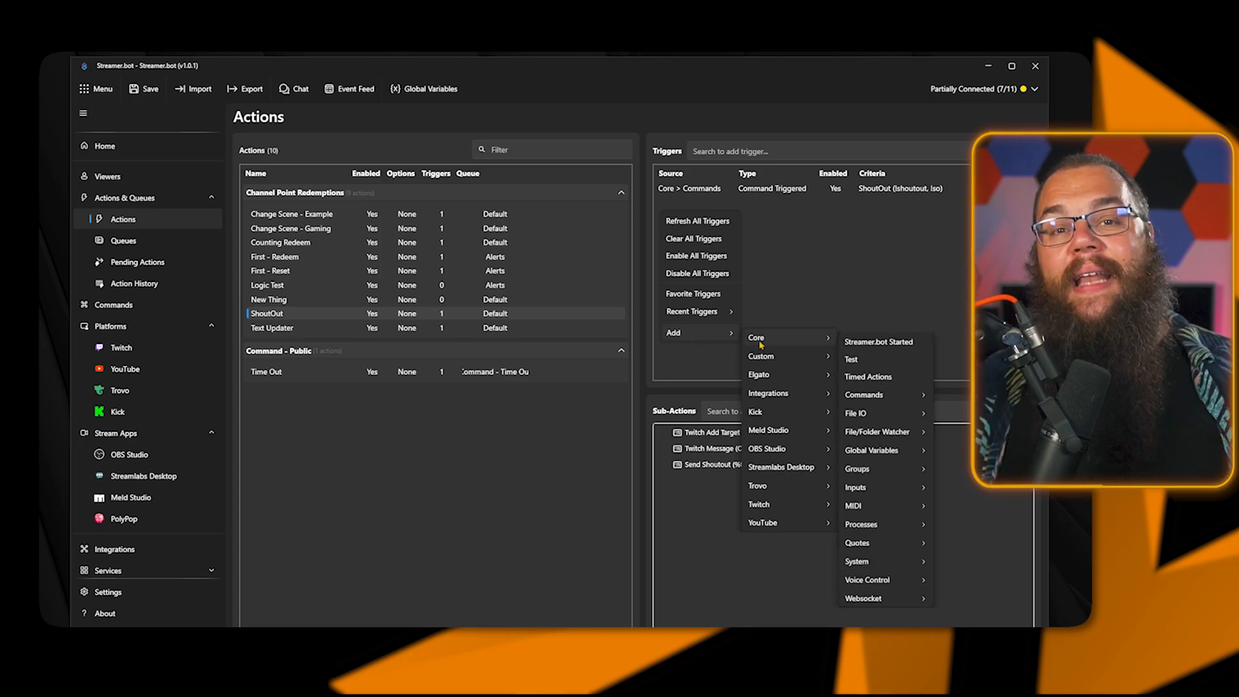
mouse_move(856, 486)
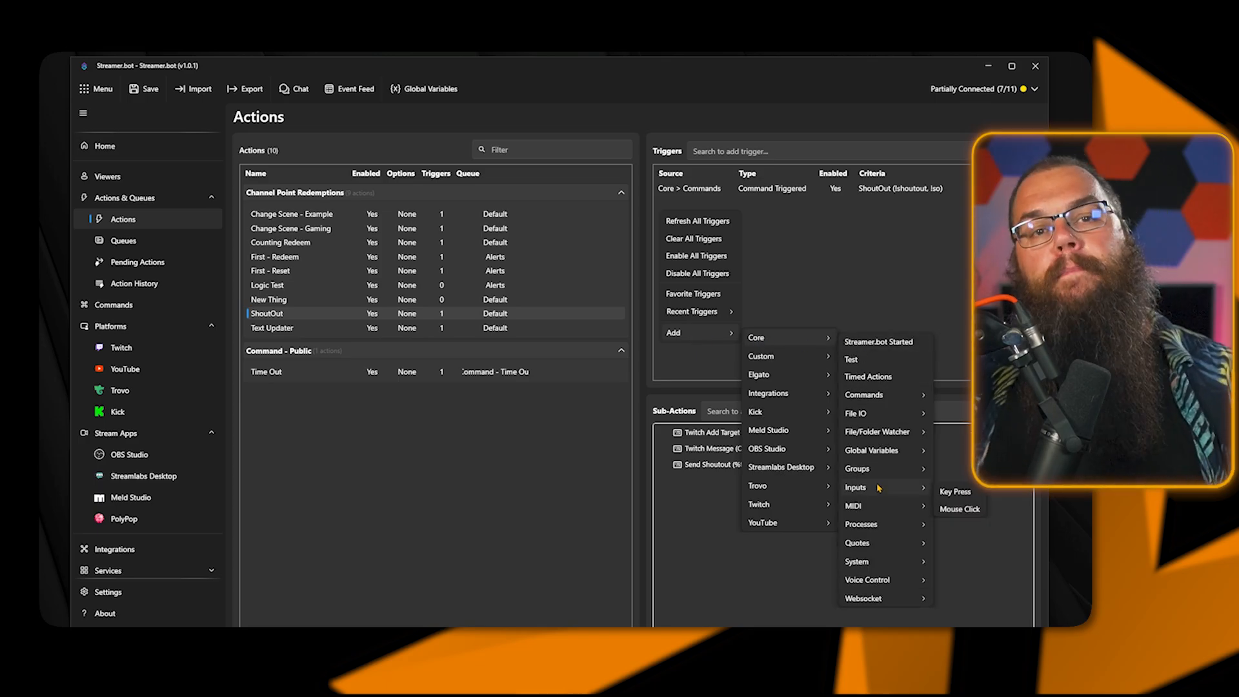
left_click(955, 492)
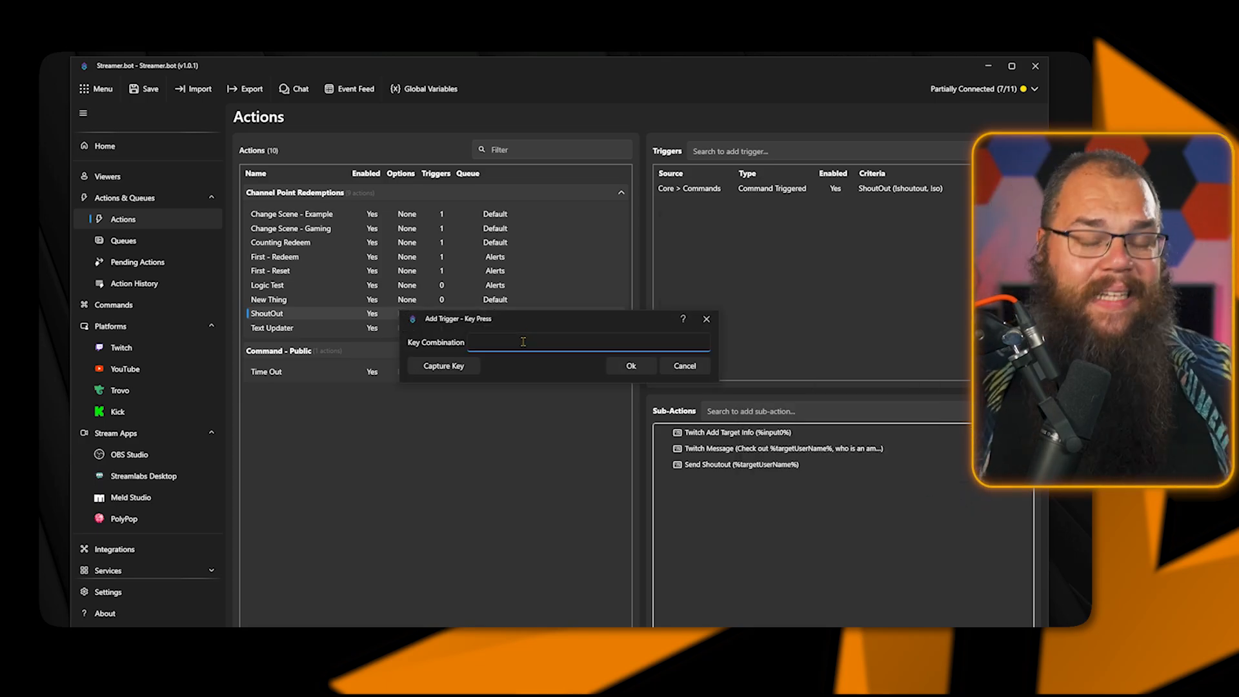
left_click(444, 366)
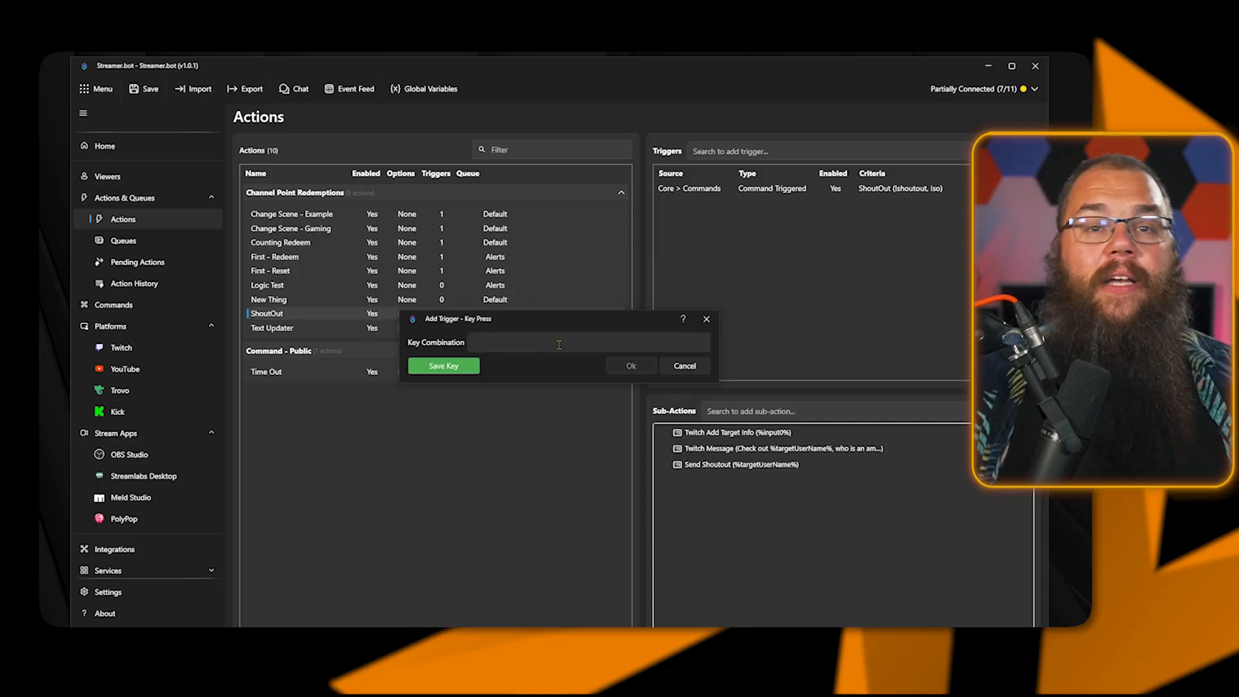
key("Shift+Ctrl")
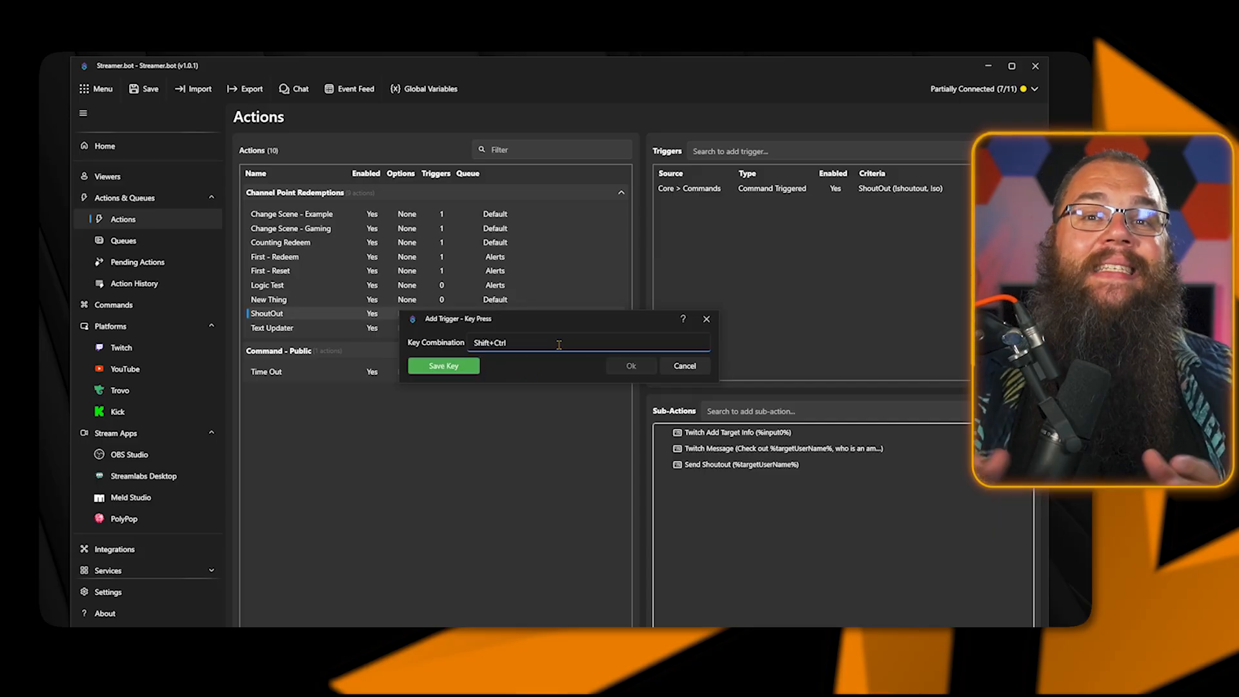
key("F5")
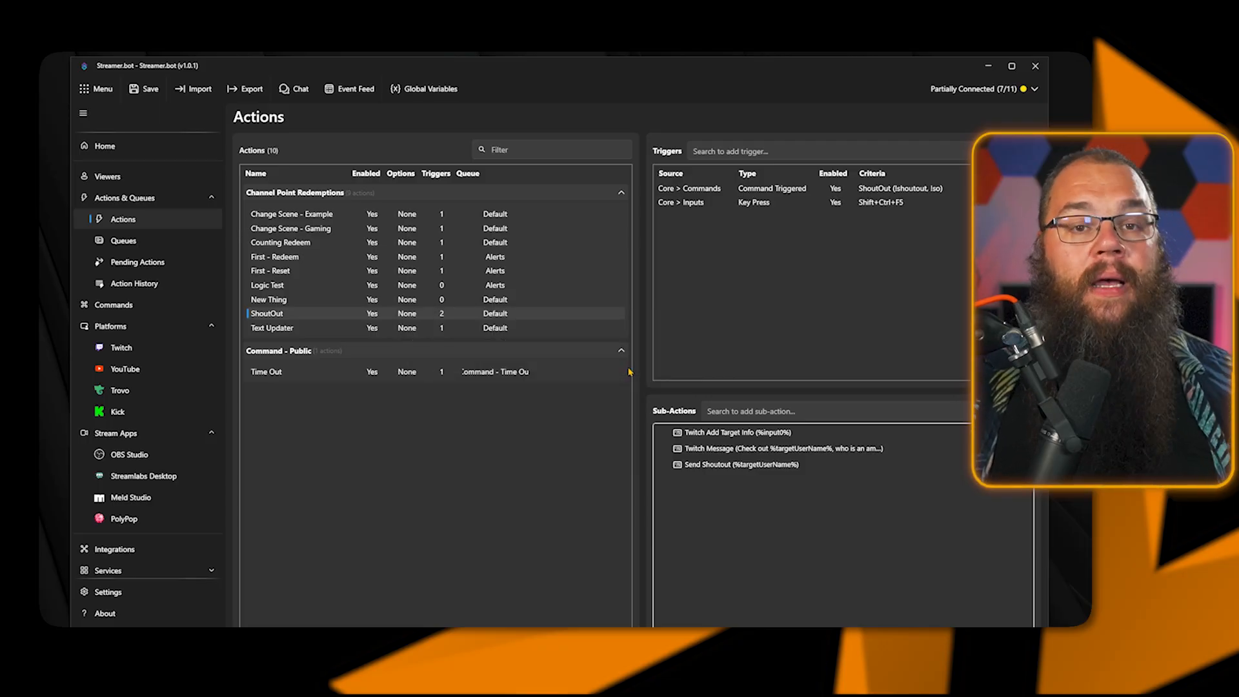
left_click(124, 464)
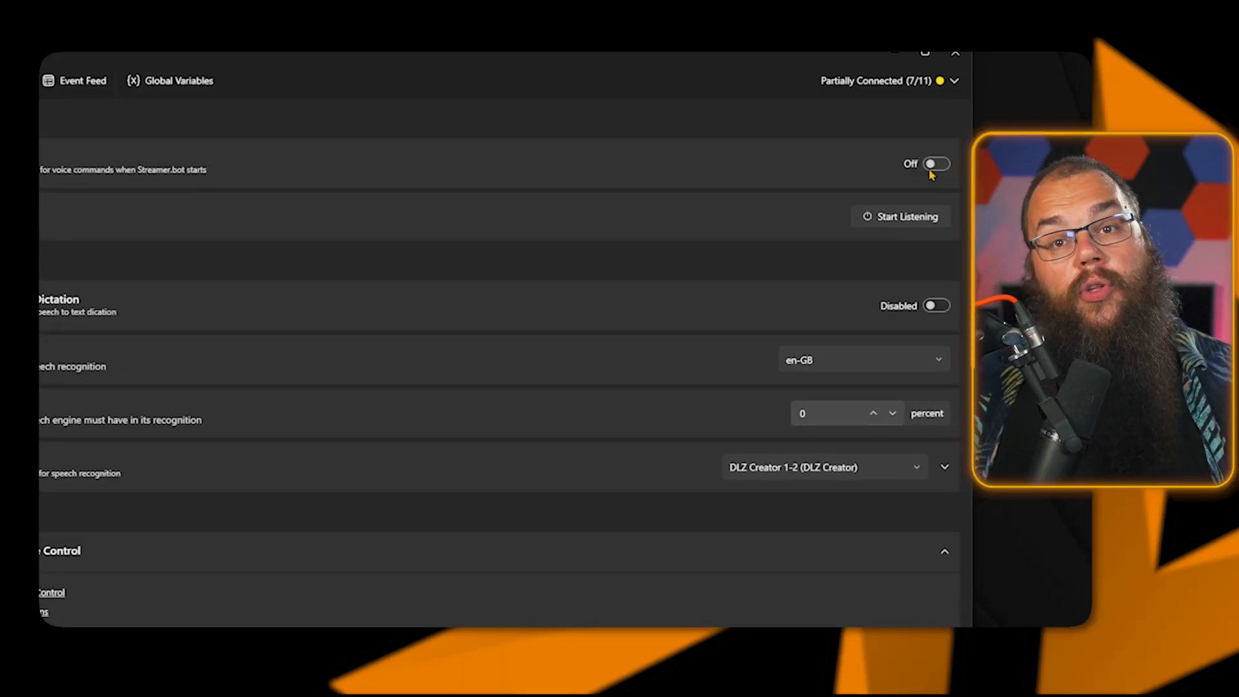
Enable Auto Start Listen and dictation logging at 45% confidence, keeping DLZ Creator 1-2 input.
left_click(936, 164)
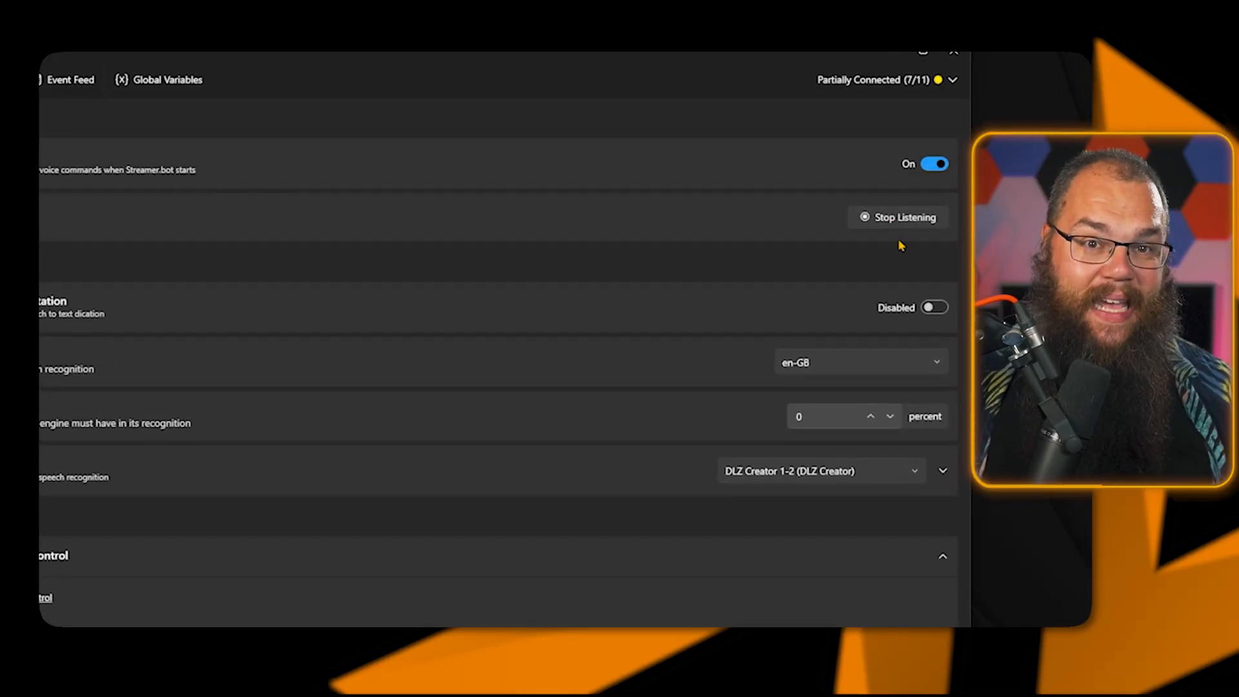
left_click(935, 307)
type("45")
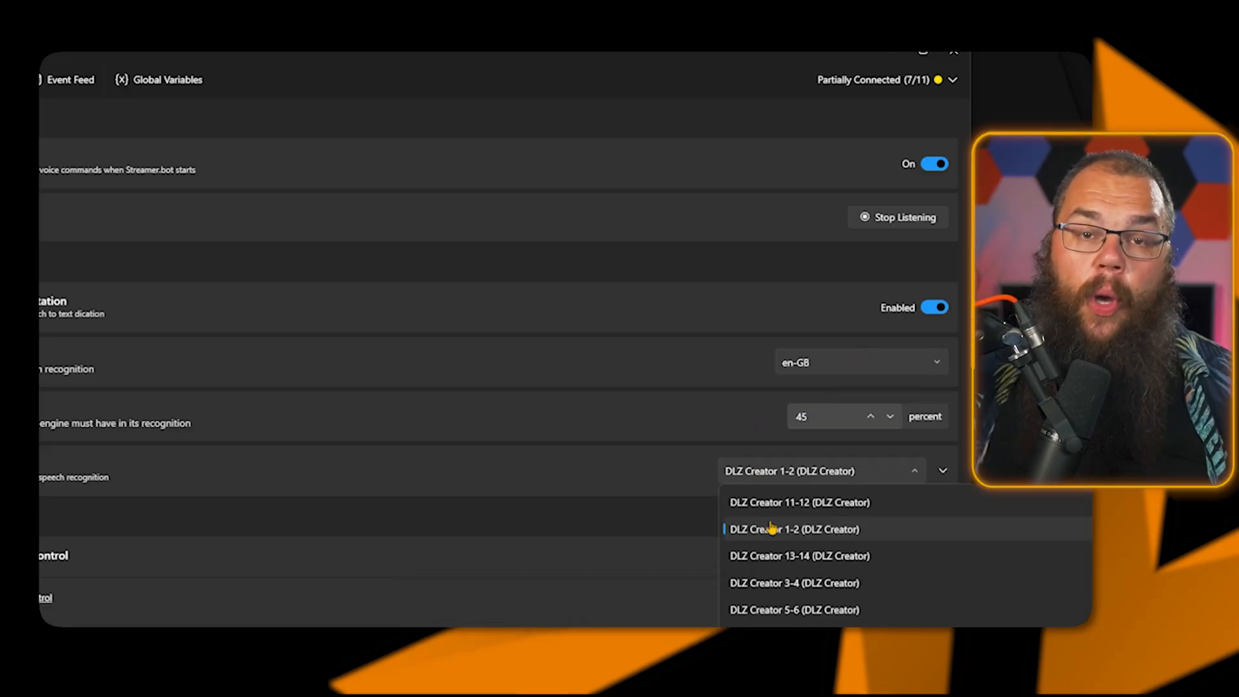
left_click(794, 529)
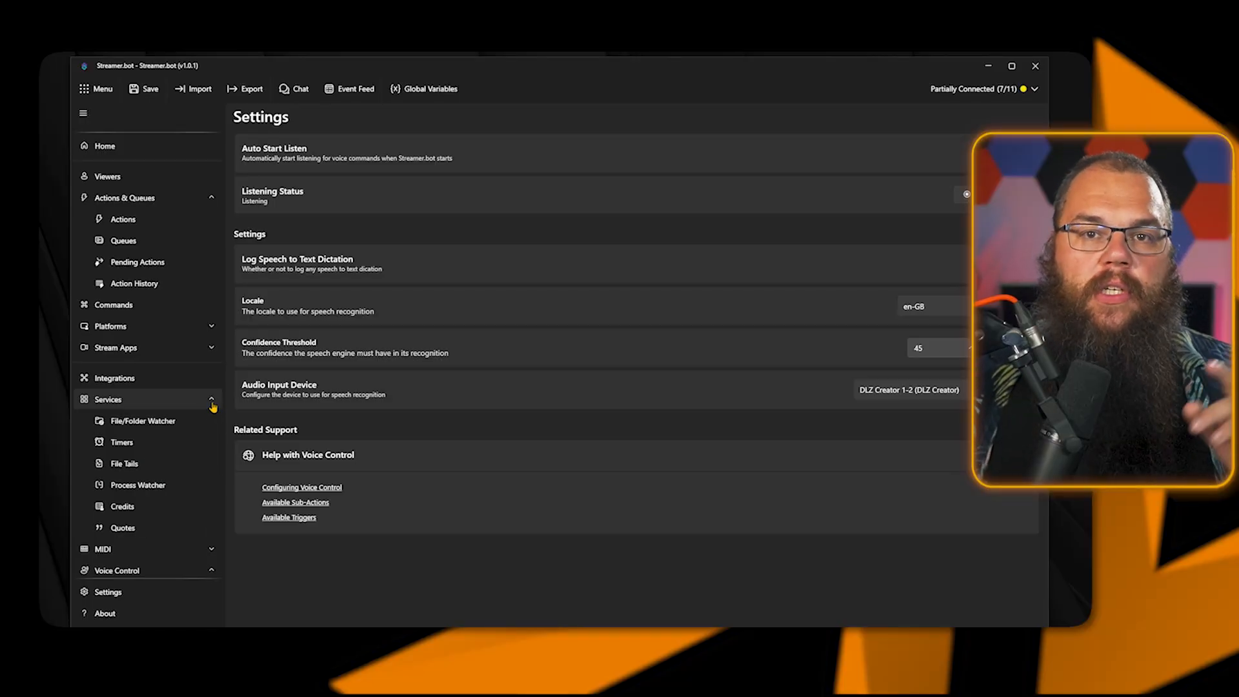
Add an enabled, non-repeating 'Timer for Action' firing every 120 seconds with 15 lines.
left_click(121, 441)
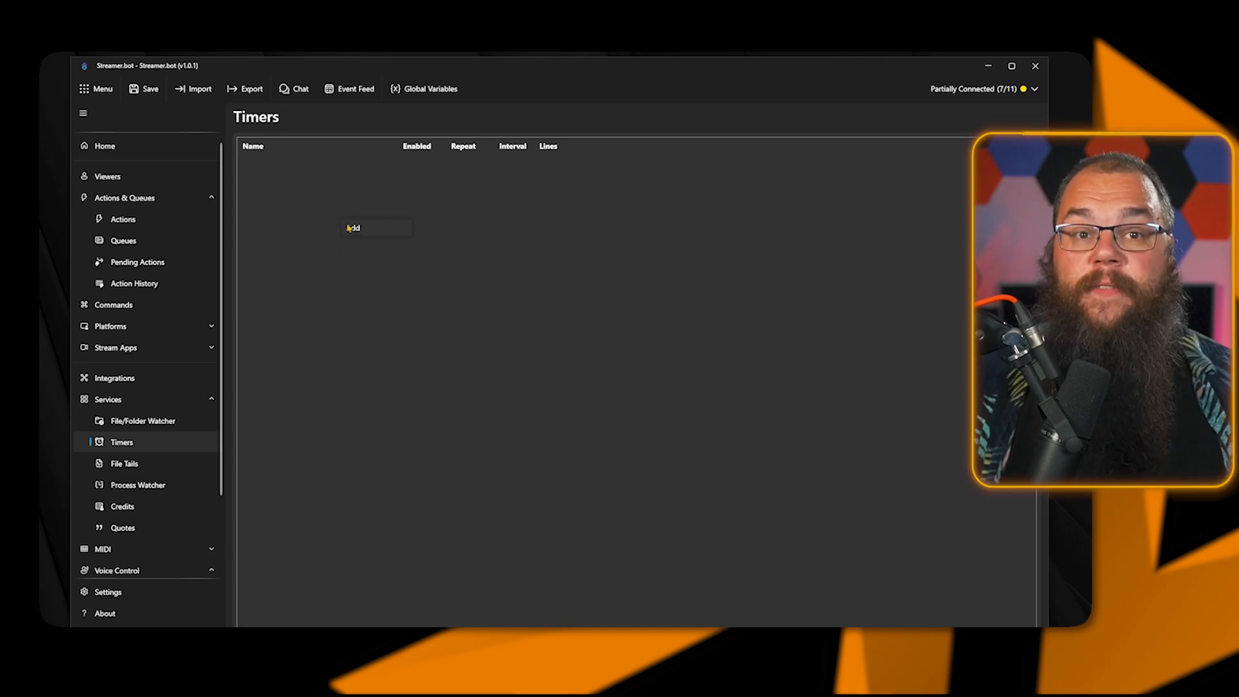
left_click(355, 228)
type("Timer for Action")
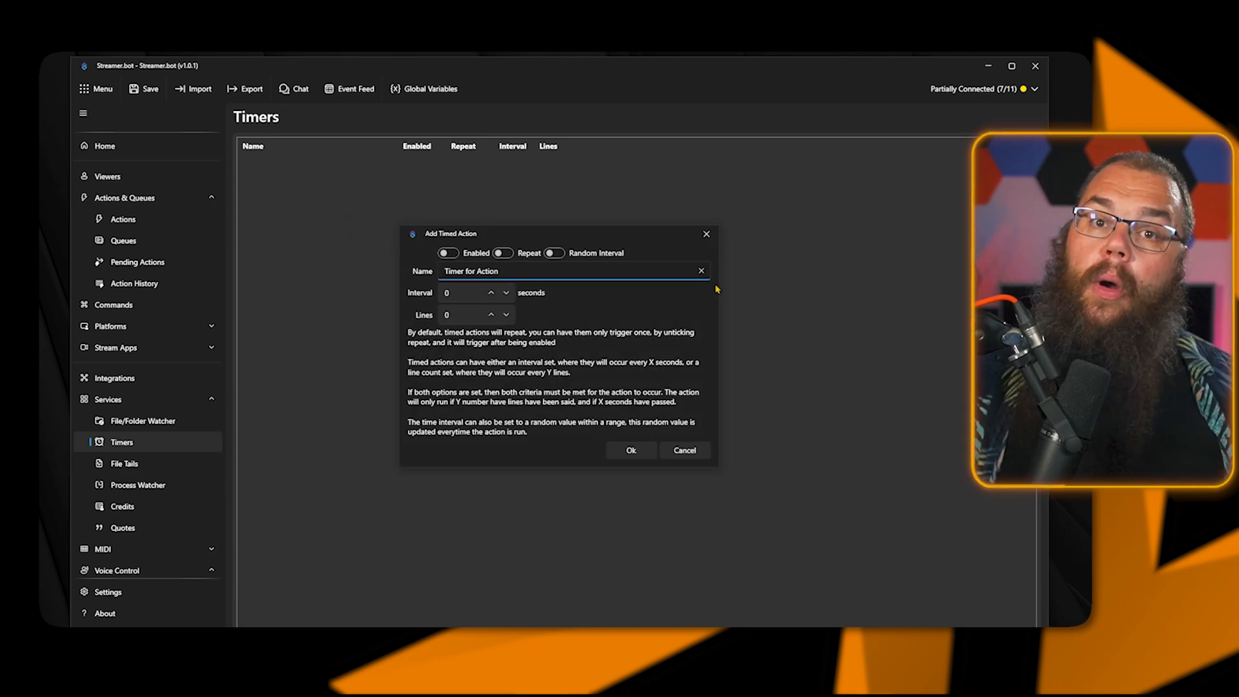
left_click(462, 292)
type("120")
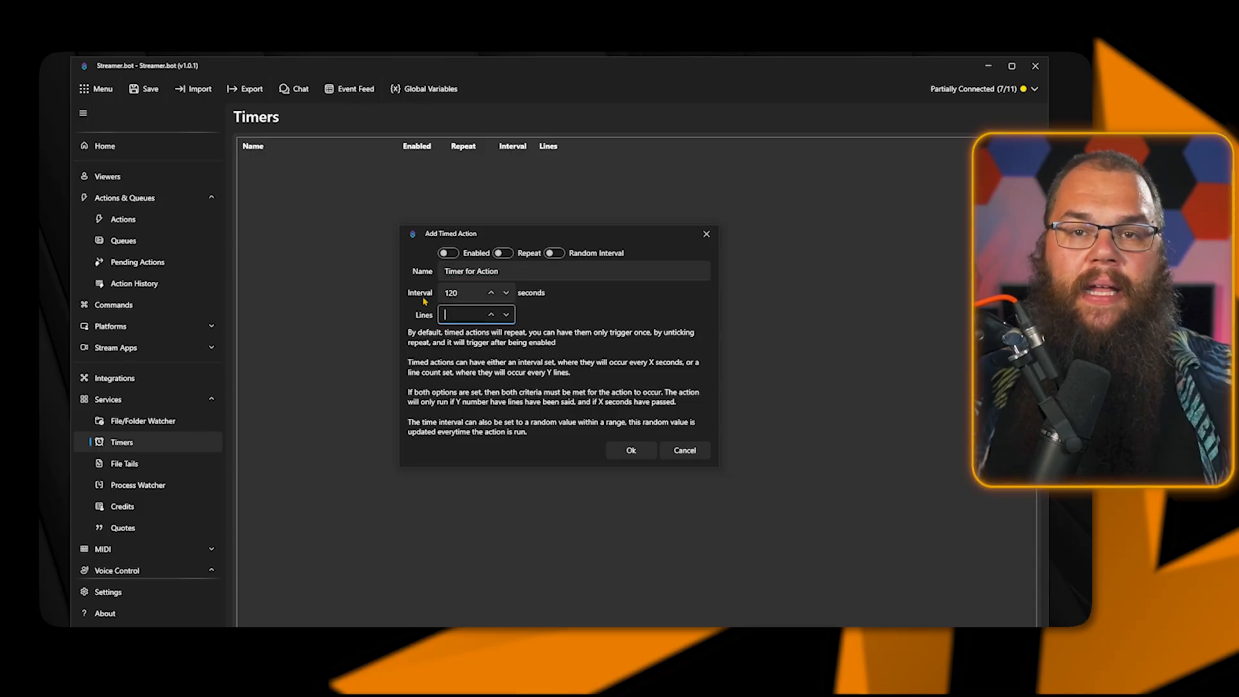
type("15")
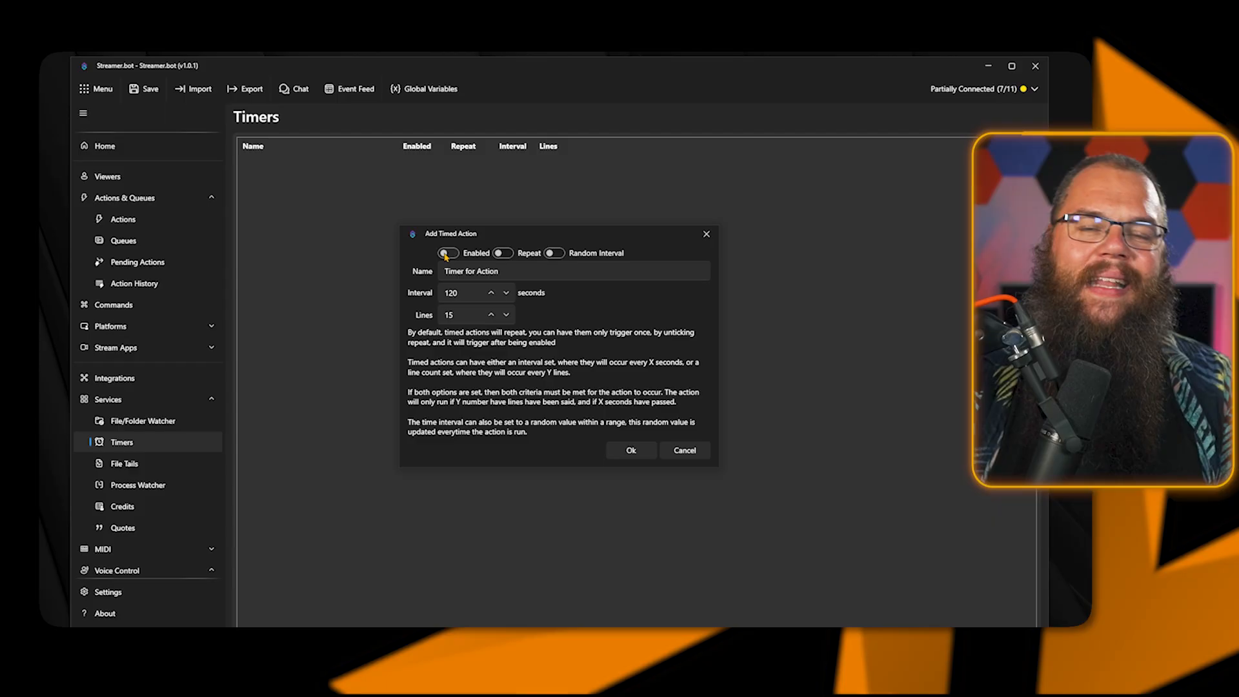
left_click(630, 450)
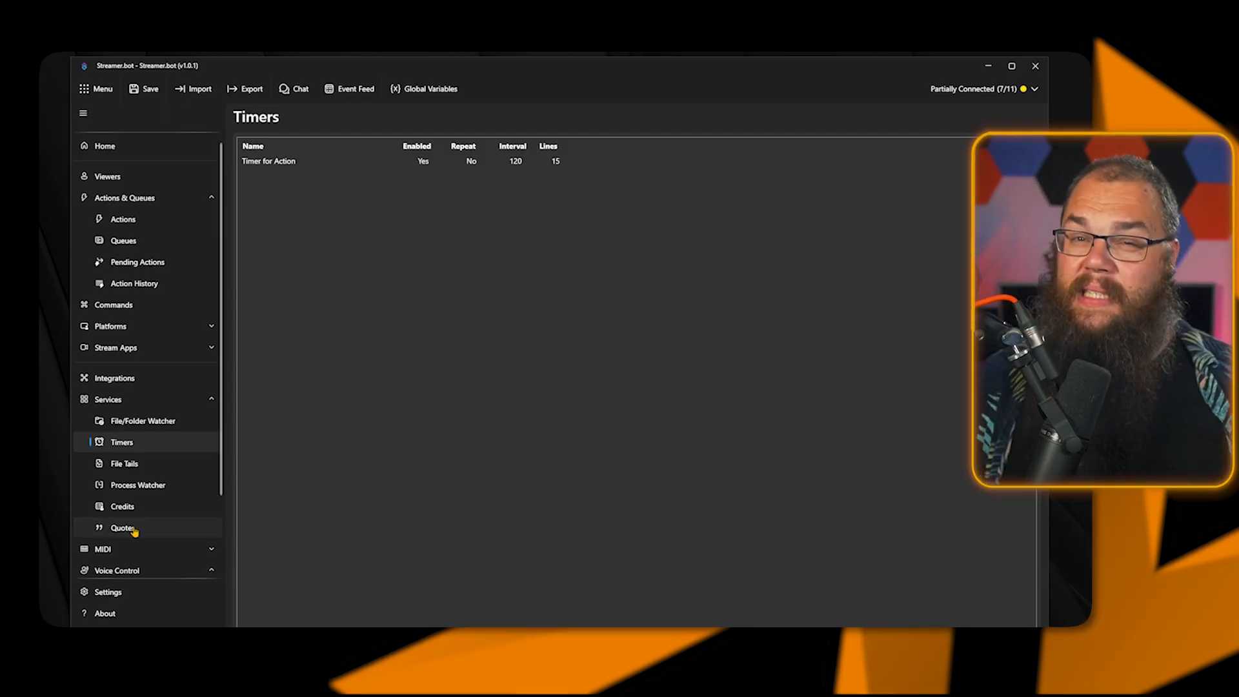
Add a quote by 'Content Del' in the Valheim category, starting with 'Follow ContentDelt'.
left_click(123, 528)
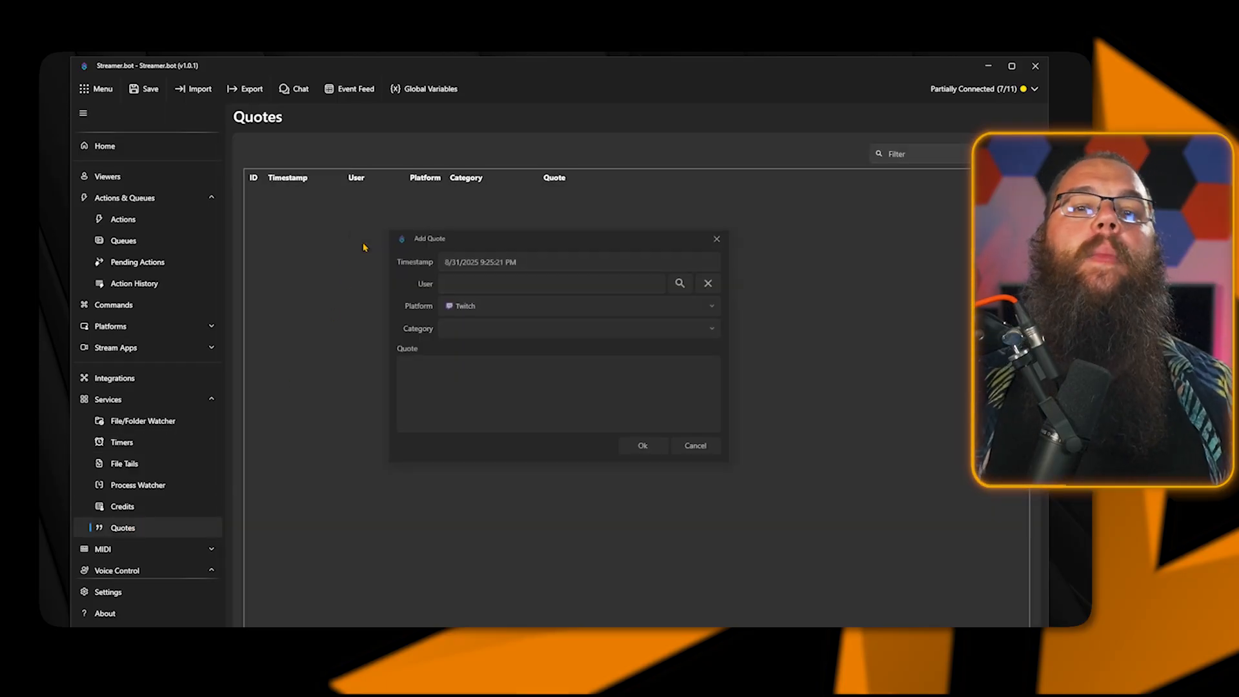
left_click(553, 282)
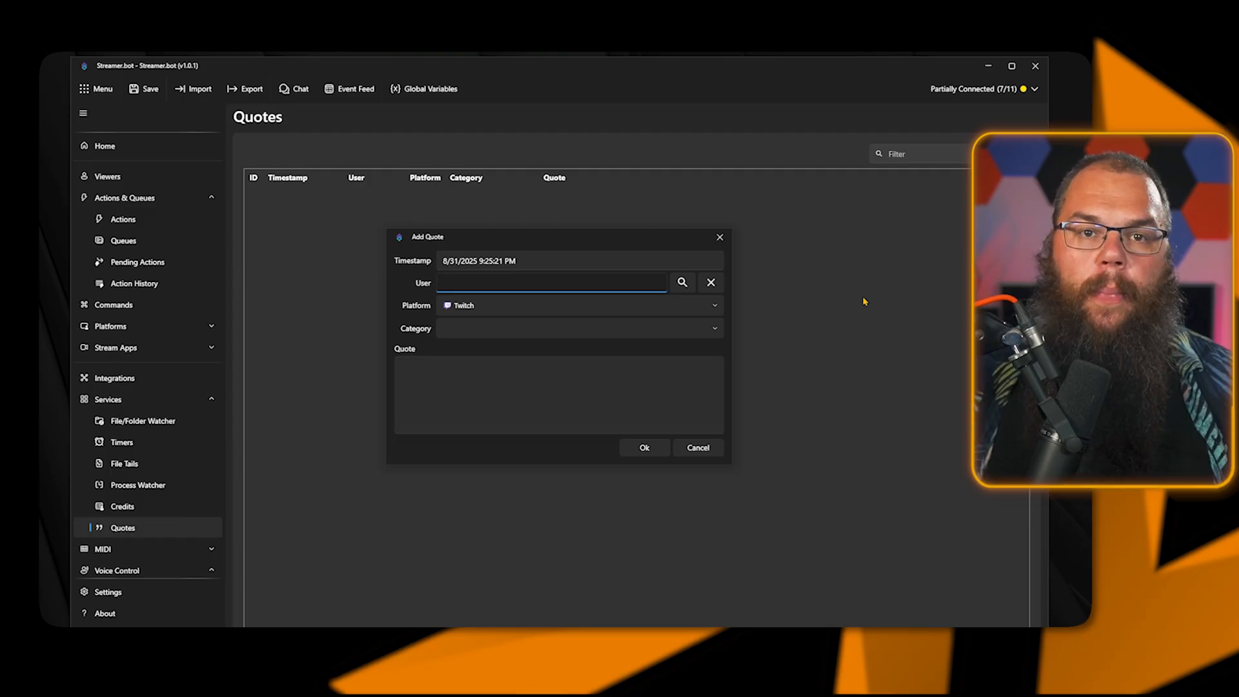
type("Content Delta")
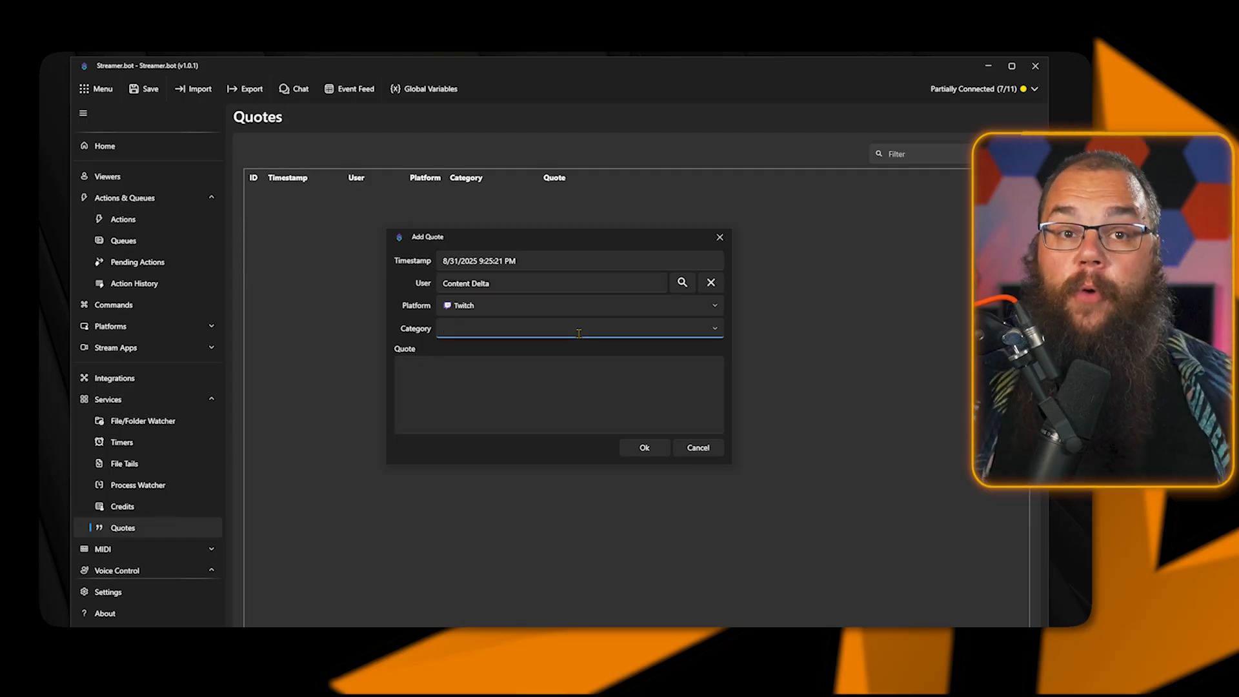
type("Valheum")
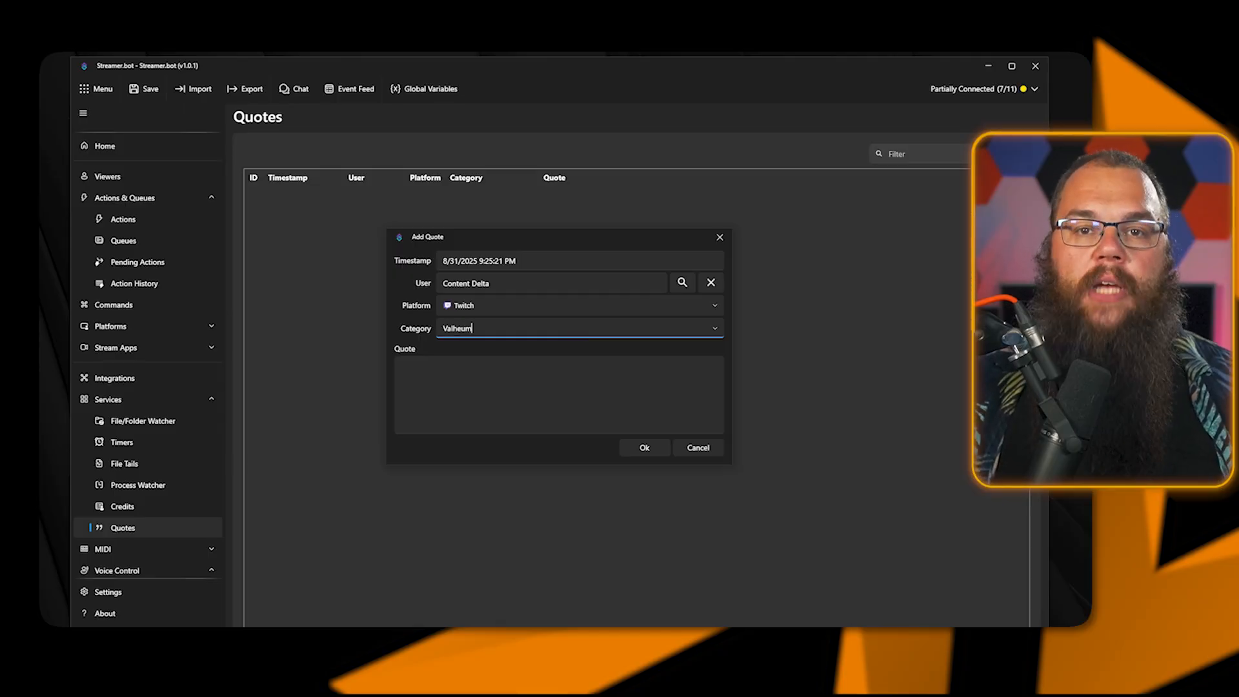
key("Backspace")
type("i")
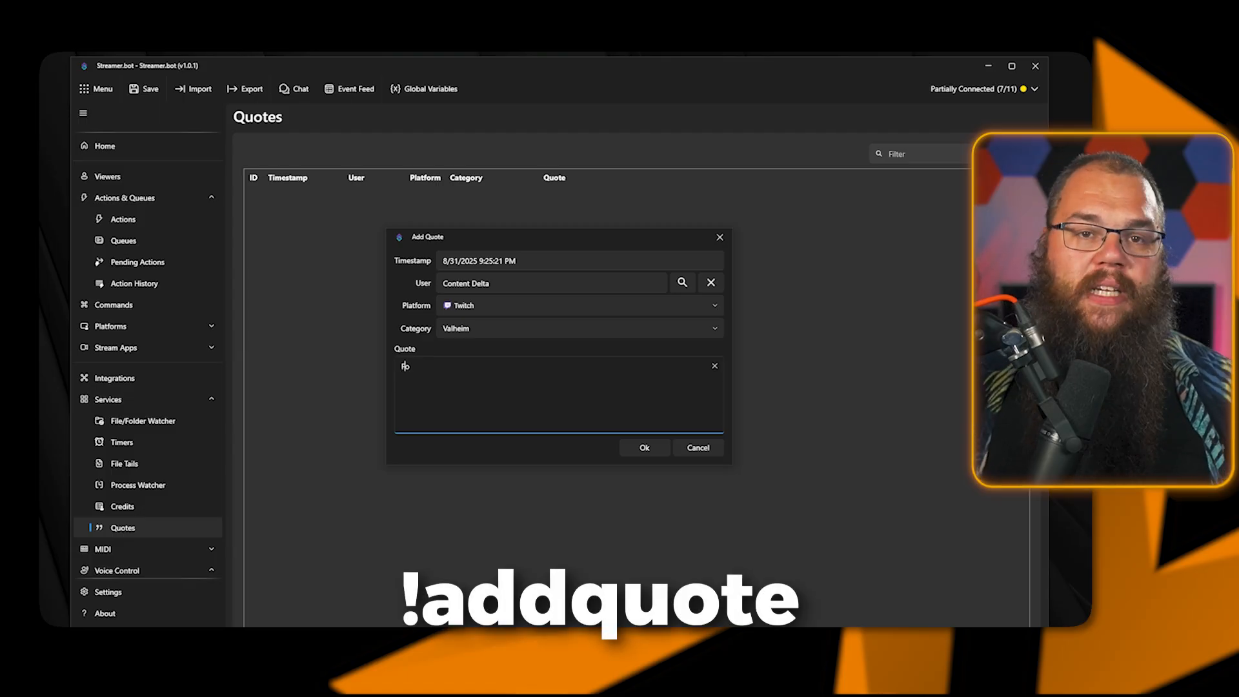
type("Follow ContentDelt")
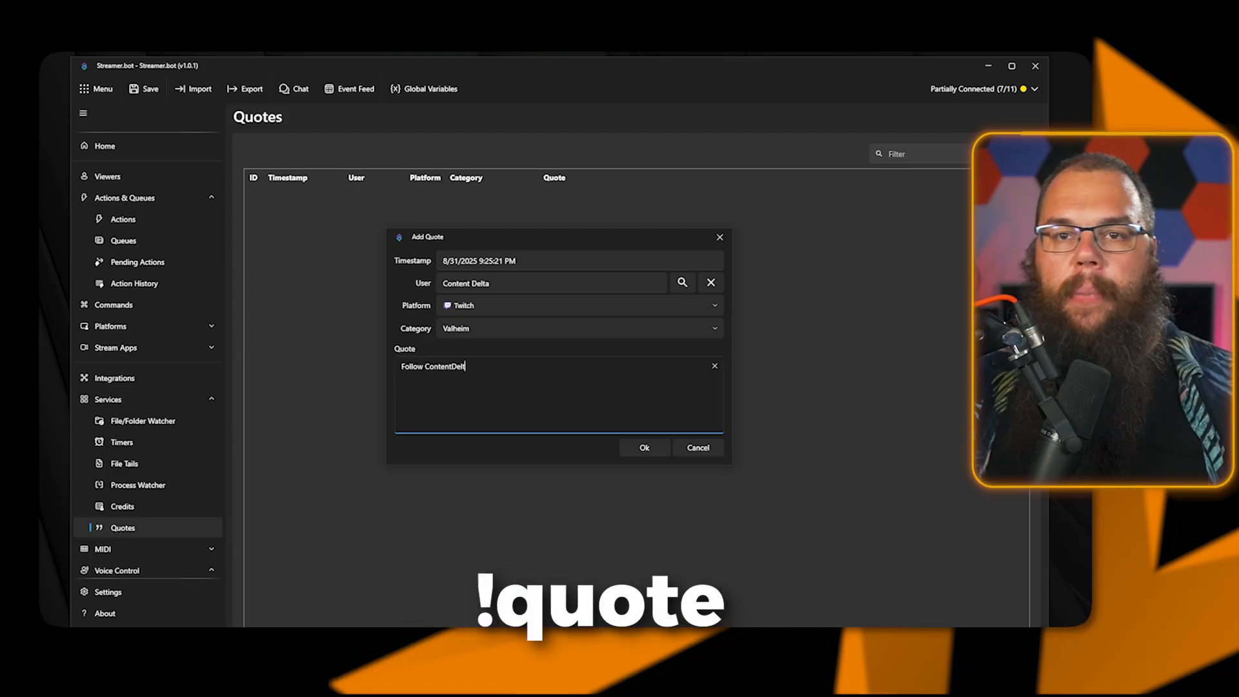